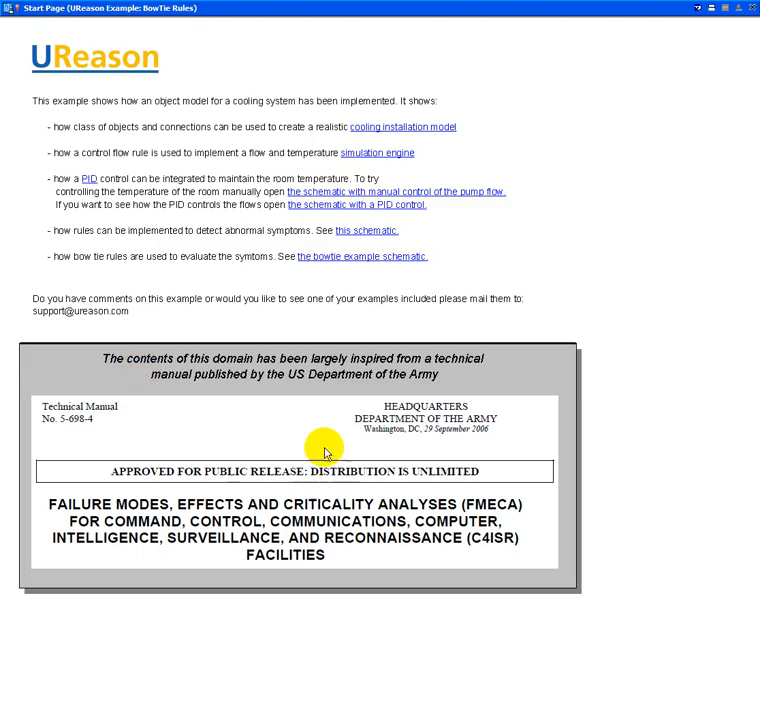
{"action": "mouse_move", "coordinate": [384, 402]}
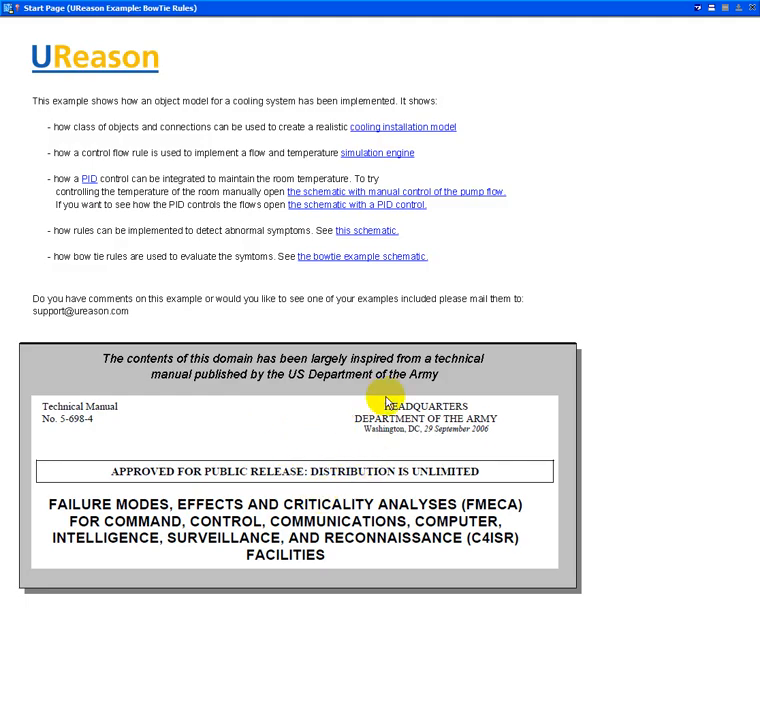
{"action": "mouse_move", "coordinate": [398, 442]}
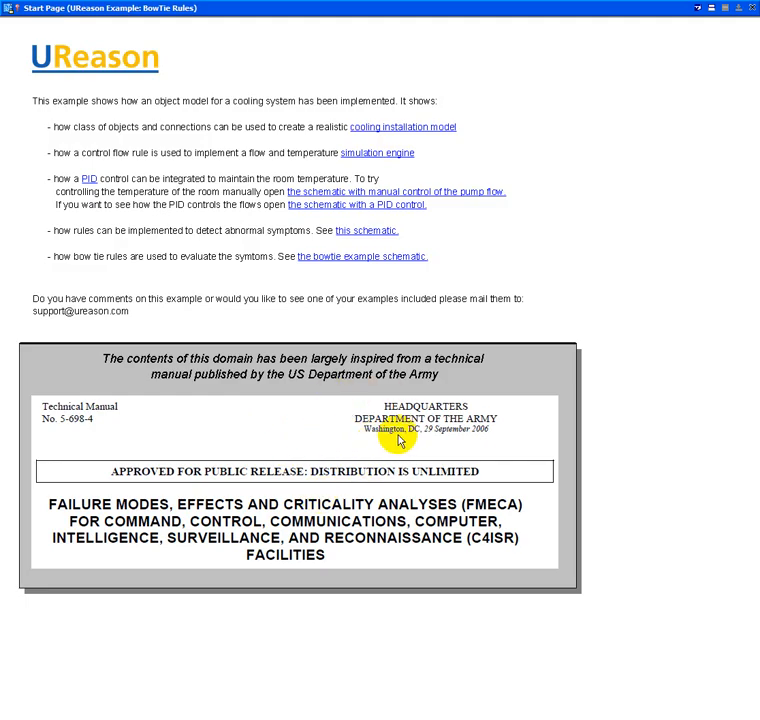
{"action": "mouse_move", "coordinate": [350, 432]}
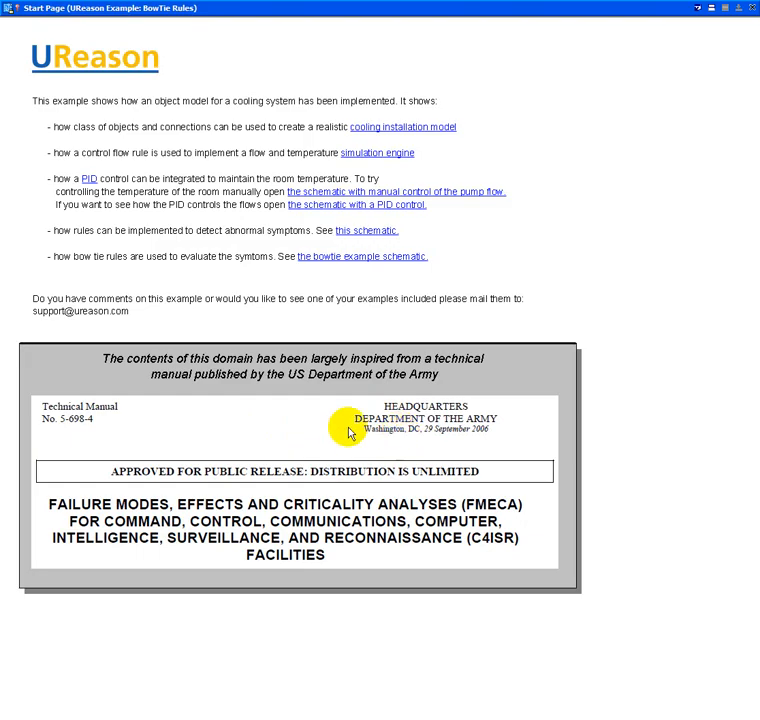
{"action": "mouse_move", "coordinate": [352, 438]}
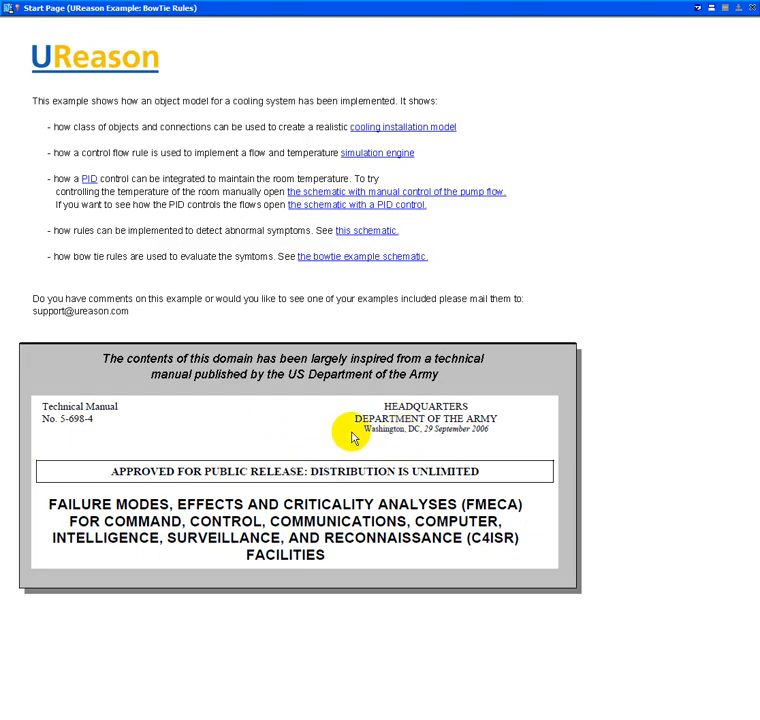
{"action": "mouse_move", "coordinate": [296, 132]}
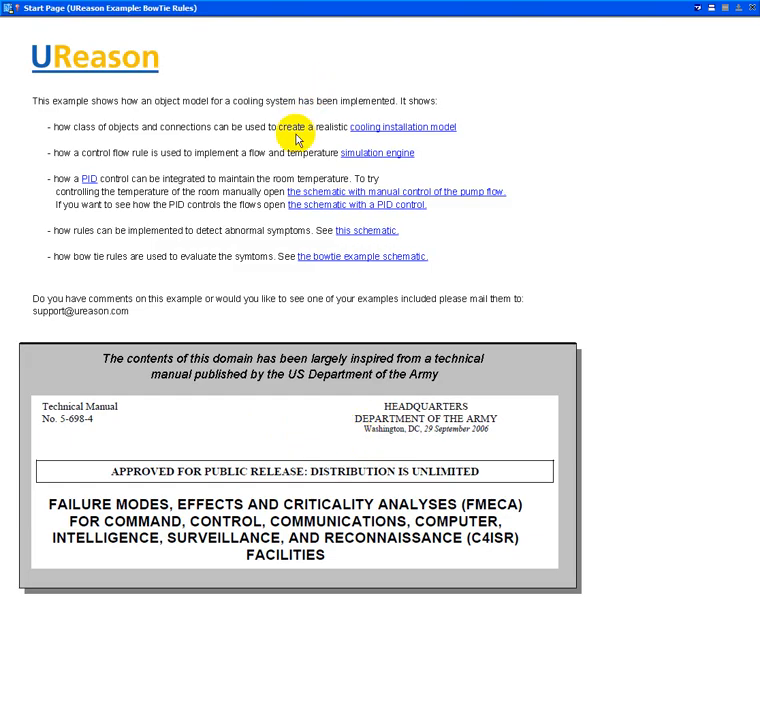
{"action": "mouse_move", "coordinate": [372, 162]}
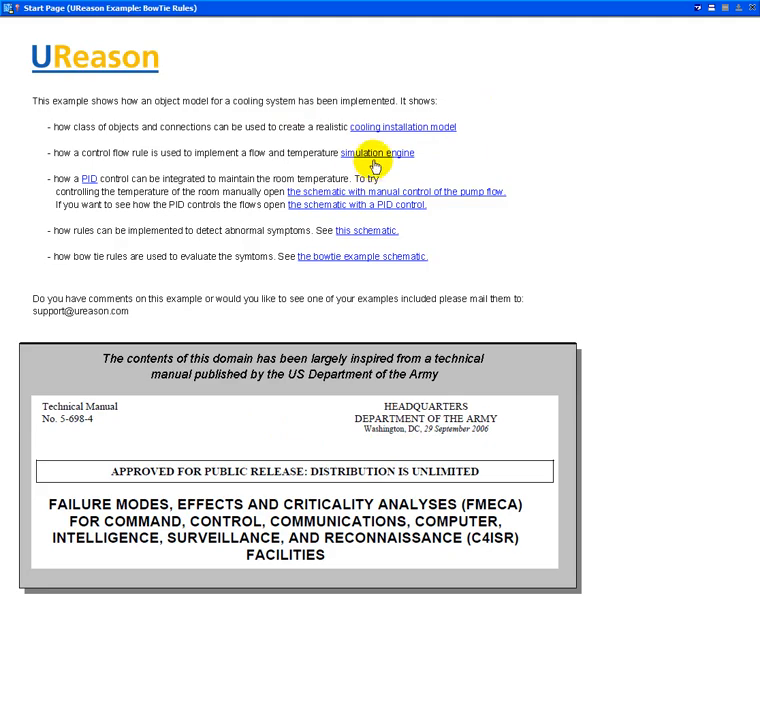
{"action": "mouse_move", "coordinate": [364, 126]}
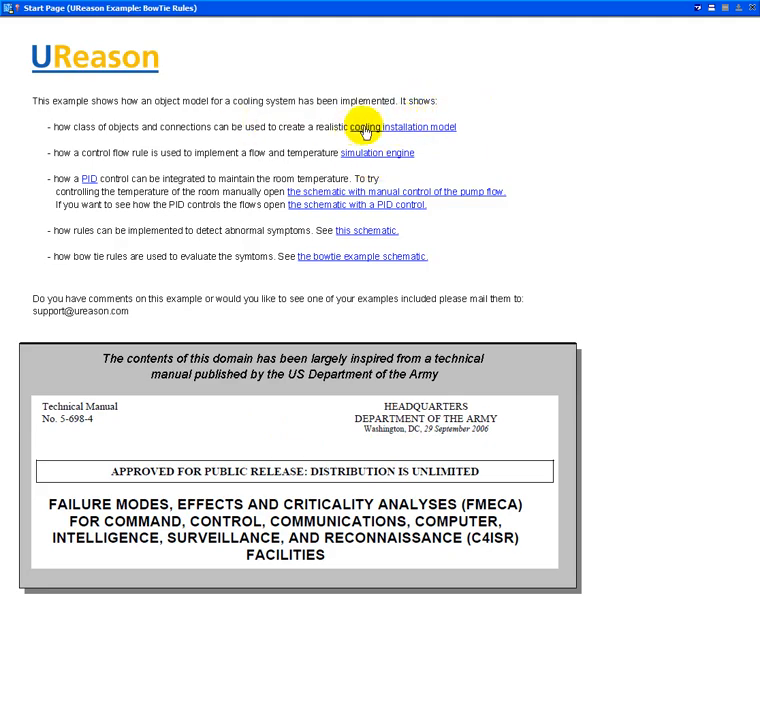
{"action": "mouse_move", "coordinate": [422, 136]}
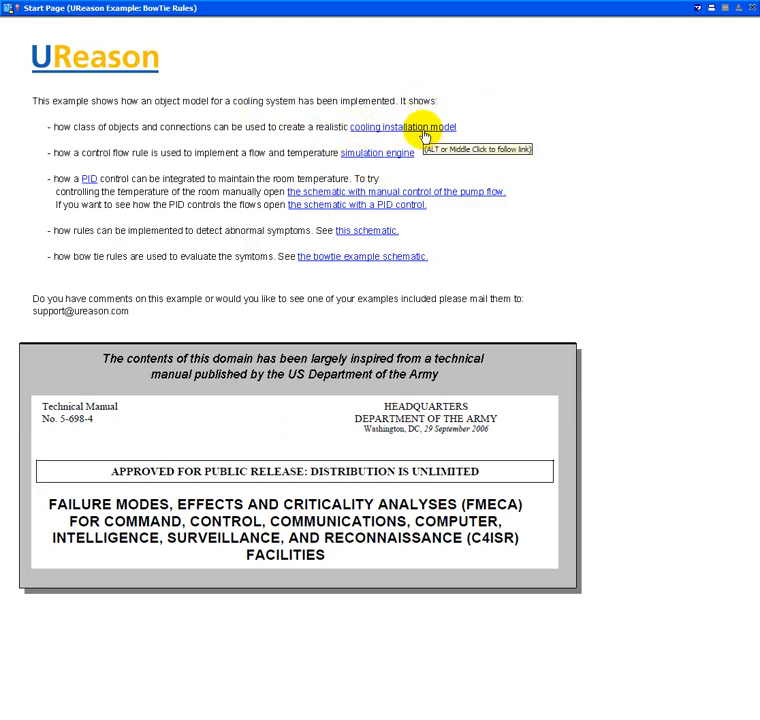
{"action": "mouse_move", "coordinate": [388, 164]}
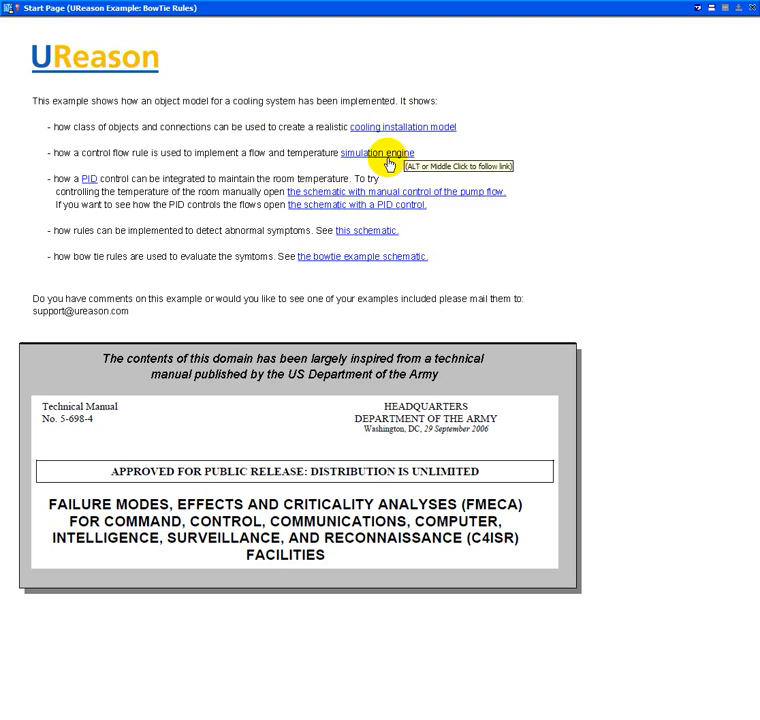
{"action": "mouse_move", "coordinate": [108, 158]}
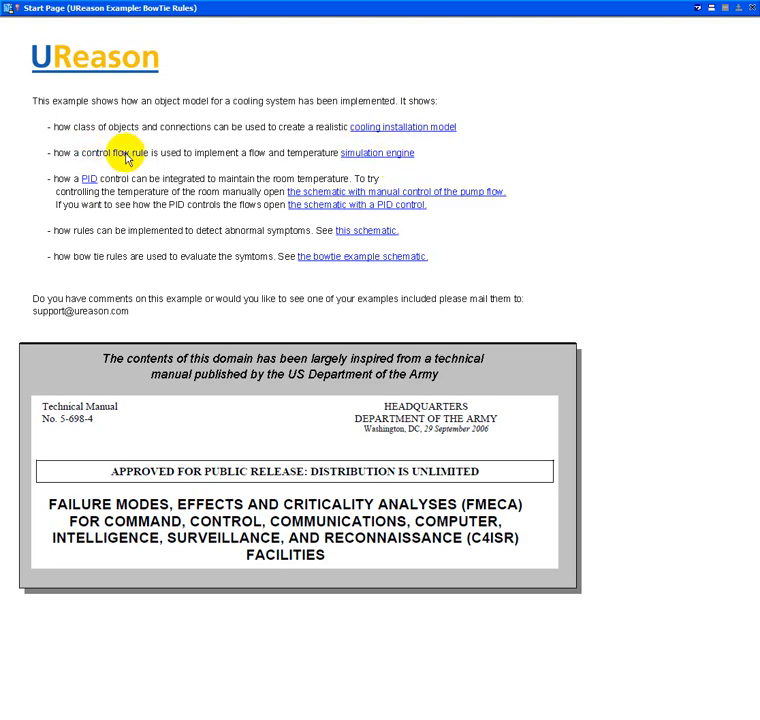
{"action": "mouse_move", "coordinate": [184, 160]}
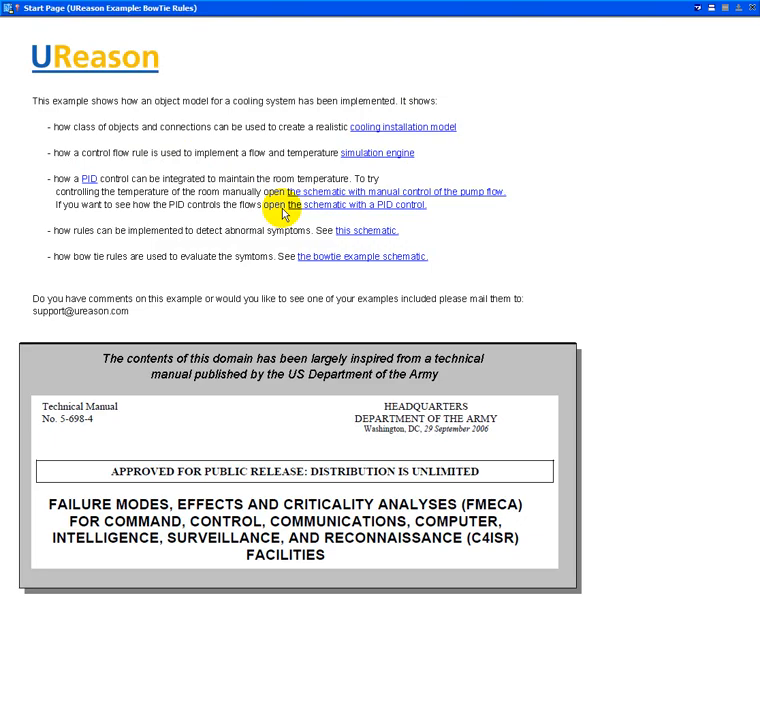
{"action": "mouse_move", "coordinate": [268, 236]}
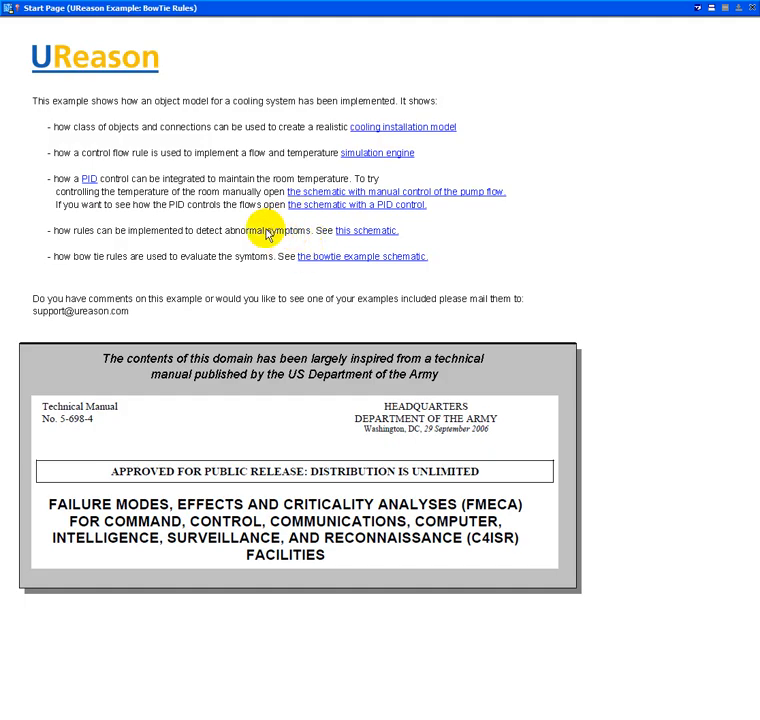
{"action": "mouse_move", "coordinate": [270, 234]}
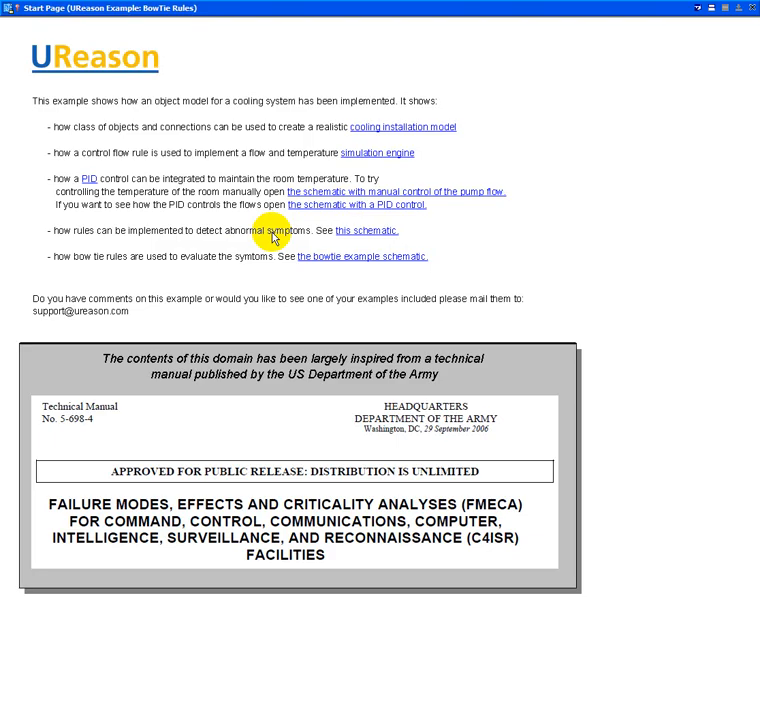
{"action": "mouse_move", "coordinate": [290, 264]}
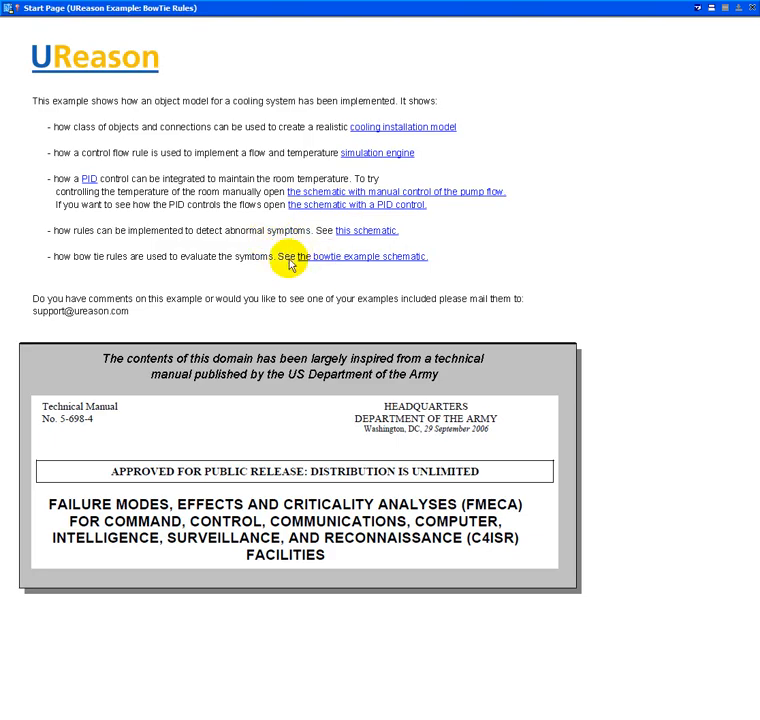
{"action": "mouse_move", "coordinate": [328, 274]}
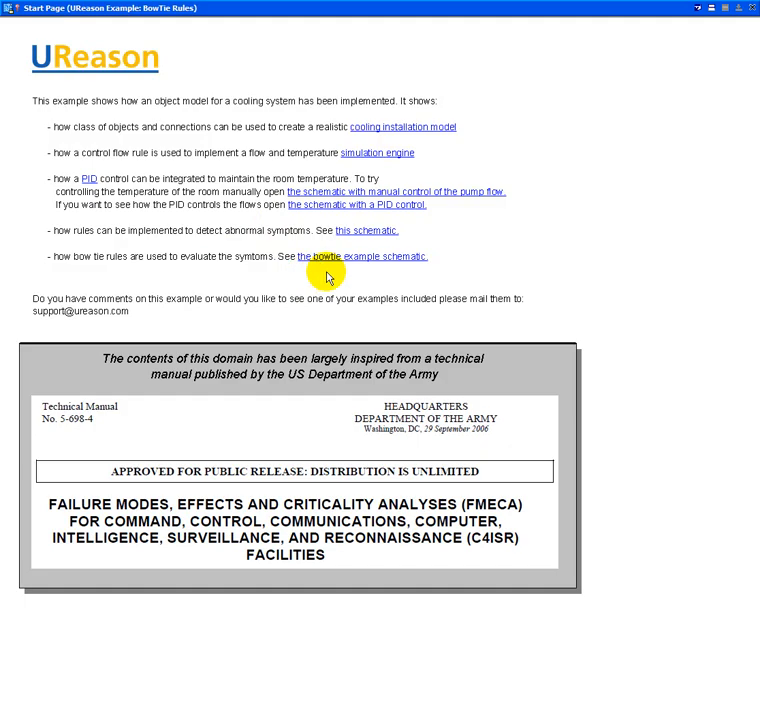
{"action": "mouse_move", "coordinate": [378, 128]}
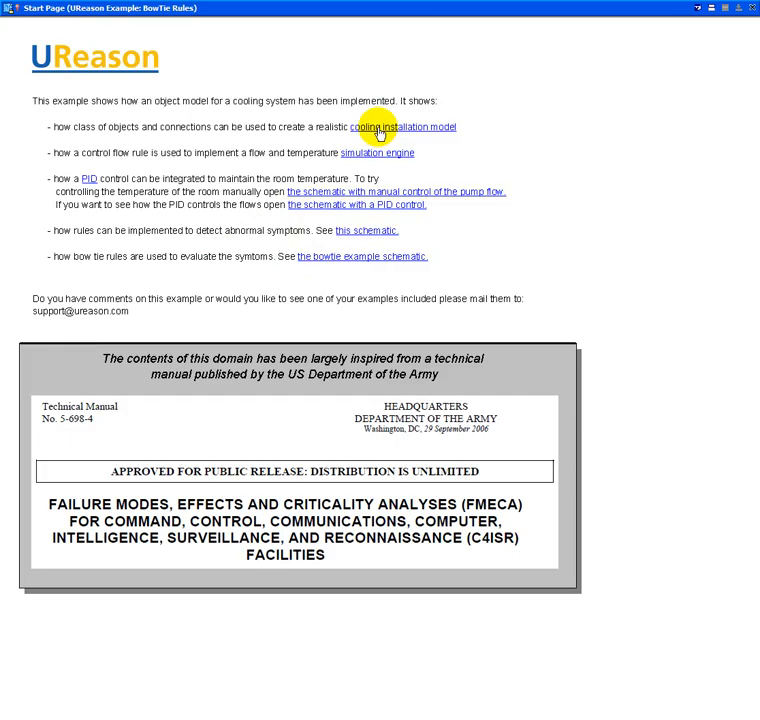
{"action": "mouse_move", "coordinate": [402, 128]}
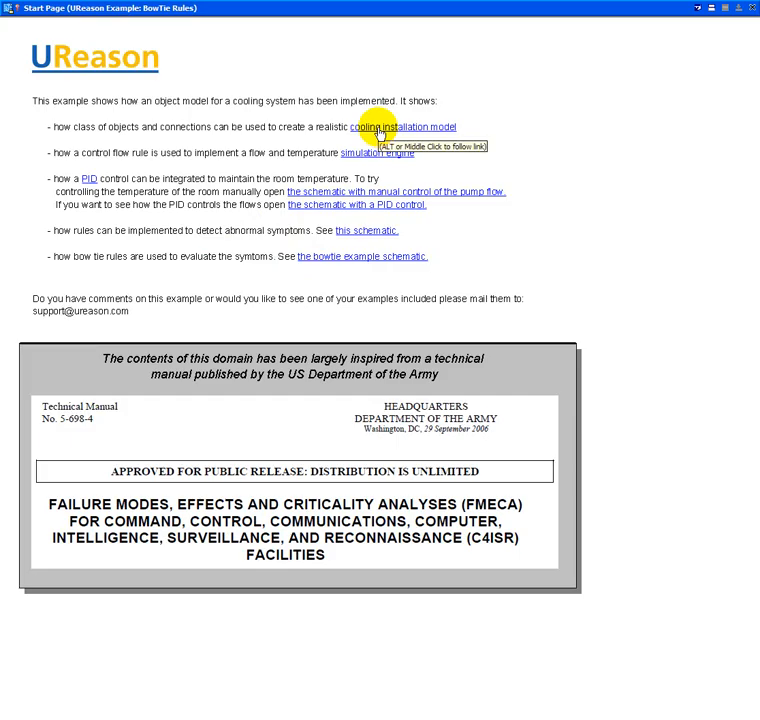
Follow the 'cooling installation model' link to show the Cooling Installation object model schematic.
{"action": "left_click", "coordinate": [404, 128]}
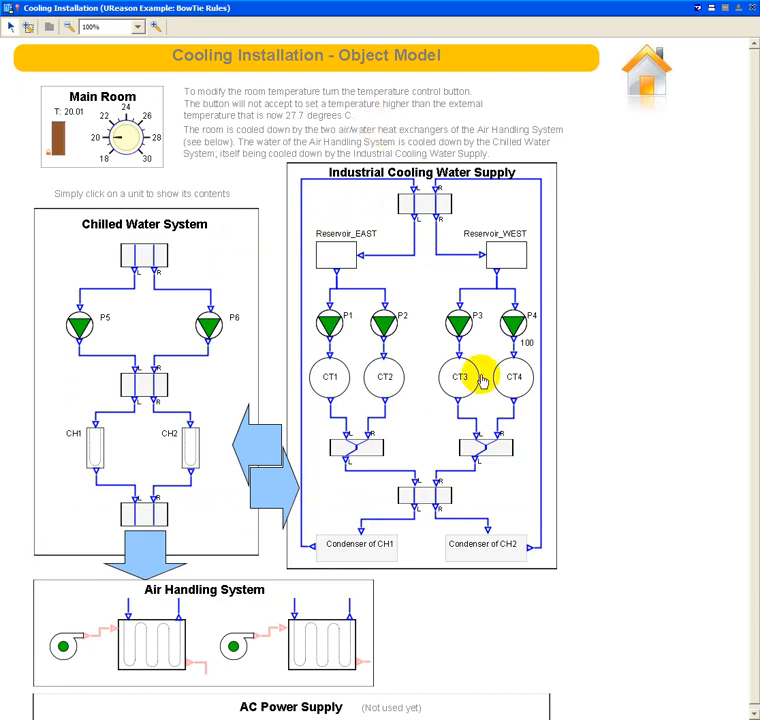
{"action": "mouse_move", "coordinate": [304, 716]}
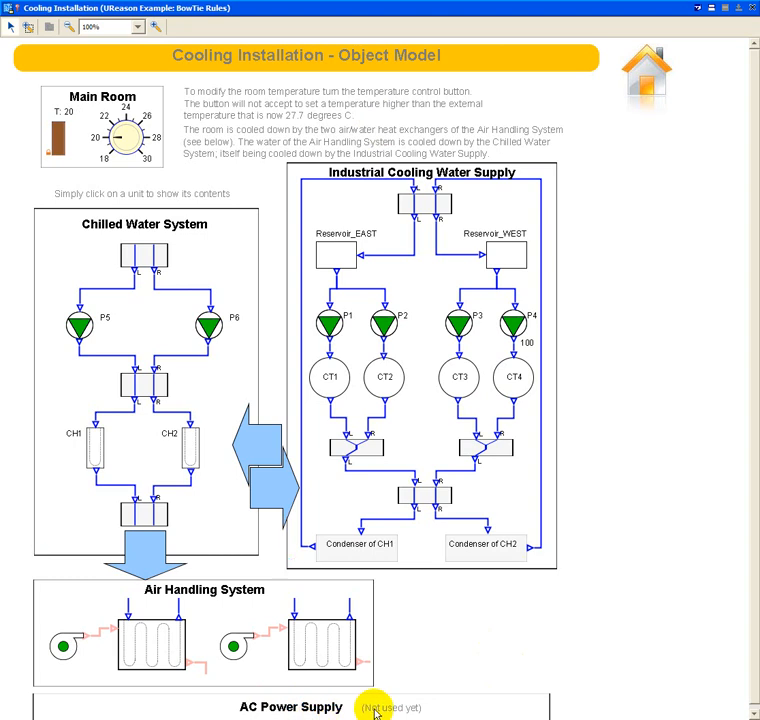
{"action": "mouse_move", "coordinate": [130, 618]}
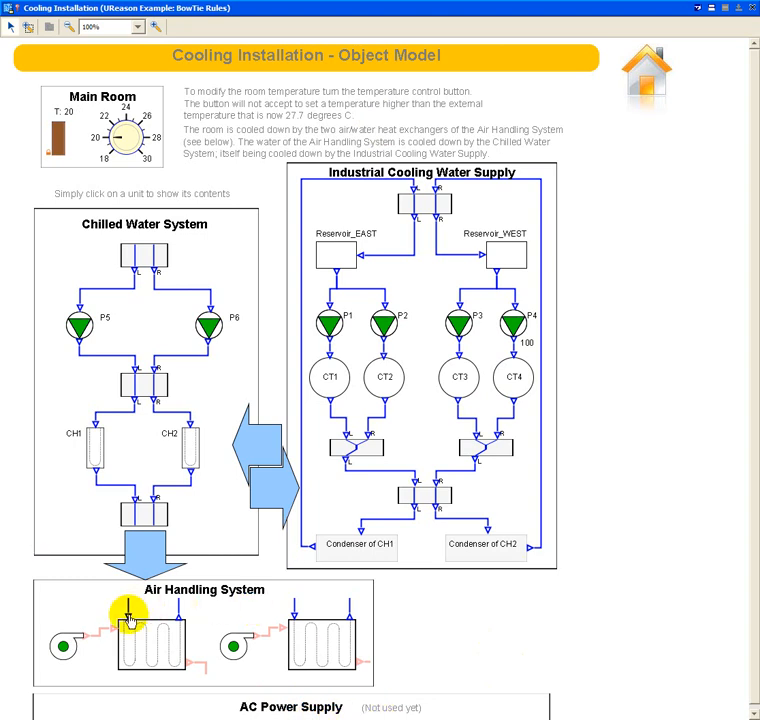
{"action": "mouse_move", "coordinate": [260, 616]}
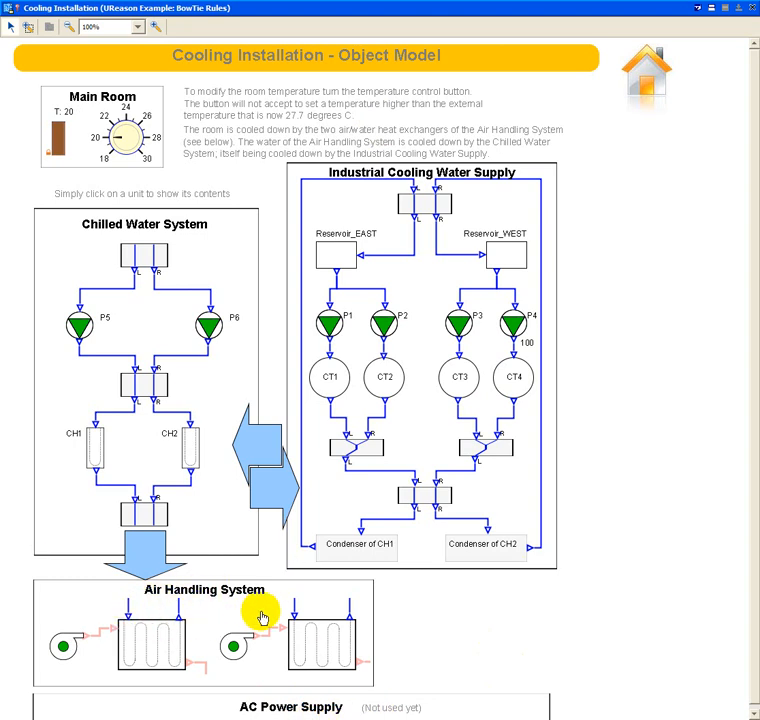
{"action": "mouse_move", "coordinate": [96, 644]}
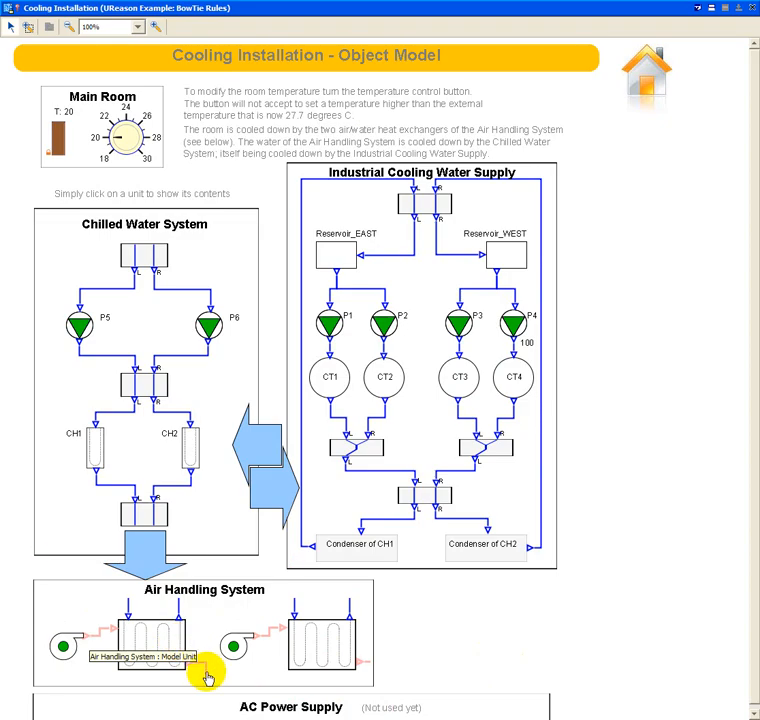
{"action": "mouse_move", "coordinate": [118, 368]}
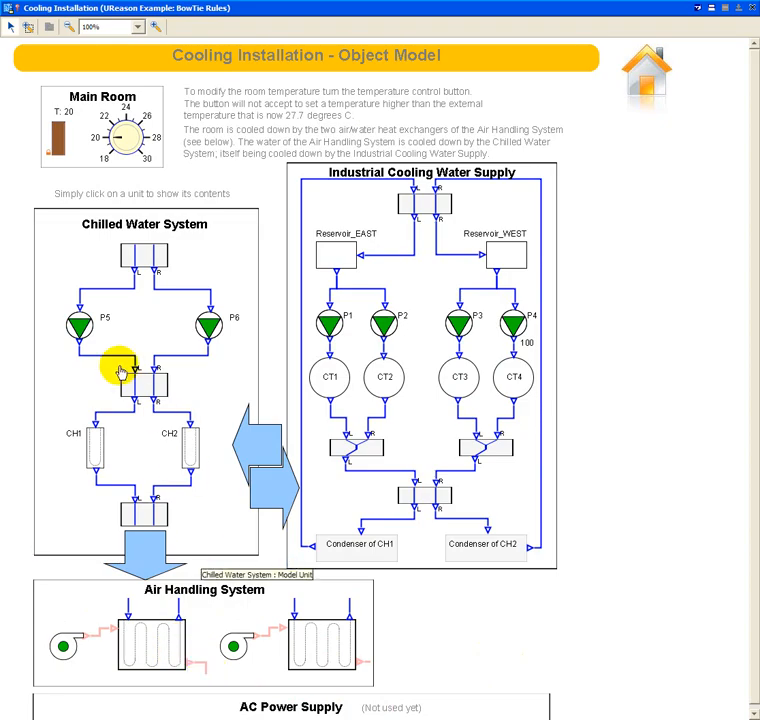
{"action": "mouse_move", "coordinate": [176, 376]}
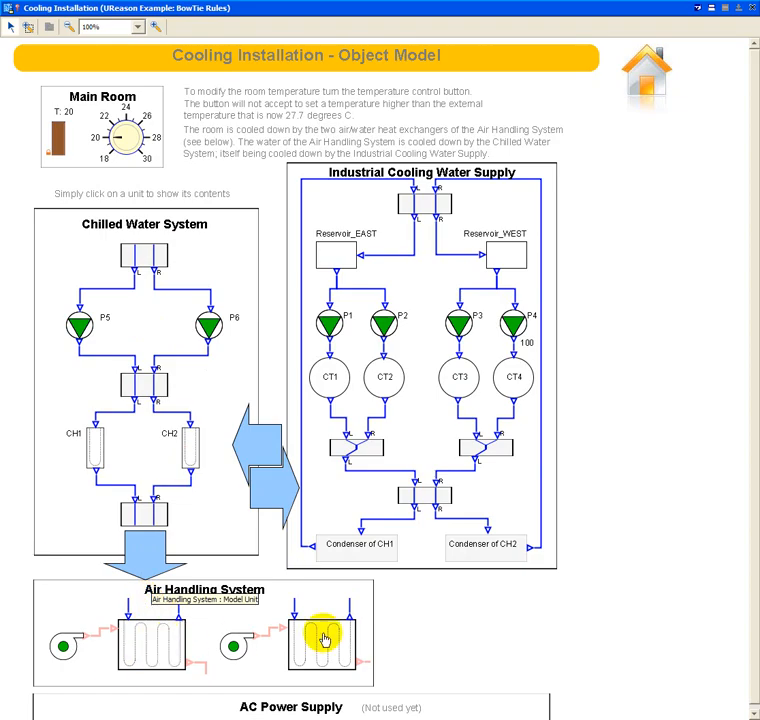
{"action": "mouse_move", "coordinate": [438, 258]}
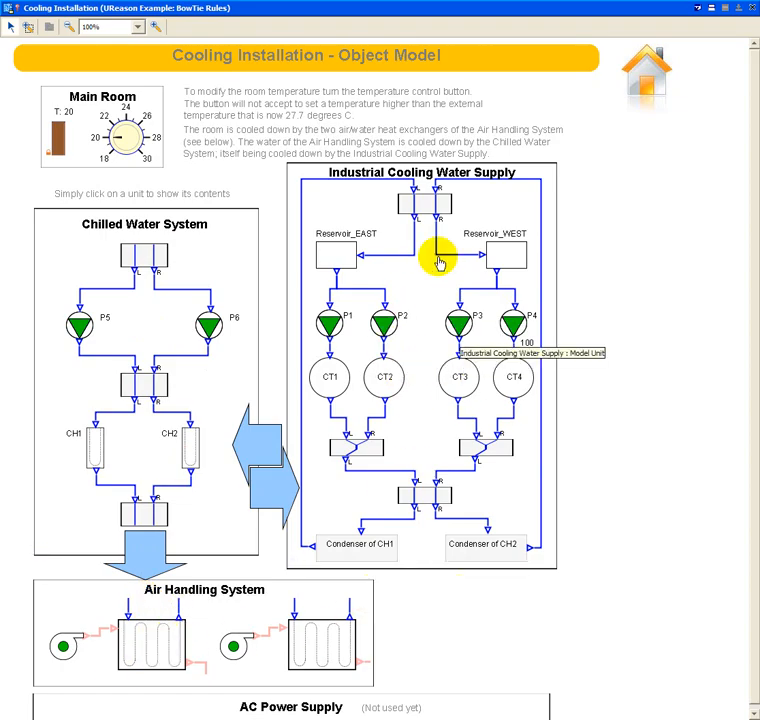
{"action": "mouse_move", "coordinate": [464, 190]}
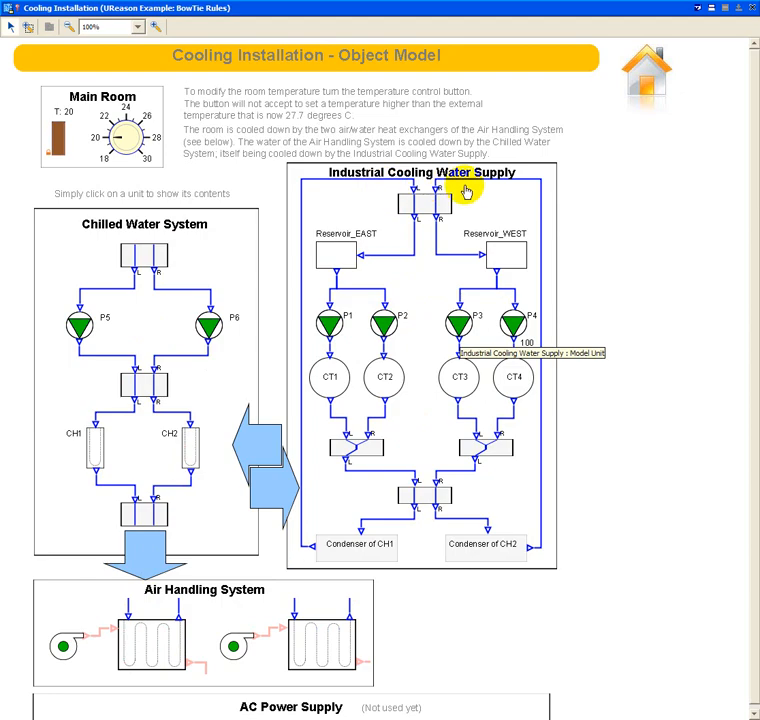
{"action": "mouse_move", "coordinate": [484, 188]}
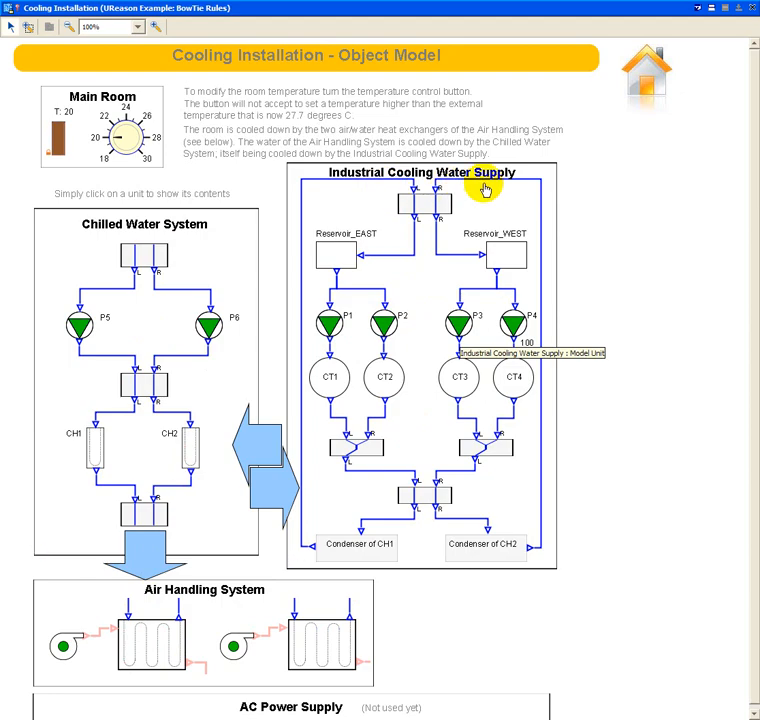
{"action": "mouse_move", "coordinate": [390, 330]}
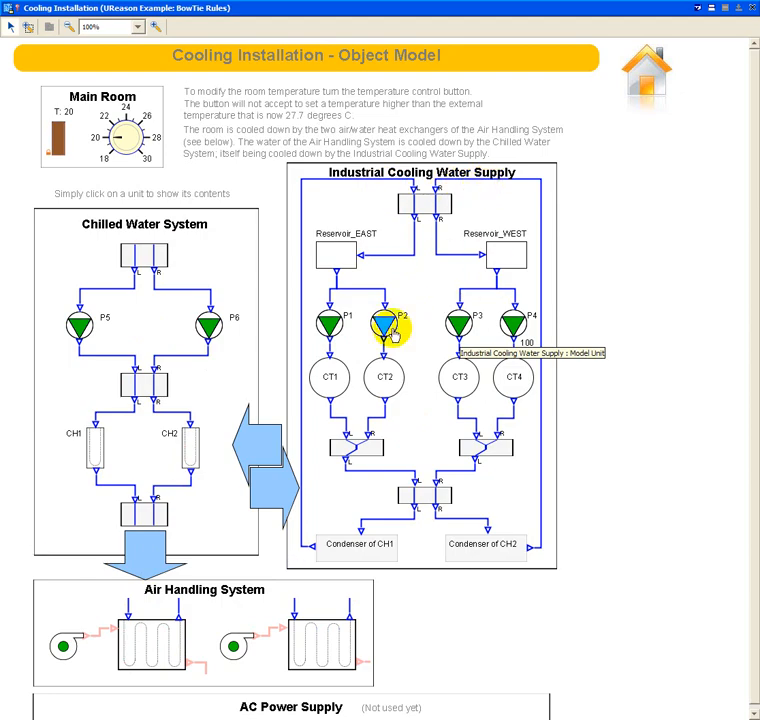
{"action": "mouse_move", "coordinate": [164, 324]}
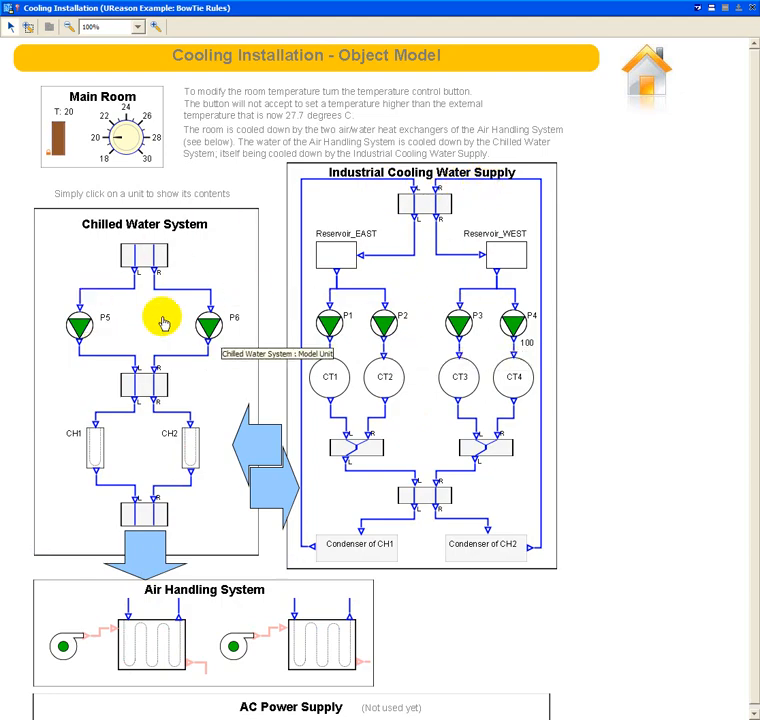
{"action": "mouse_move", "coordinate": [358, 378]}
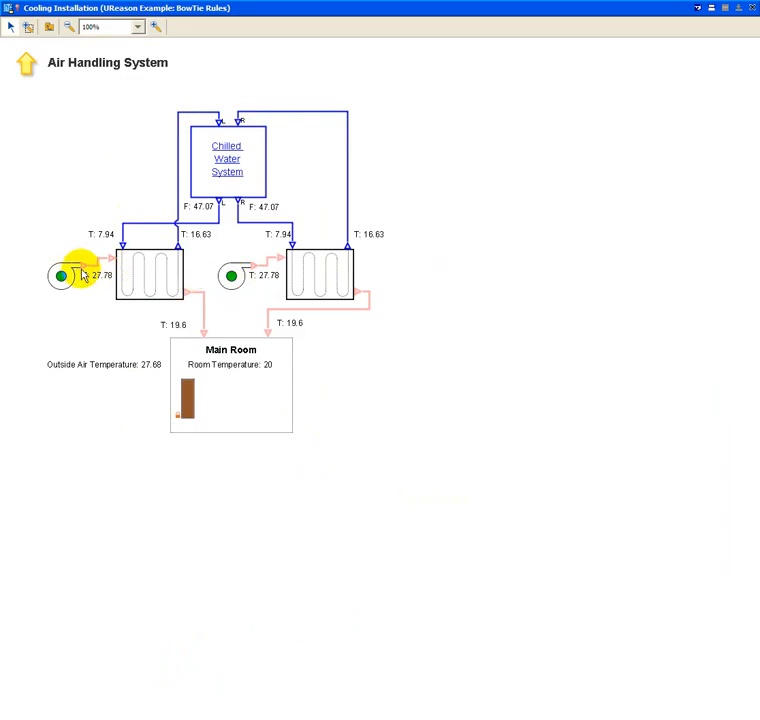
{"action": "mouse_move", "coordinate": [150, 264]}
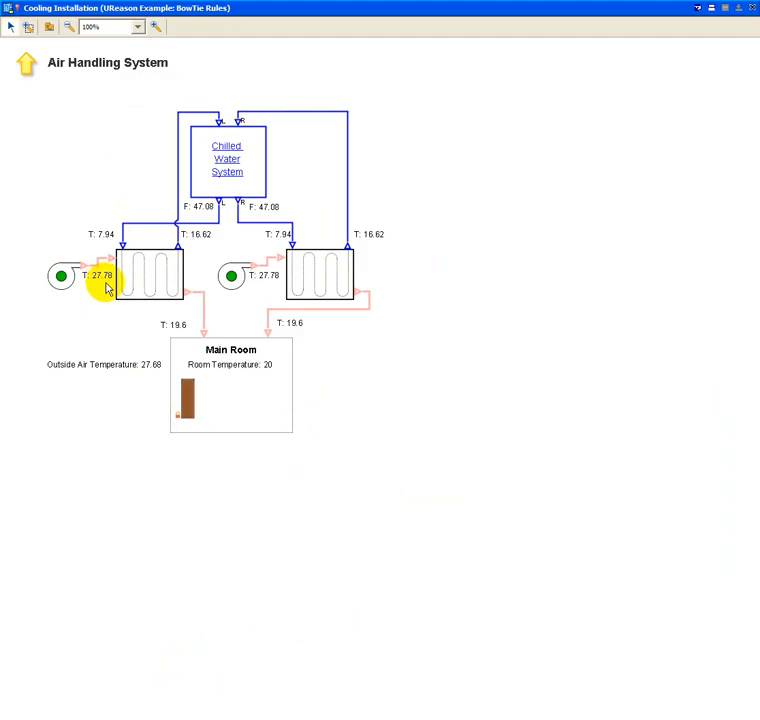
{"action": "mouse_move", "coordinate": [204, 304]}
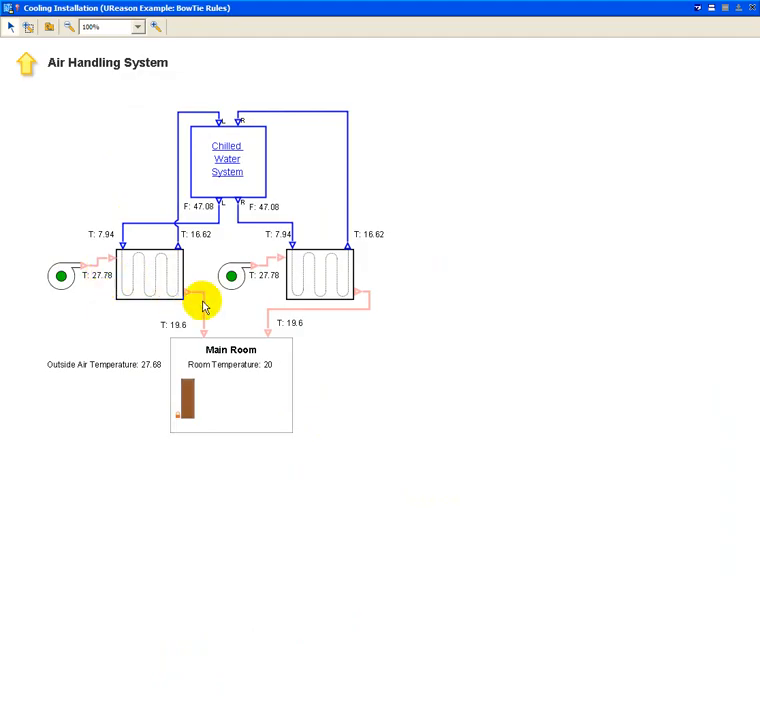
{"action": "mouse_move", "coordinate": [200, 328]}
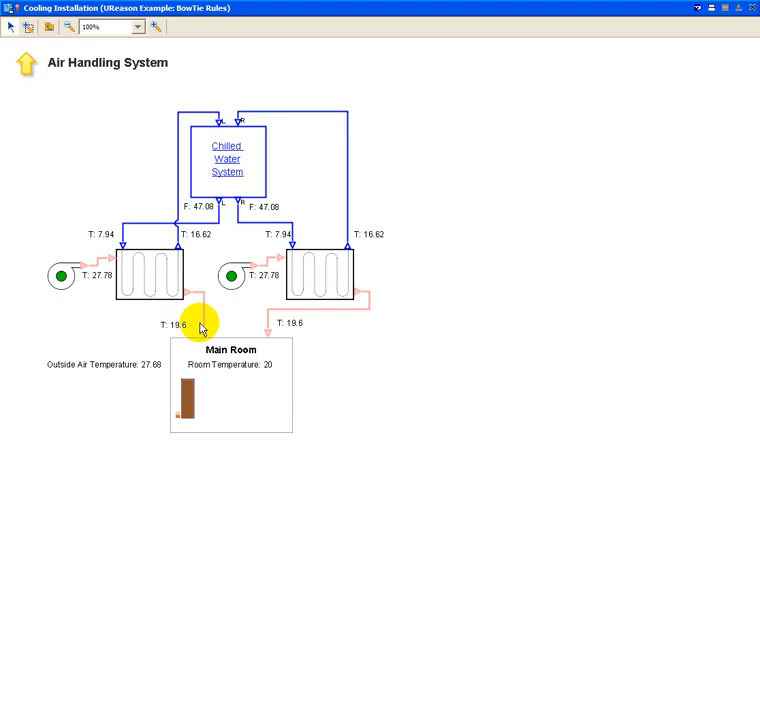
{"action": "mouse_move", "coordinate": [196, 370]}
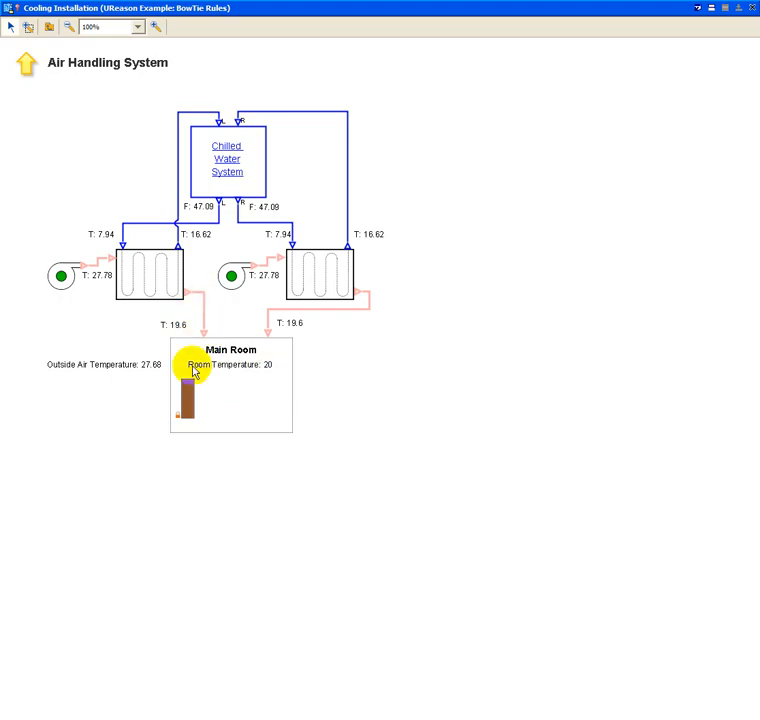
{"action": "mouse_move", "coordinate": [272, 392]}
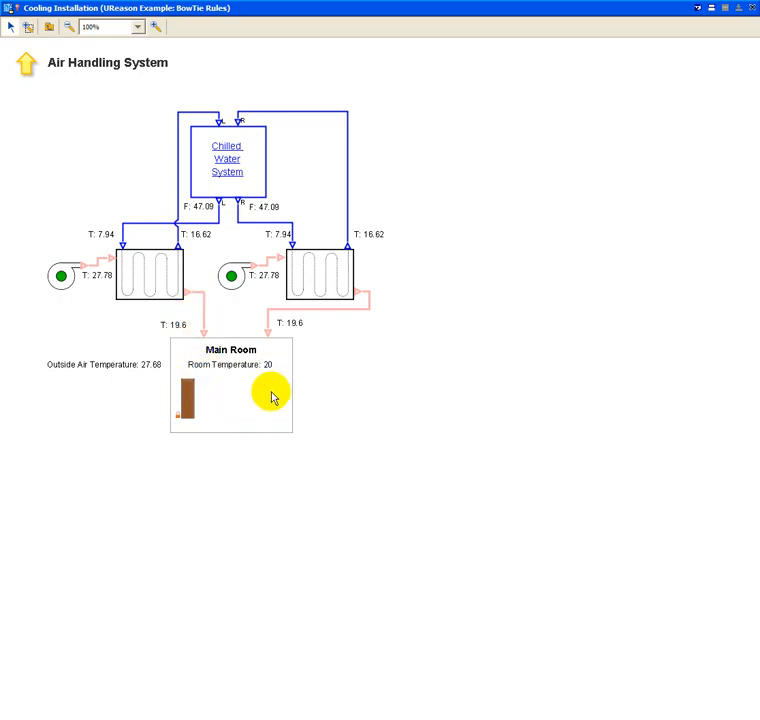
{"action": "mouse_move", "coordinate": [268, 388]}
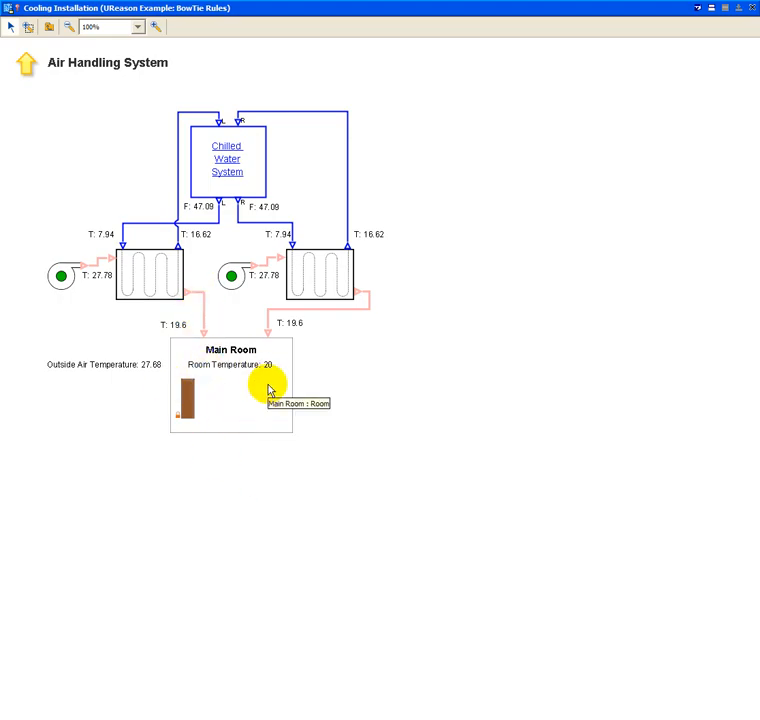
{"action": "mouse_move", "coordinate": [316, 264]}
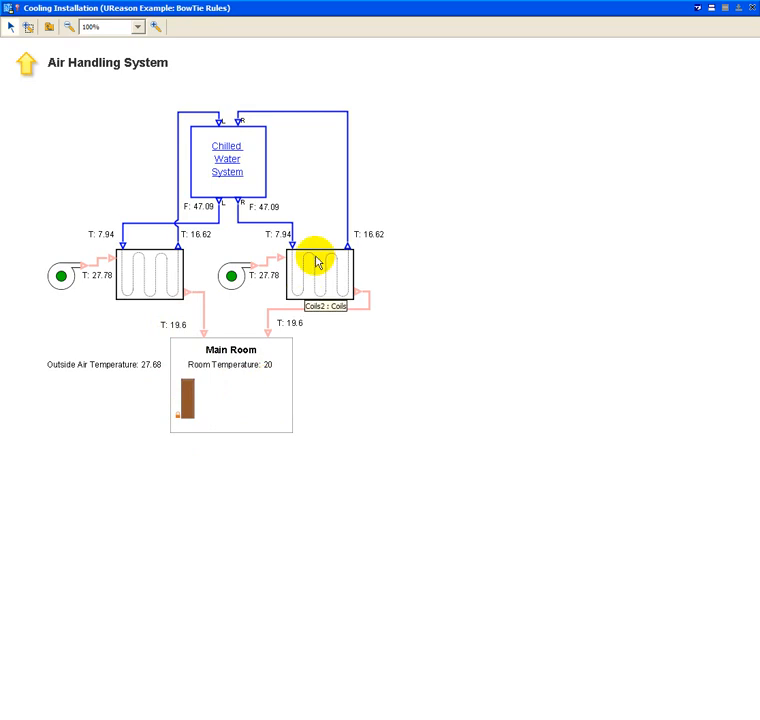
{"action": "mouse_move", "coordinate": [280, 122]}
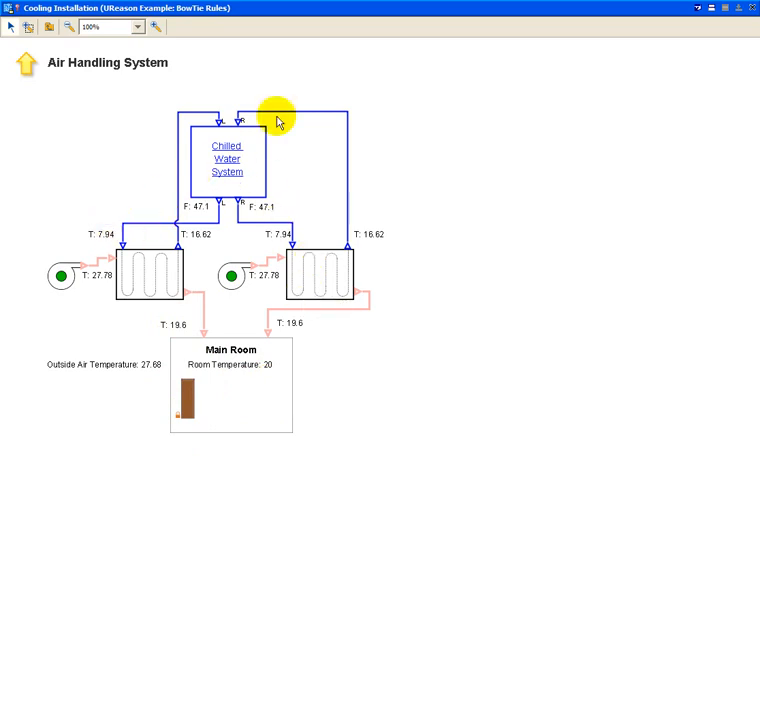
{"action": "mouse_move", "coordinate": [238, 180]}
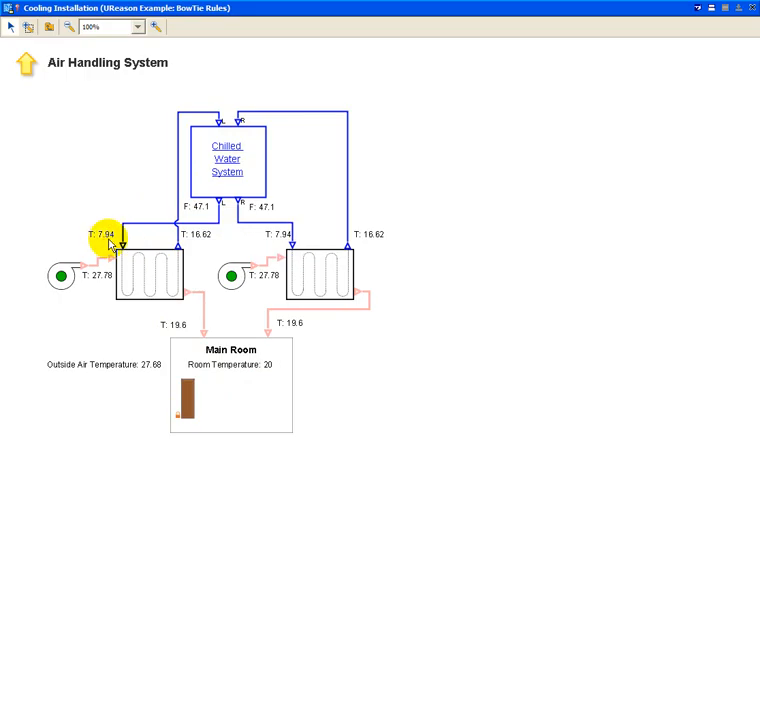
{"action": "mouse_move", "coordinate": [184, 124]}
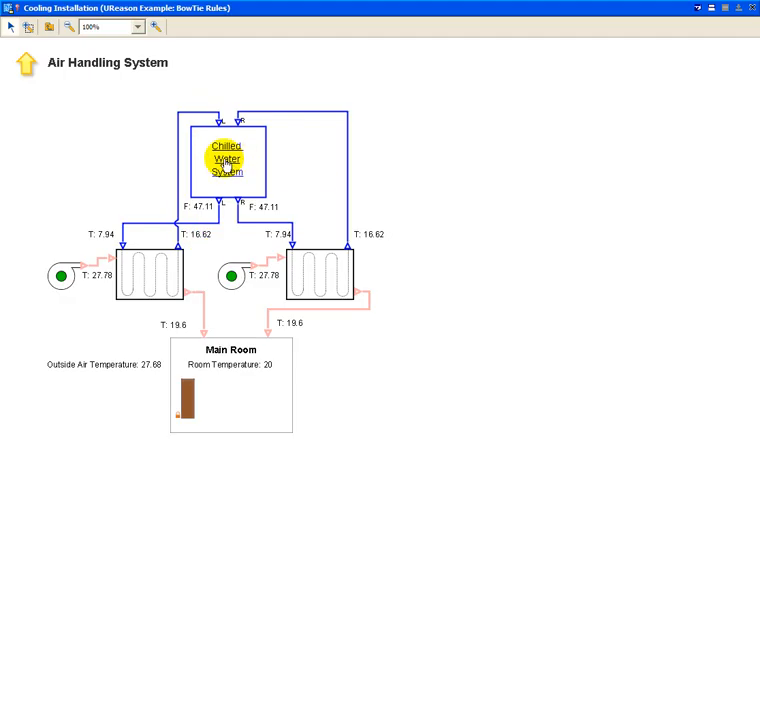
Follow the Chilled Water System link to show pumps P5/P6 feeding chillers CH1 and CH2.
{"action": "left_click", "coordinate": [226, 160]}
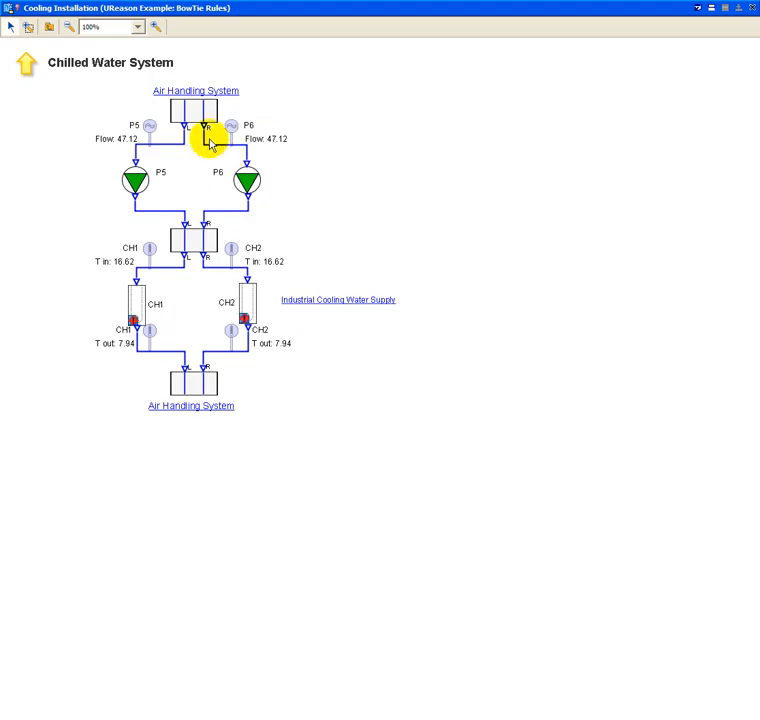
{"action": "mouse_move", "coordinate": [196, 152]}
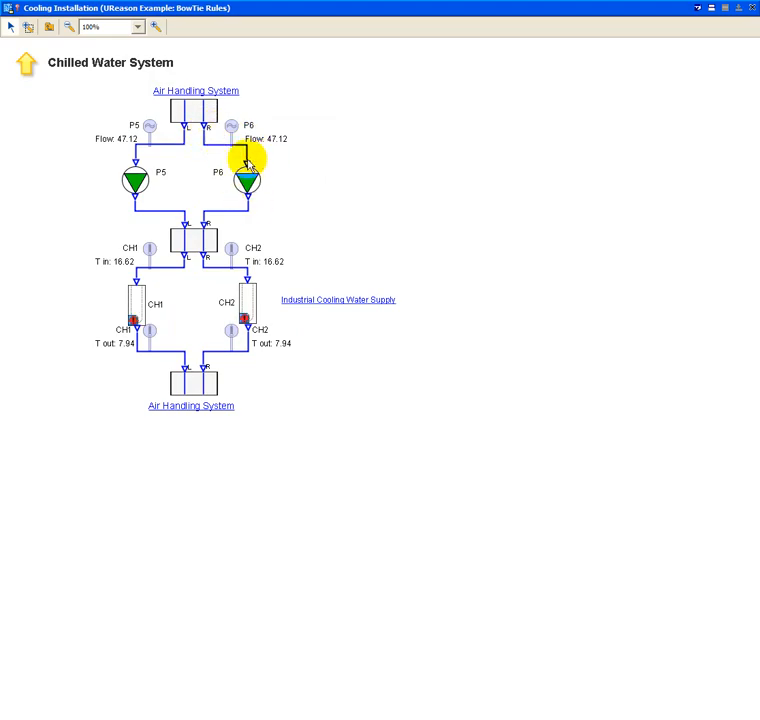
{"action": "mouse_move", "coordinate": [238, 210]}
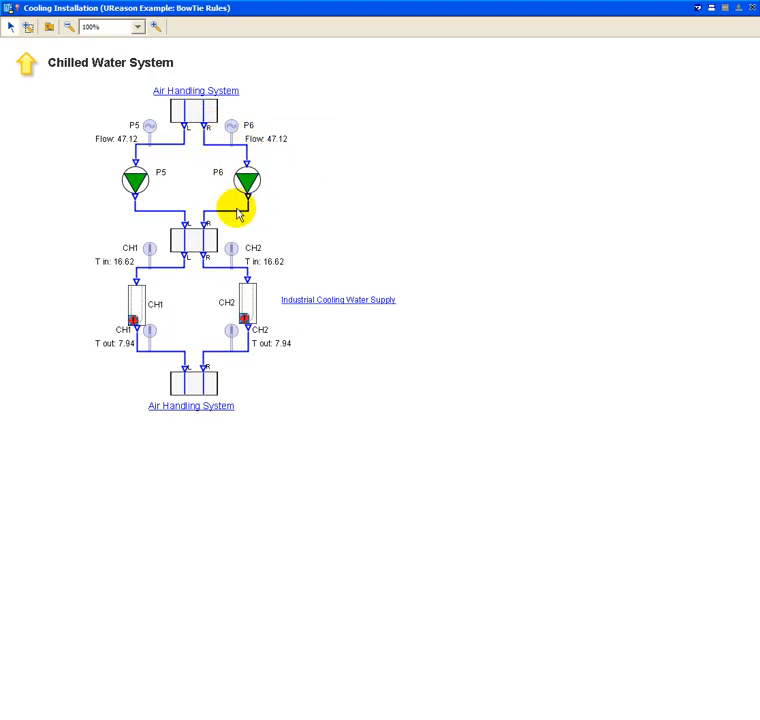
{"action": "mouse_move", "coordinate": [264, 268]}
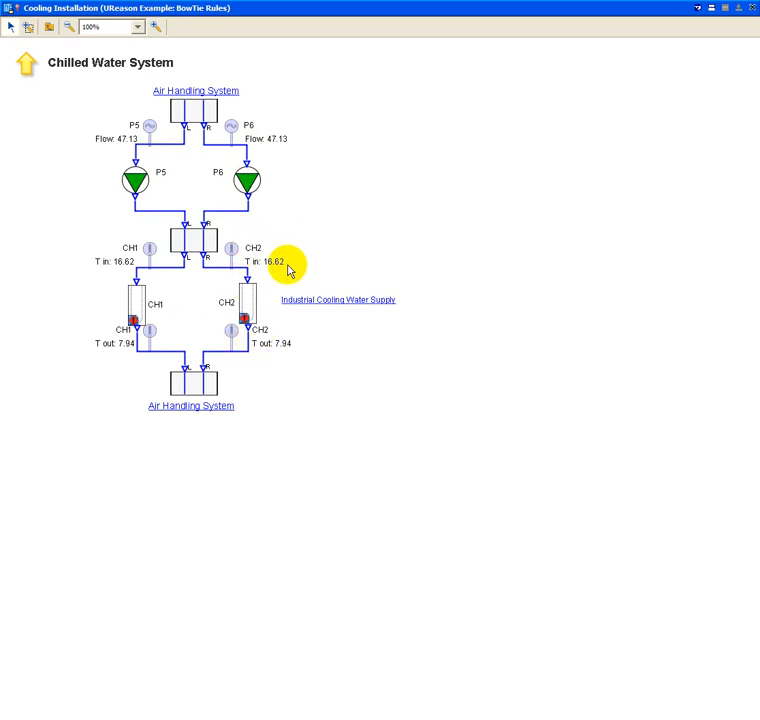
{"action": "mouse_move", "coordinate": [288, 352]}
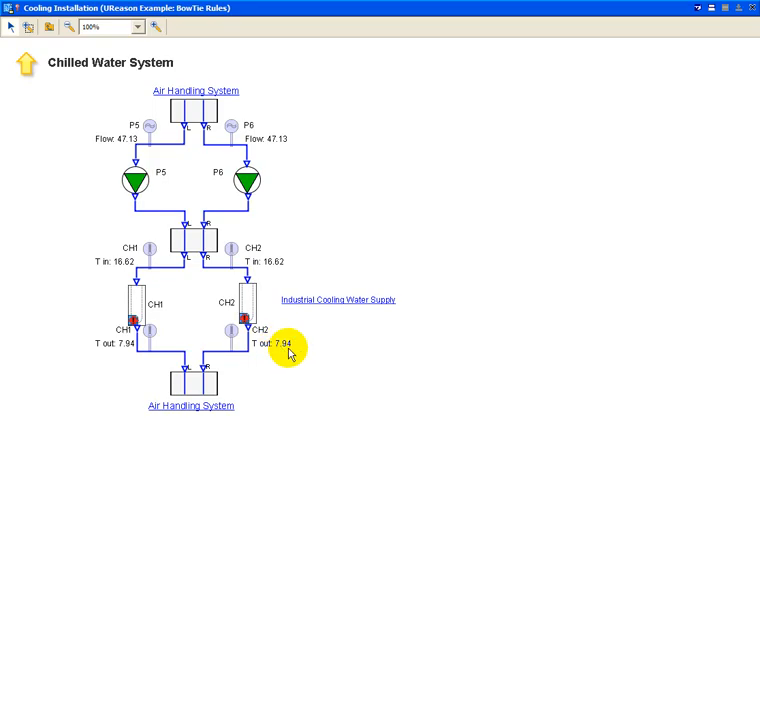
{"action": "mouse_move", "coordinate": [250, 276]}
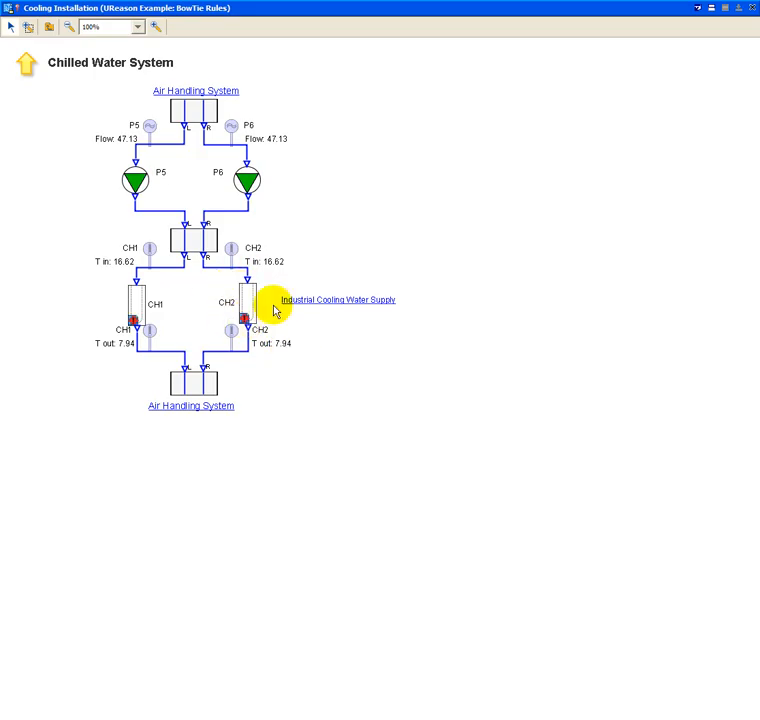
{"action": "mouse_move", "coordinate": [352, 304]}
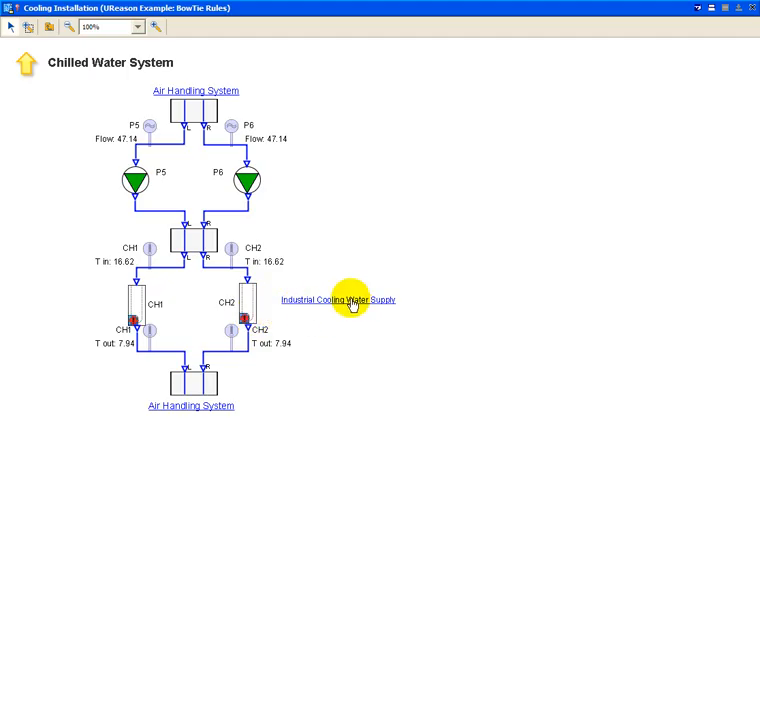
{"action": "mouse_move", "coordinate": [348, 304]}
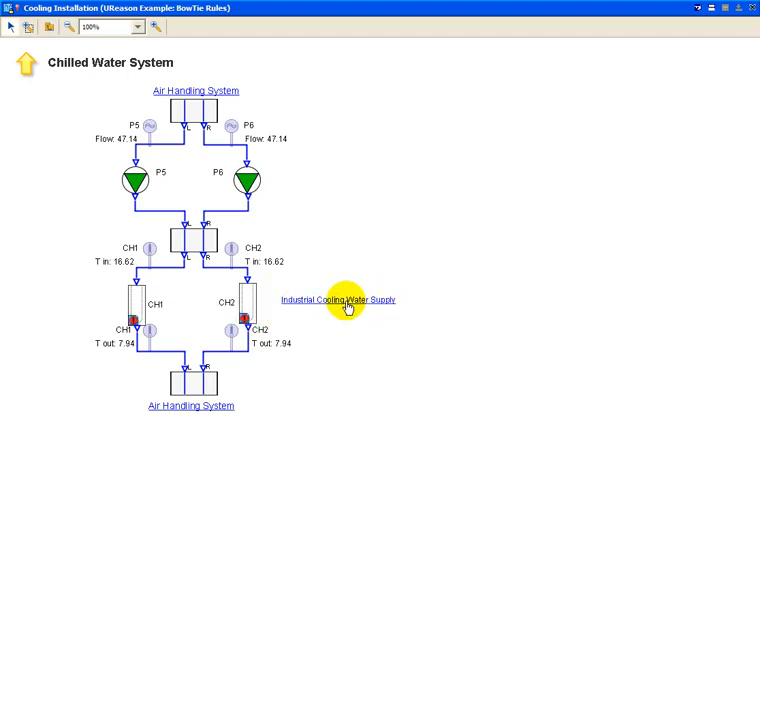
{"action": "mouse_move", "coordinate": [344, 304]}
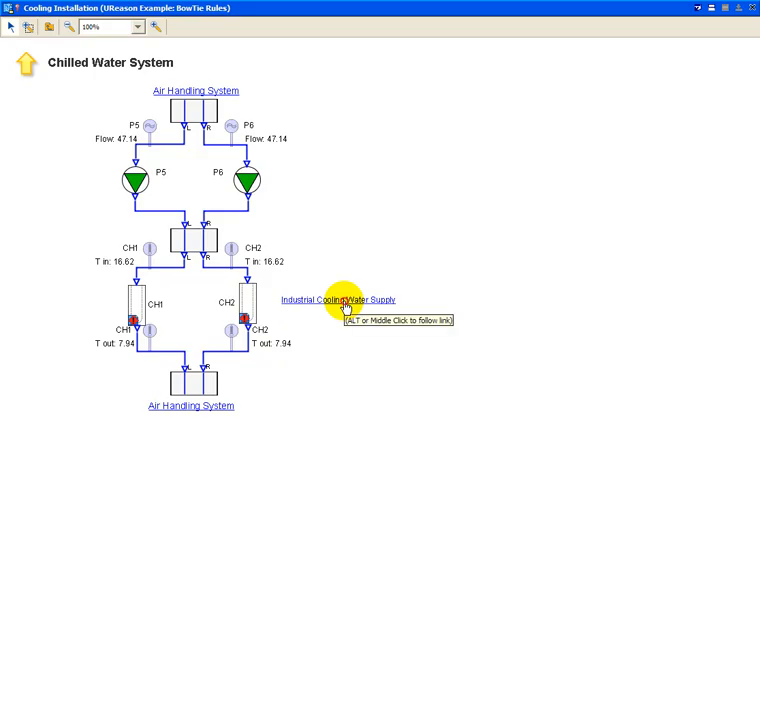
Follow the Industrial Cooling Water Supply link to show reservoirs, pumps P1–P4 and cooling towers CT1–CT4.
{"action": "left_click", "coordinate": [338, 300]}
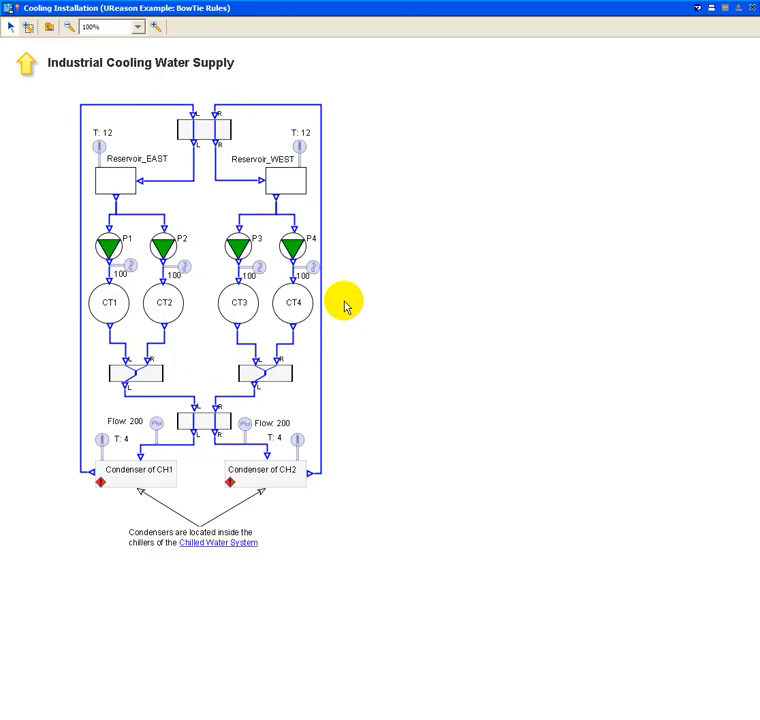
{"action": "mouse_move", "coordinate": [352, 302]}
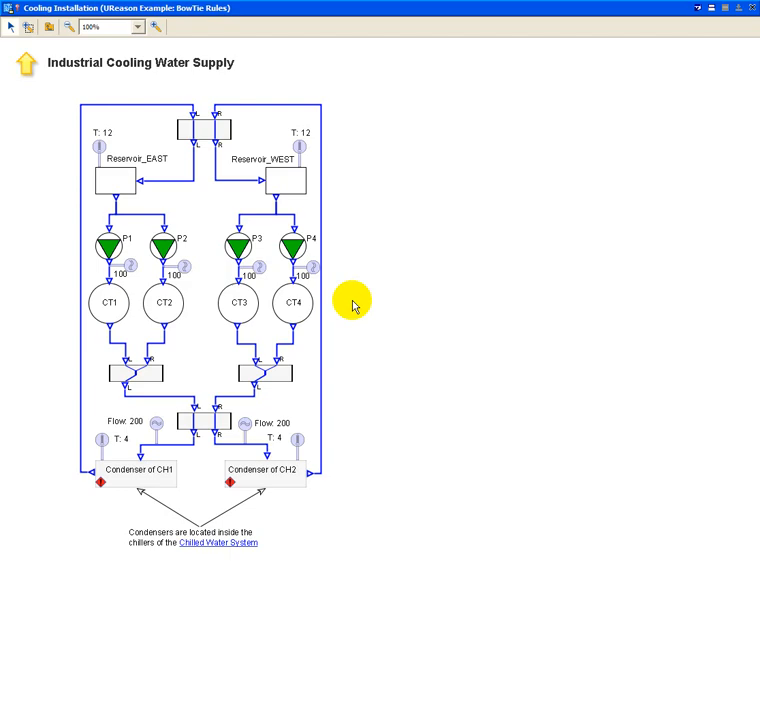
{"action": "mouse_move", "coordinate": [320, 184]}
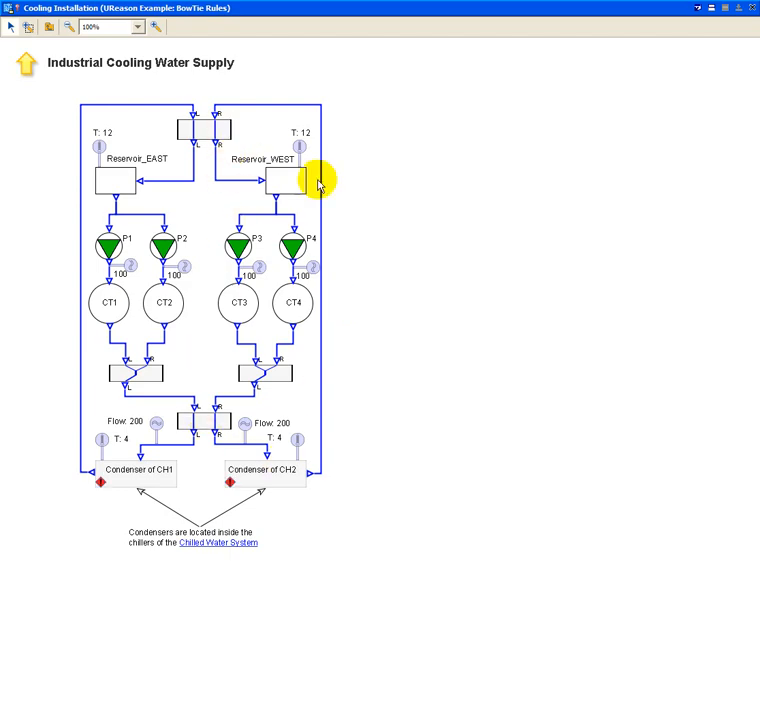
{"action": "mouse_move", "coordinate": [148, 160]}
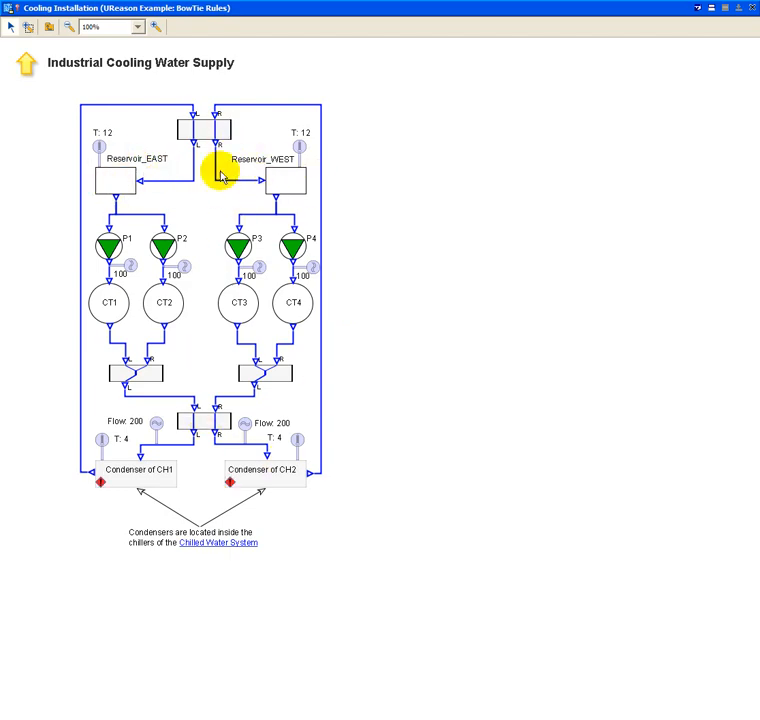
{"action": "mouse_move", "coordinate": [272, 200]}
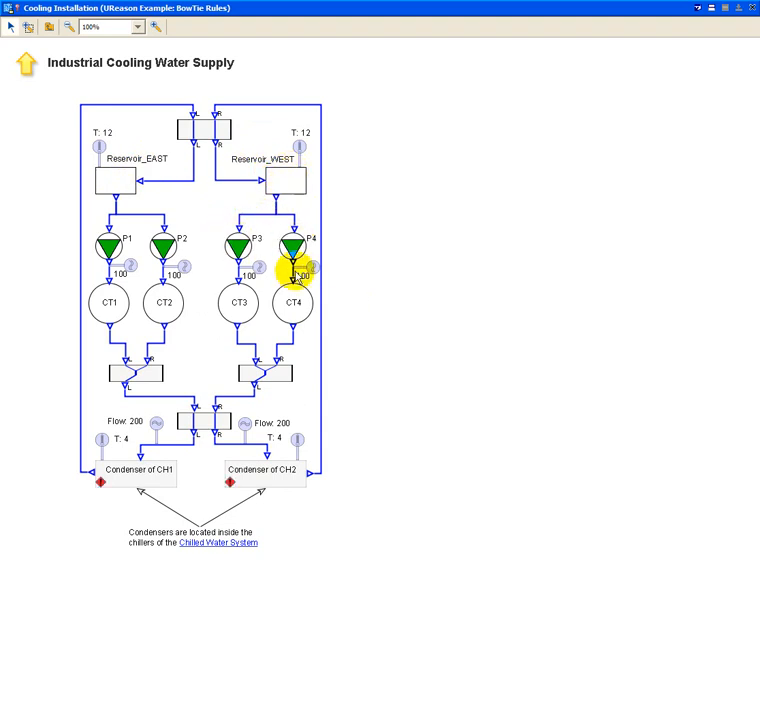
{"action": "mouse_move", "coordinate": [304, 284]}
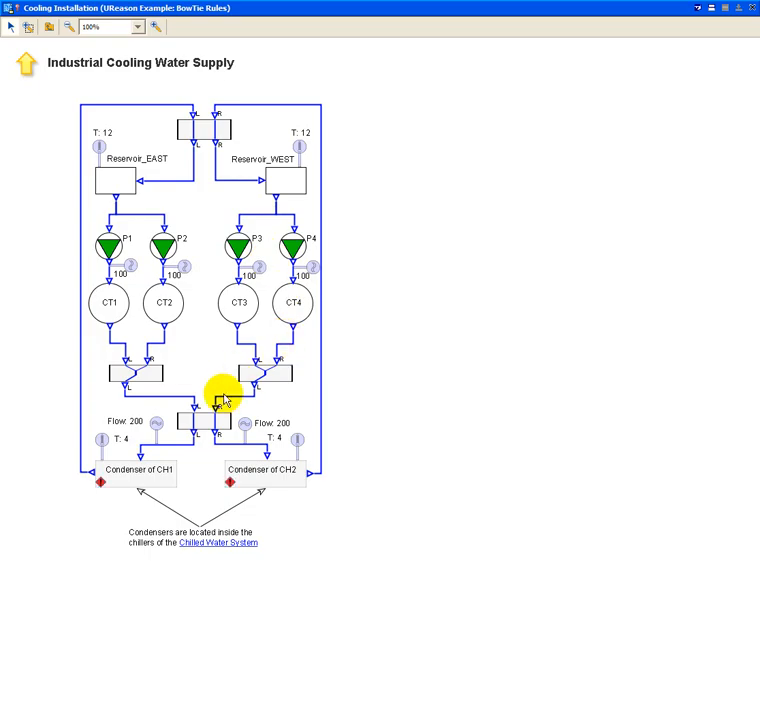
{"action": "mouse_move", "coordinate": [284, 478]}
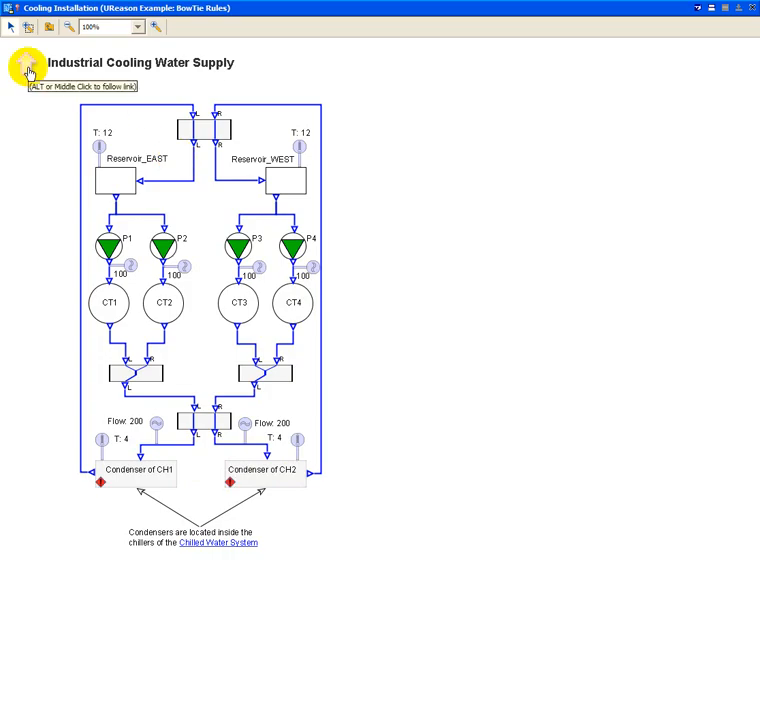
Go back to the Chilled Water System, briefly visit the Air Handling System, then return to the Chilled Water System.
{"action": "left_click", "coordinate": [216, 542]}
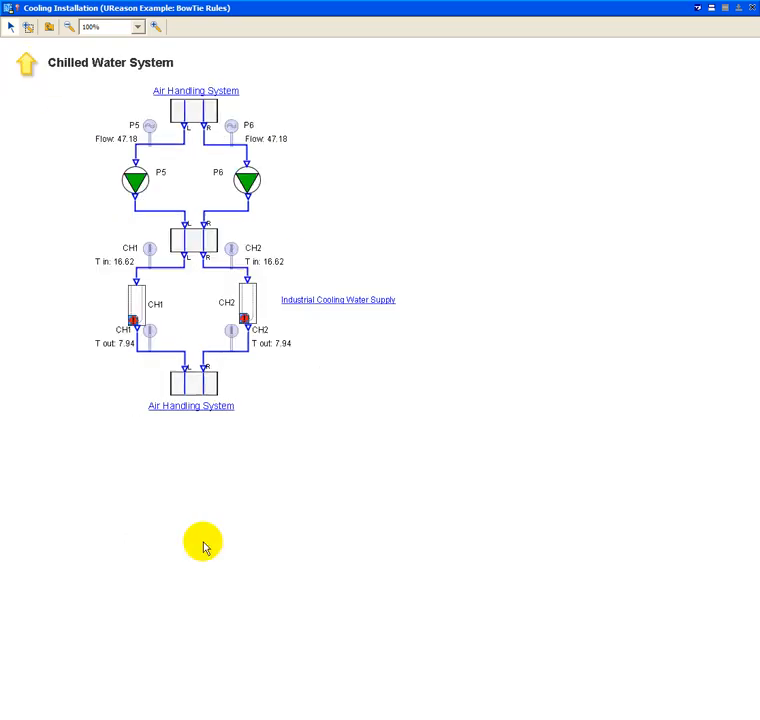
{"action": "mouse_move", "coordinate": [190, 404]}
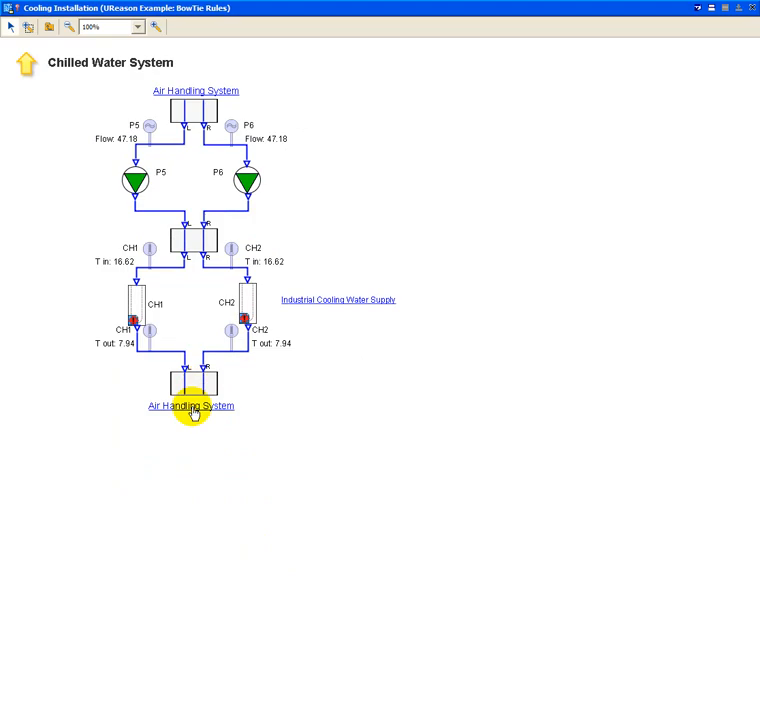
{"action": "left_click", "coordinate": [190, 404]}
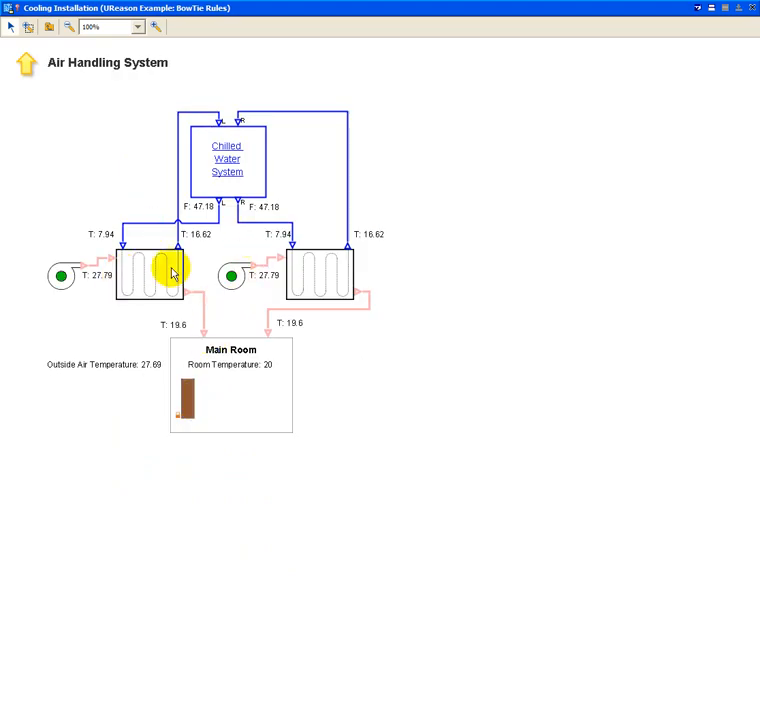
{"action": "left_click", "coordinate": [226, 158]}
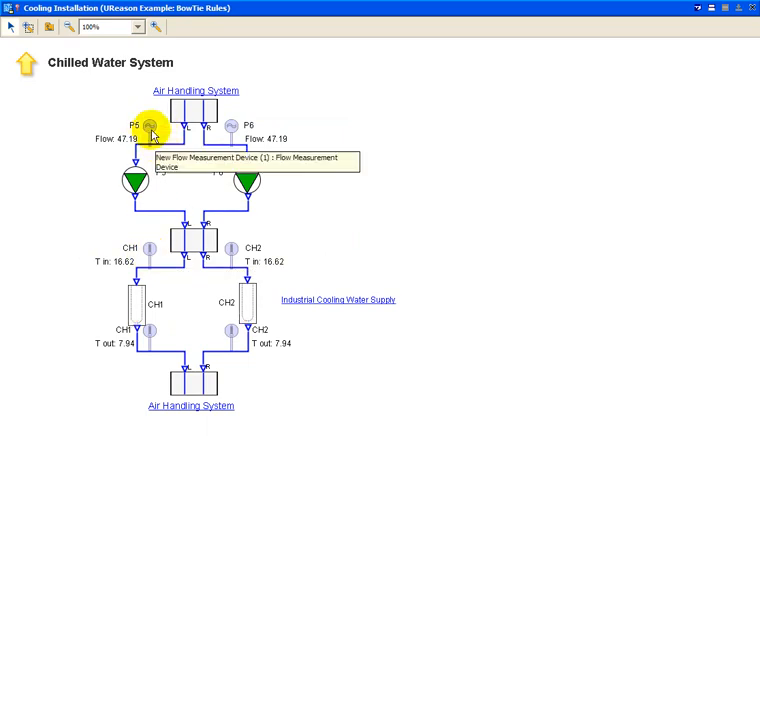
{"action": "mouse_move", "coordinate": [240, 270]}
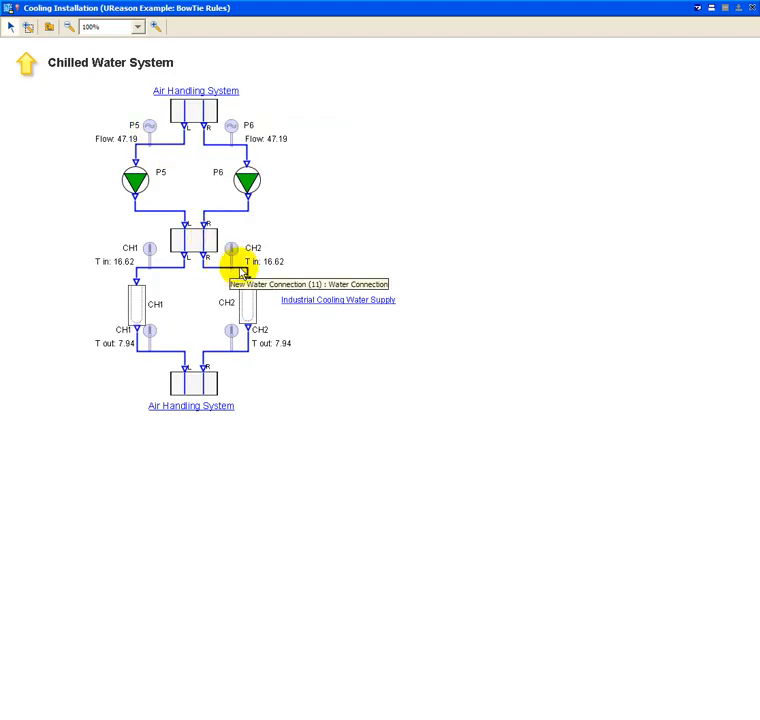
{"action": "mouse_move", "coordinate": [248, 304]}
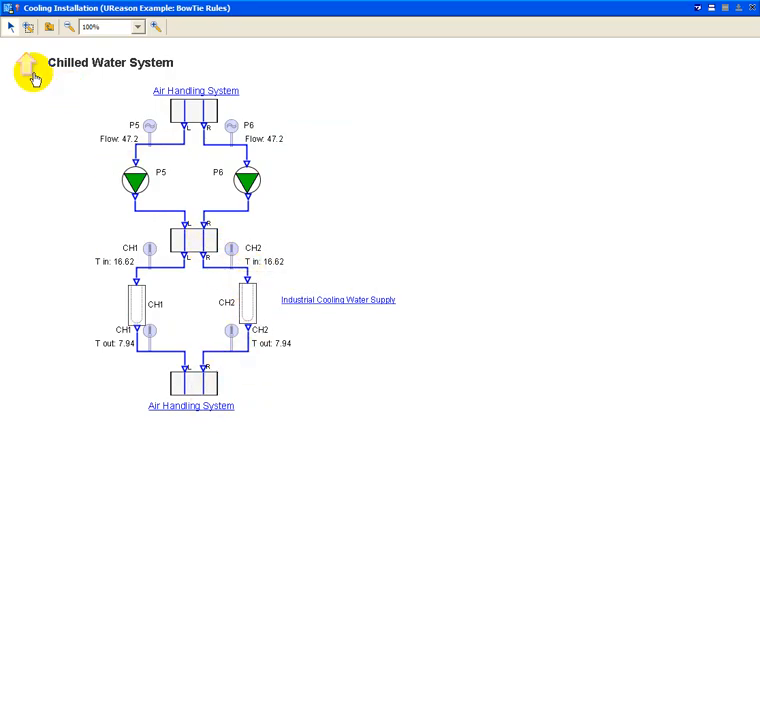
{"action": "left_click", "coordinate": [24, 62]}
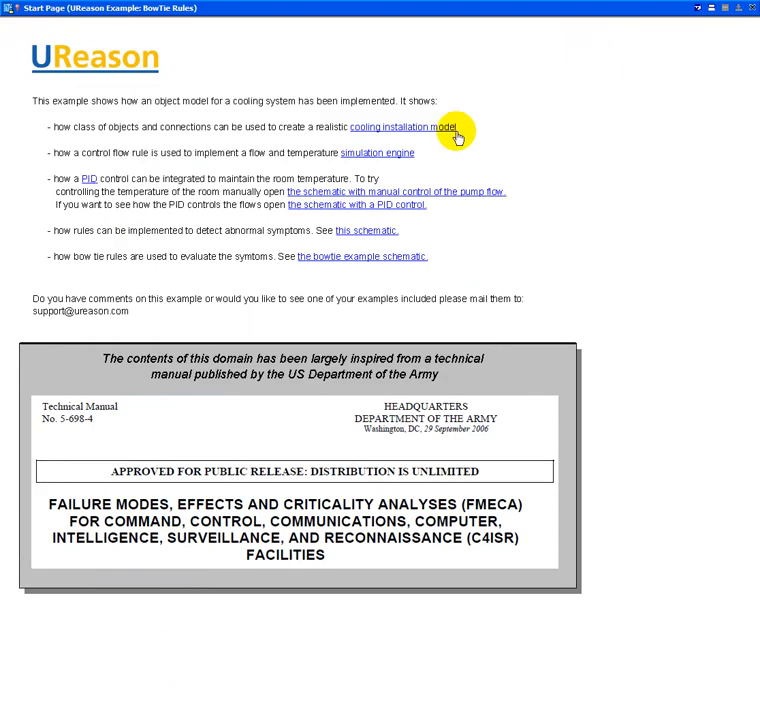
{"action": "mouse_move", "coordinate": [370, 152]}
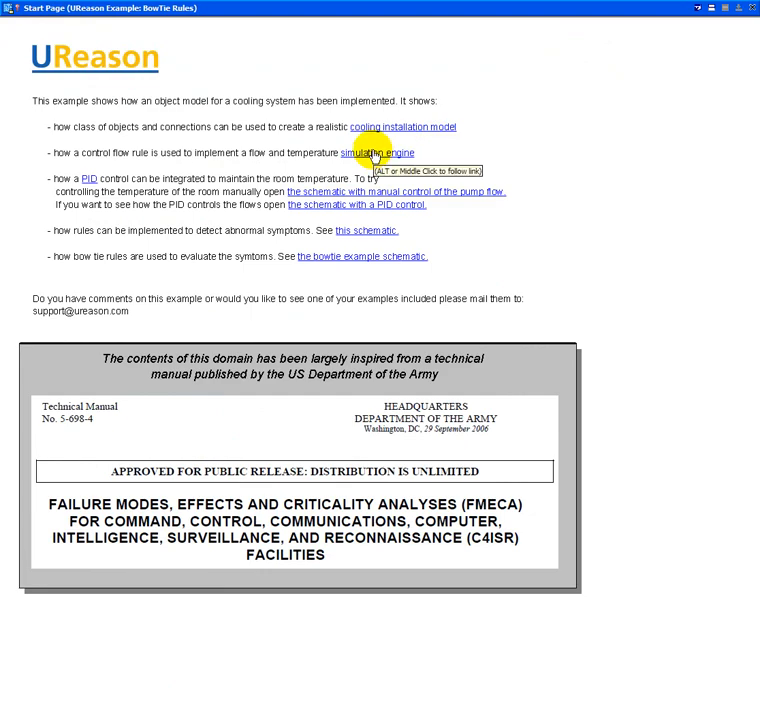
{"action": "mouse_move", "coordinate": [392, 156]}
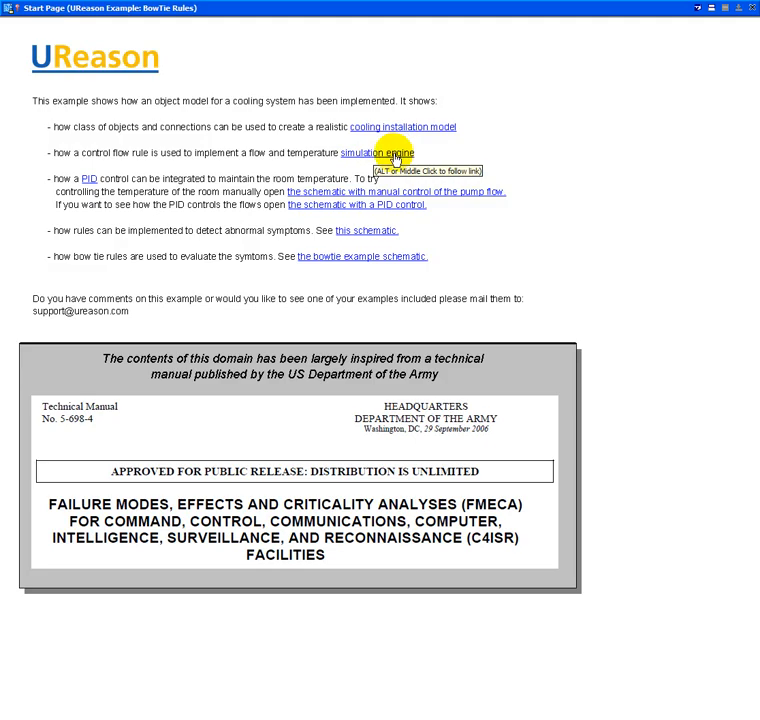
Follow the 'simulation engine' link to show the Simulator's SIMULATING/IDLE/RESET logic flowchart.
{"action": "left_click", "coordinate": [380, 152]}
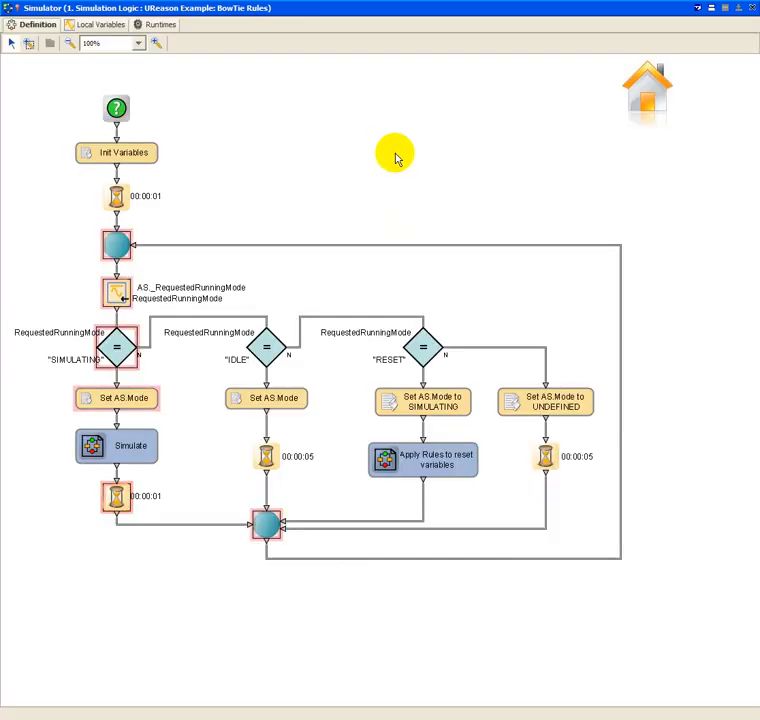
{"action": "mouse_move", "coordinate": [260, 148]}
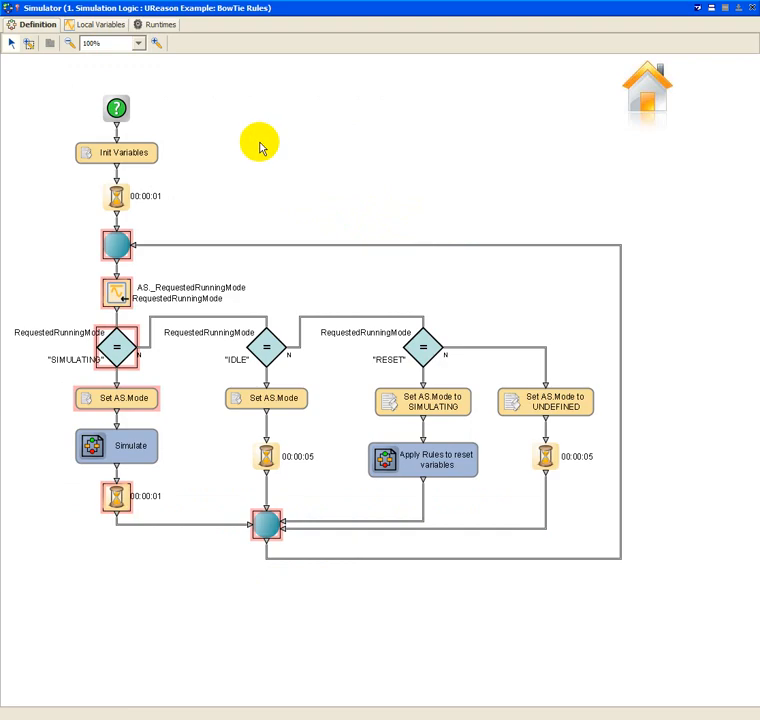
{"action": "mouse_move", "coordinate": [320, 220]}
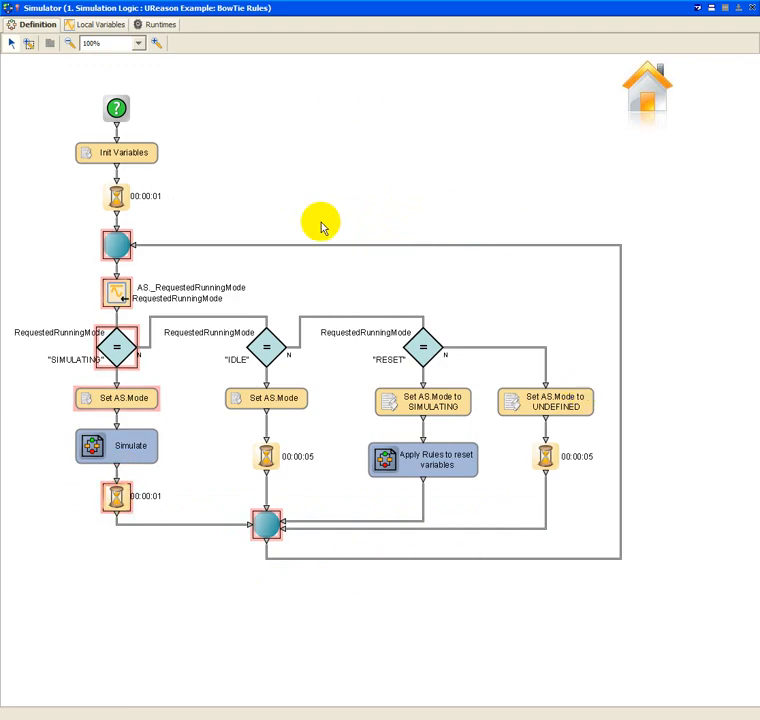
{"action": "mouse_move", "coordinate": [126, 496]}
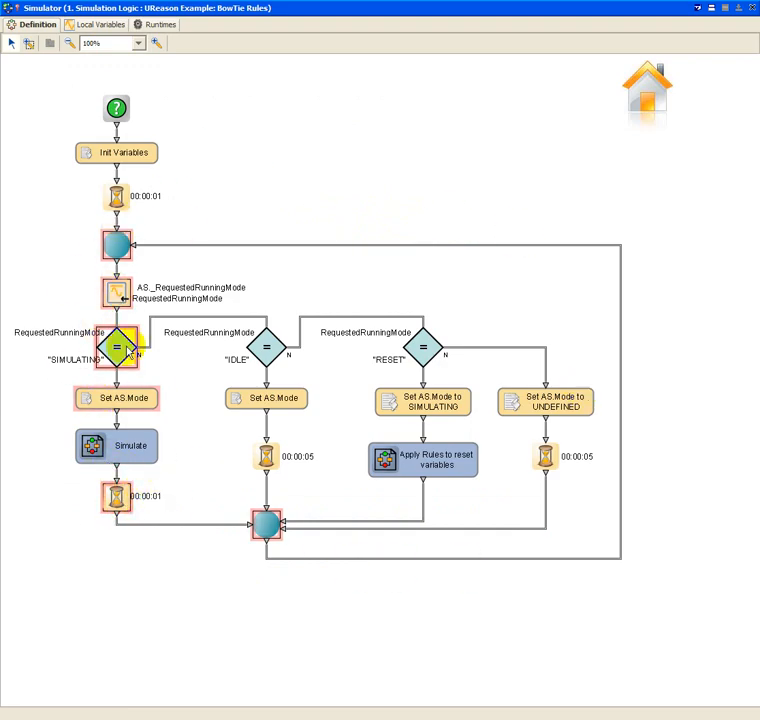
{"action": "mouse_move", "coordinate": [136, 418]}
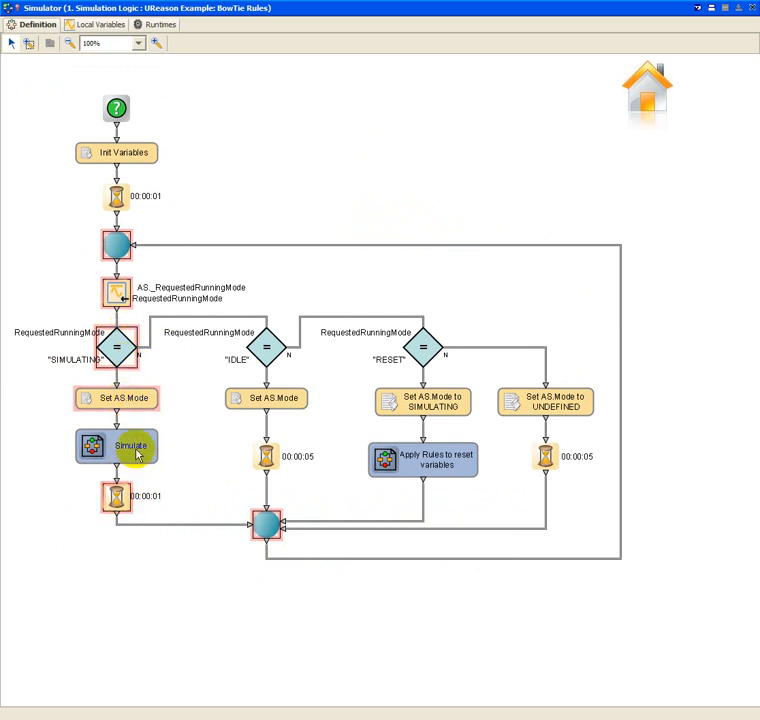
{"action": "double_click", "coordinate": [116, 444]}
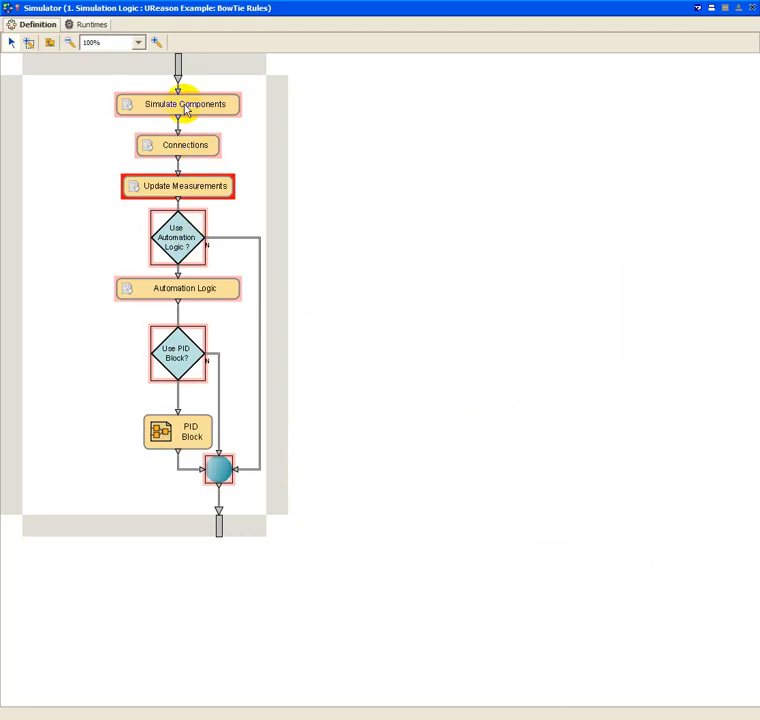
{"action": "mouse_move", "coordinate": [224, 114]}
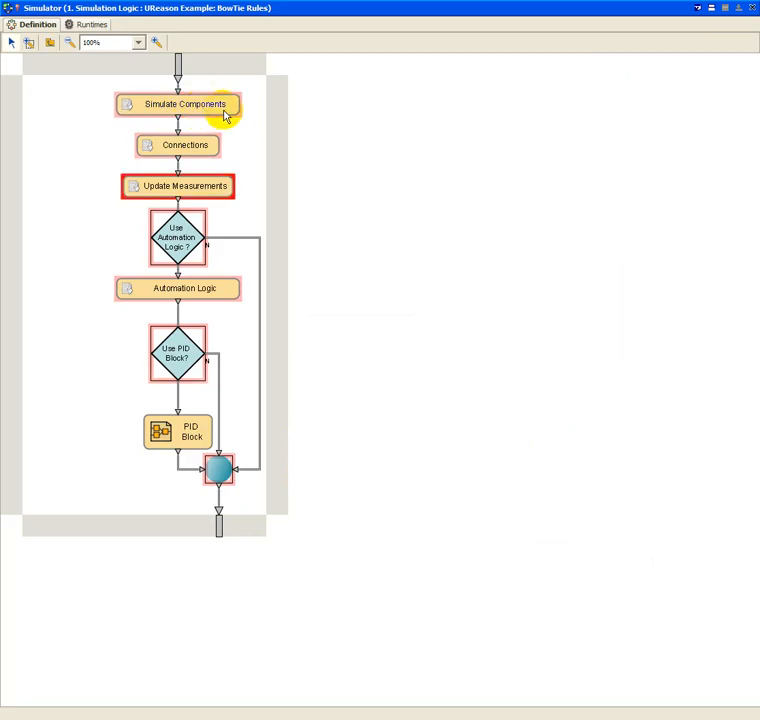
{"action": "mouse_move", "coordinate": [192, 156]}
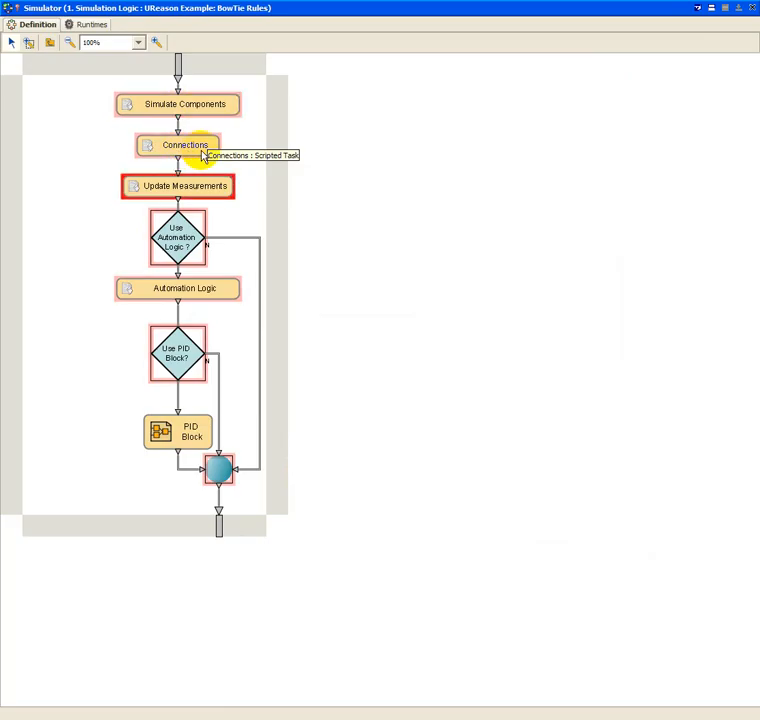
{"action": "mouse_move", "coordinate": [190, 198]}
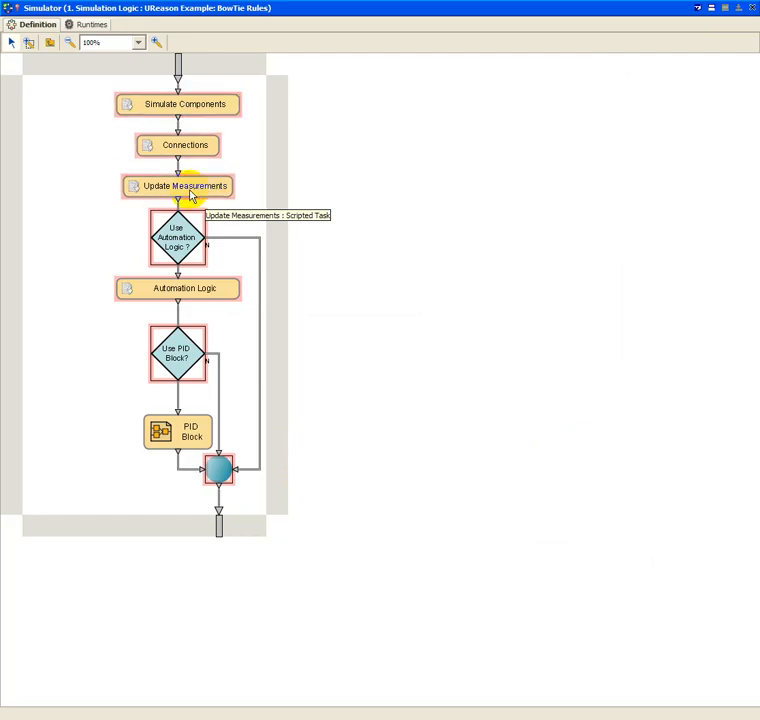
{"action": "left_click", "coordinate": [176, 104]}
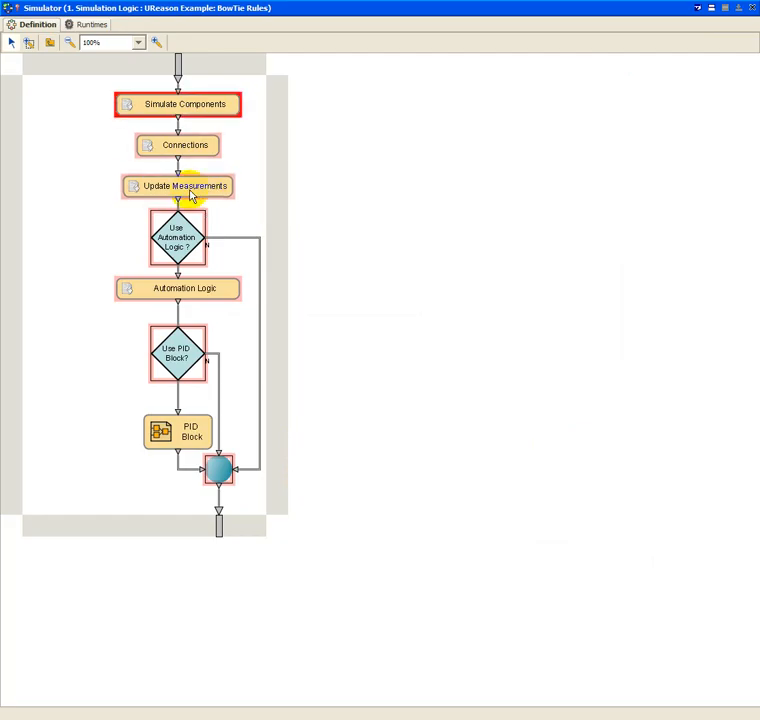
{"action": "left_click", "coordinate": [176, 186]}
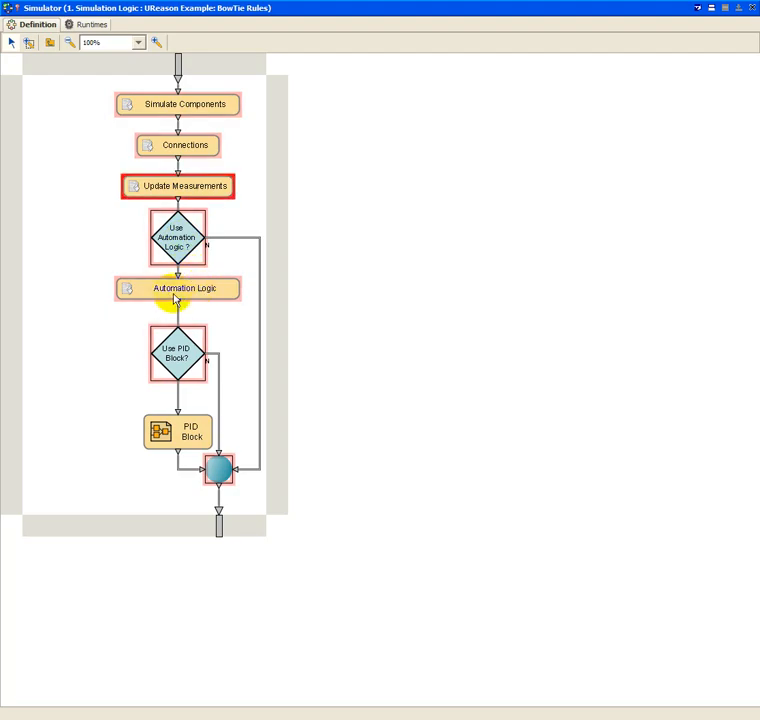
{"action": "mouse_move", "coordinate": [176, 300]}
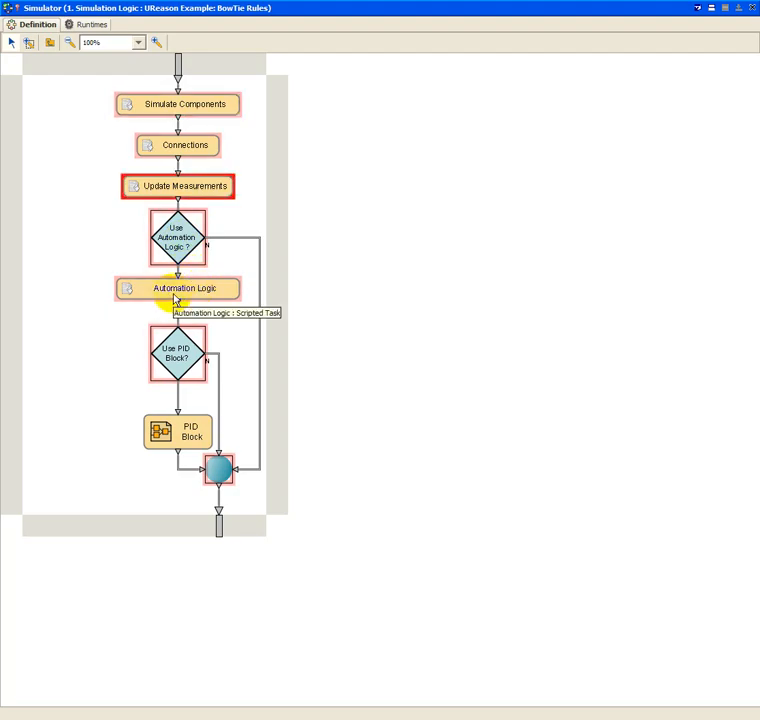
{"action": "mouse_move", "coordinate": [106, 44]}
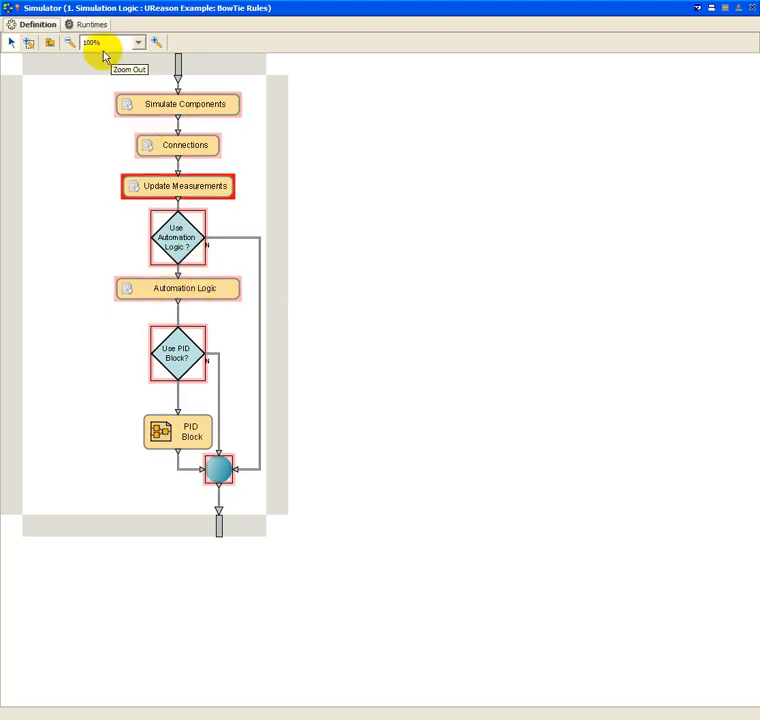
{"action": "left_click", "coordinate": [52, 44]}
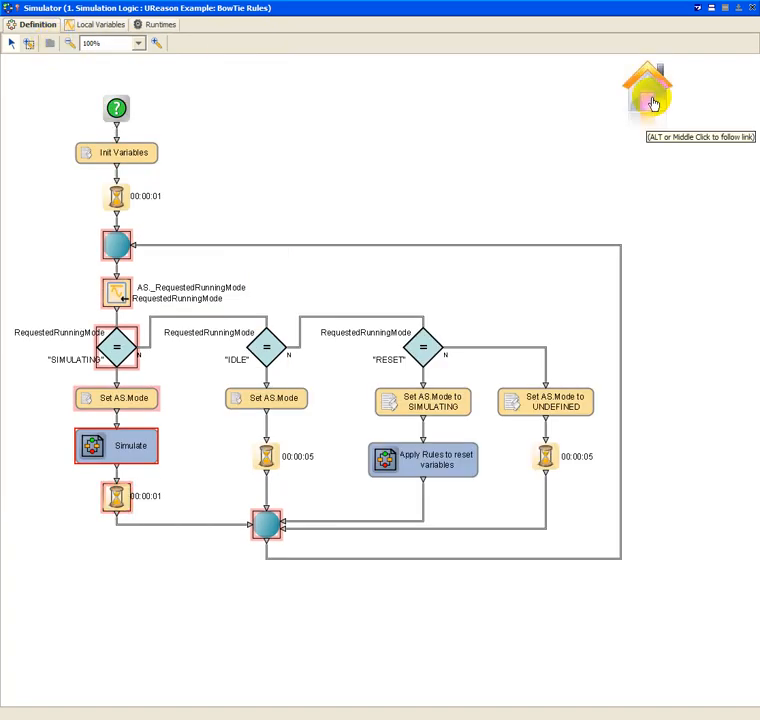
Use the diagram's home icon to return to the BowTie Rules example start page.
{"action": "left_click", "coordinate": [648, 88]}
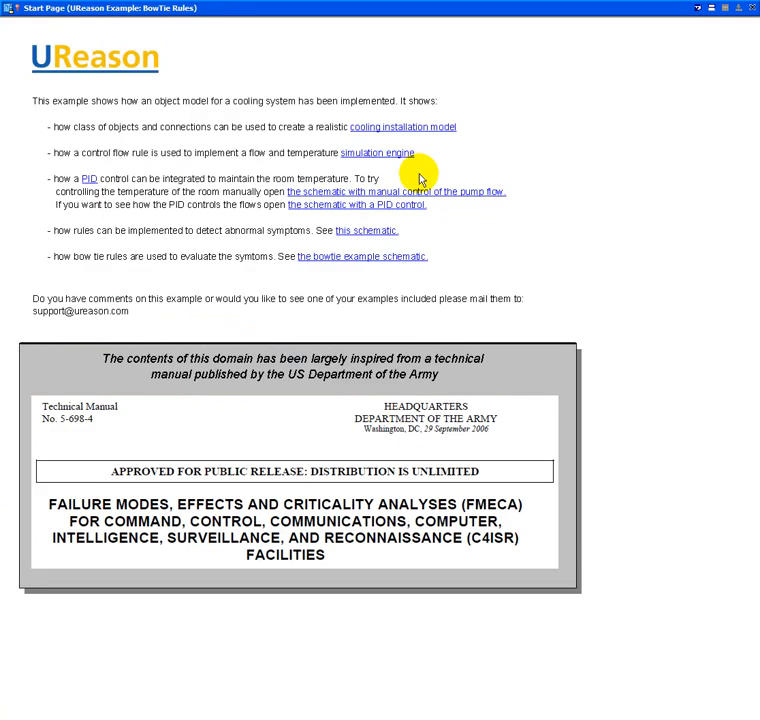
{"action": "mouse_move", "coordinate": [434, 218]}
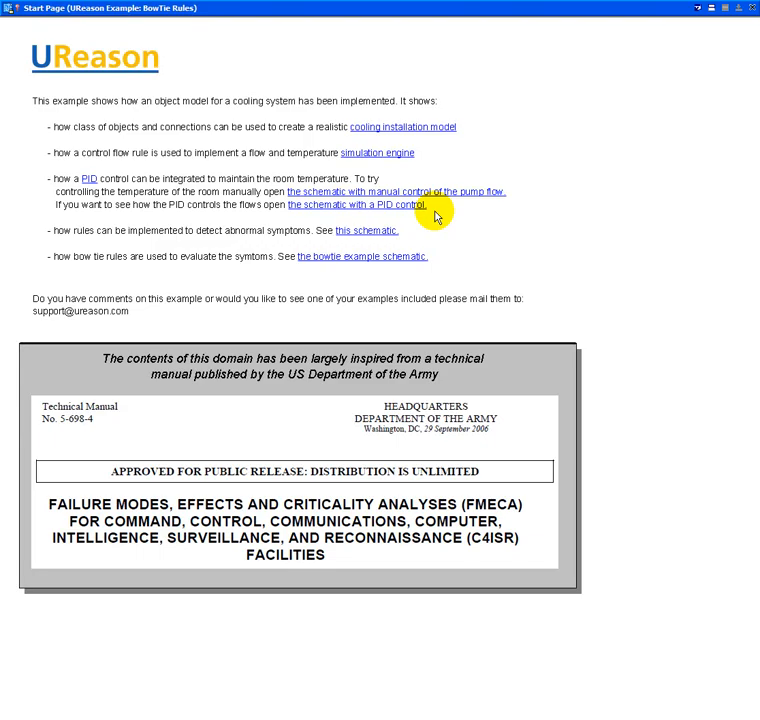
{"action": "mouse_move", "coordinate": [376, 206]}
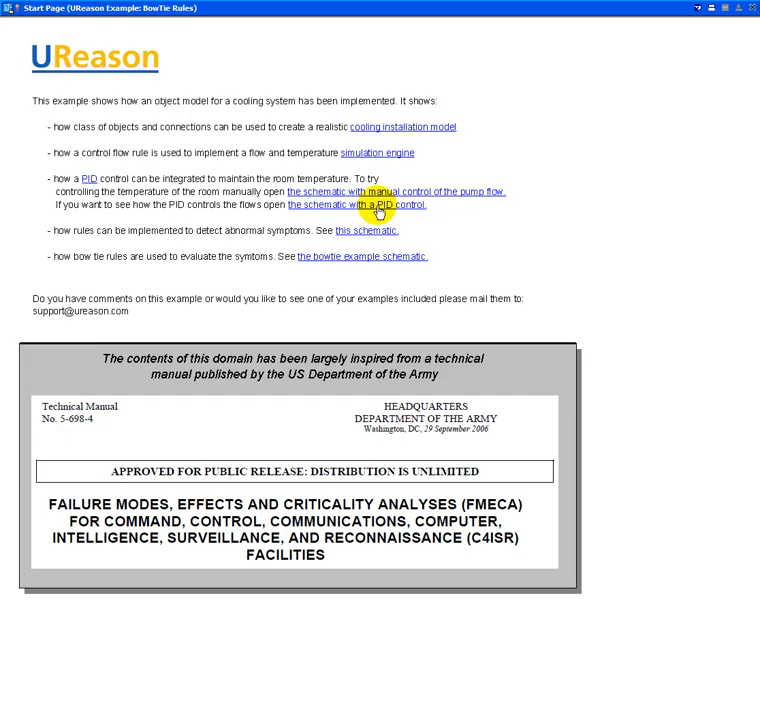
{"action": "mouse_move", "coordinate": [378, 212]}
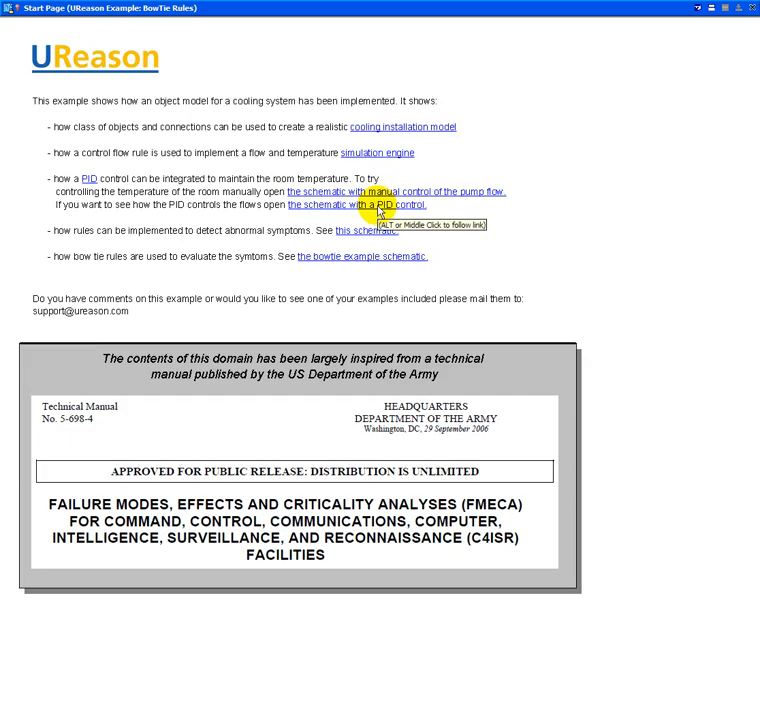
Follow the PID control link to show the Test PID Controller page with room temperature and P5/P6 flow charts.
{"action": "left_click", "coordinate": [360, 204]}
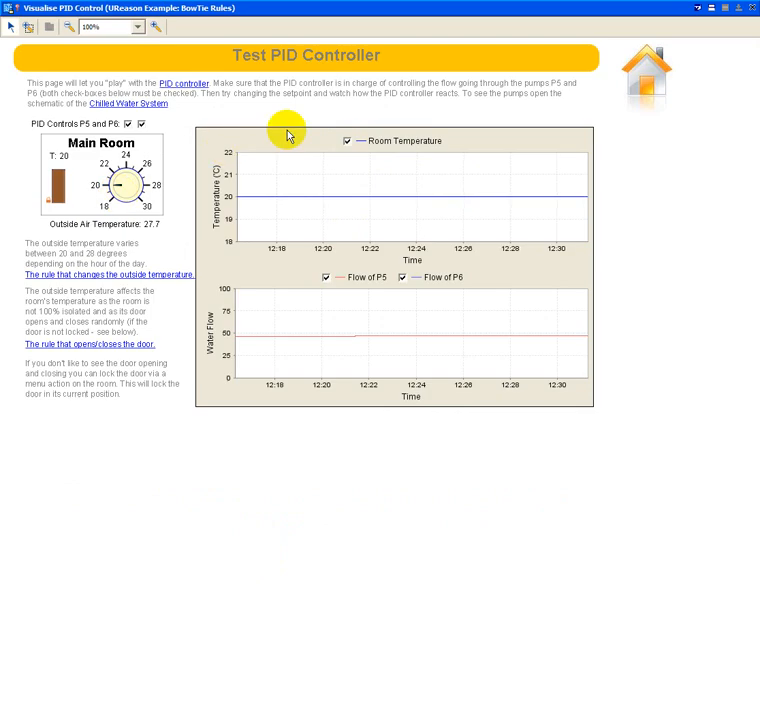
{"action": "mouse_move", "coordinate": [300, 300]}
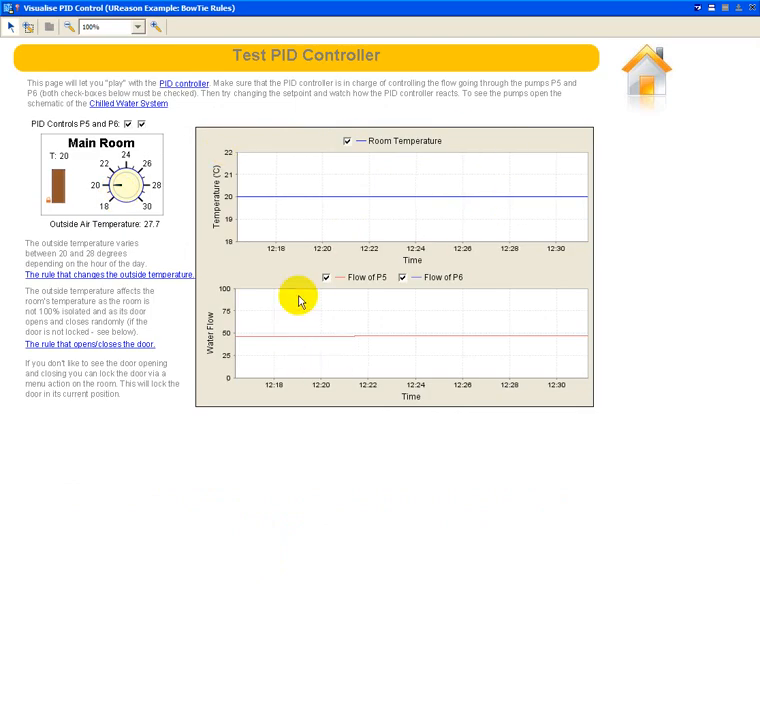
{"action": "mouse_move", "coordinate": [406, 200]}
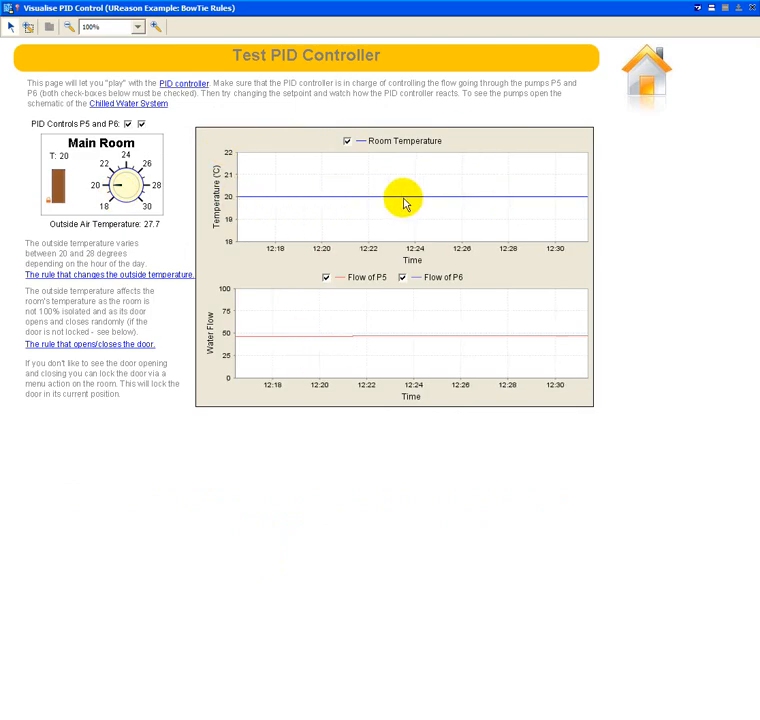
{"action": "mouse_move", "coordinate": [552, 198]}
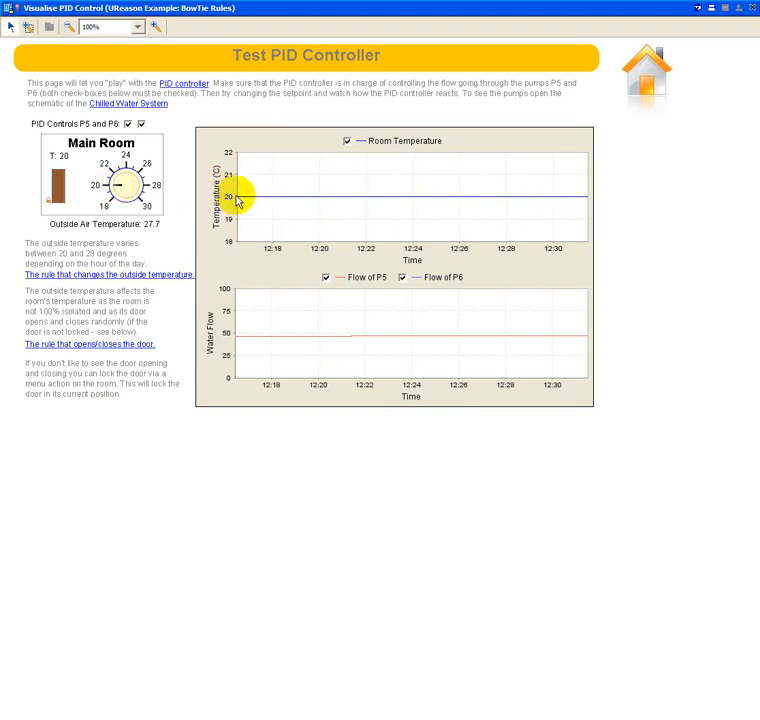
{"action": "mouse_move", "coordinate": [348, 202]}
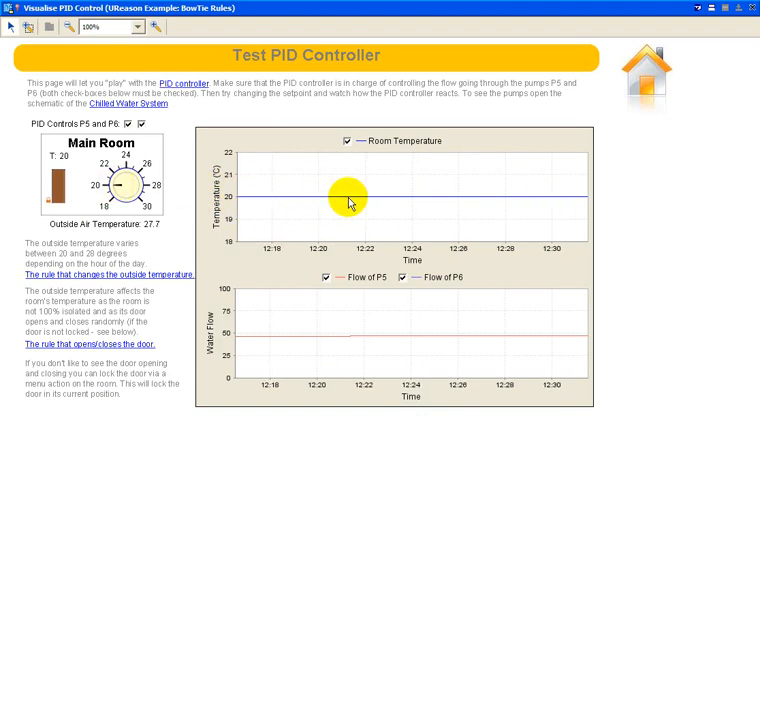
{"action": "mouse_move", "coordinate": [284, 204]}
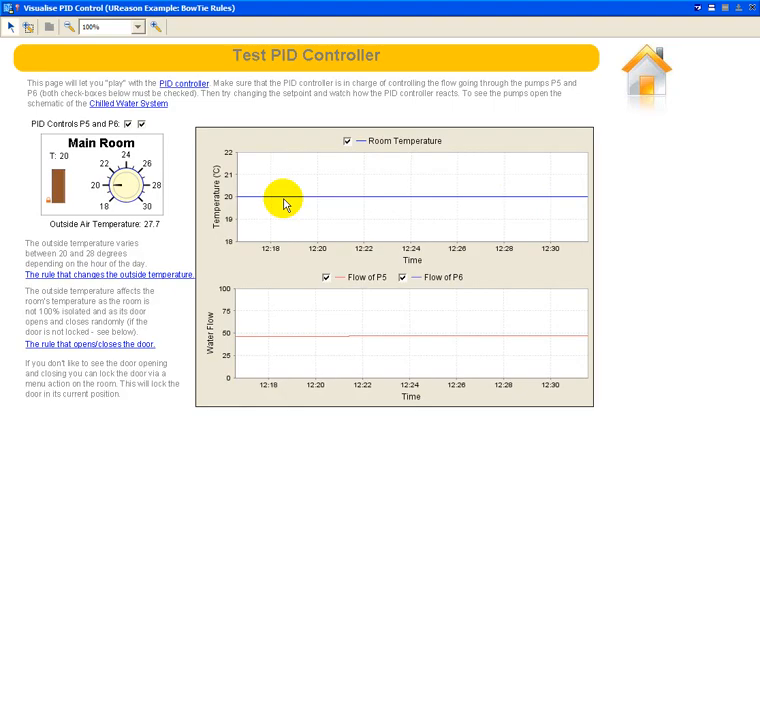
{"action": "mouse_move", "coordinate": [264, 250]}
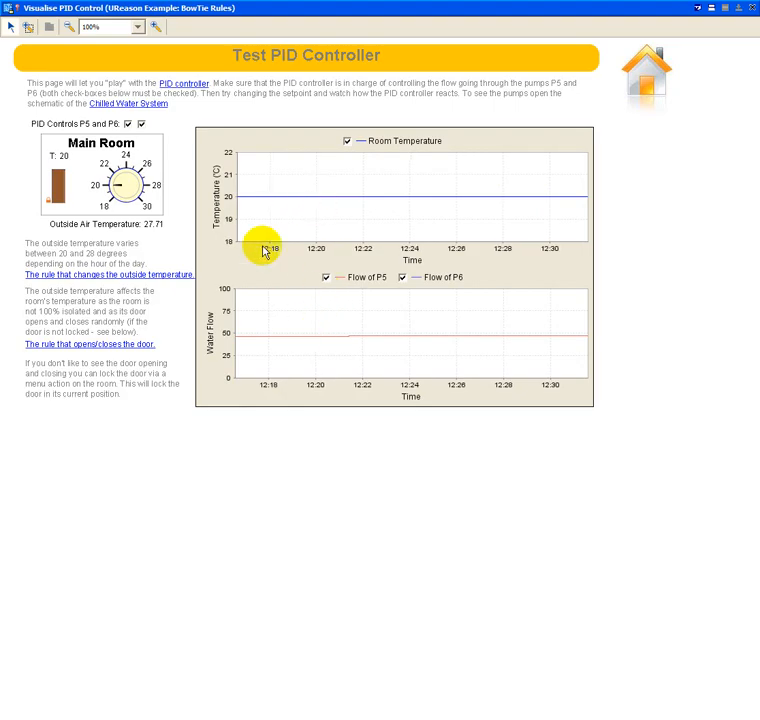
{"action": "mouse_move", "coordinate": [332, 332]}
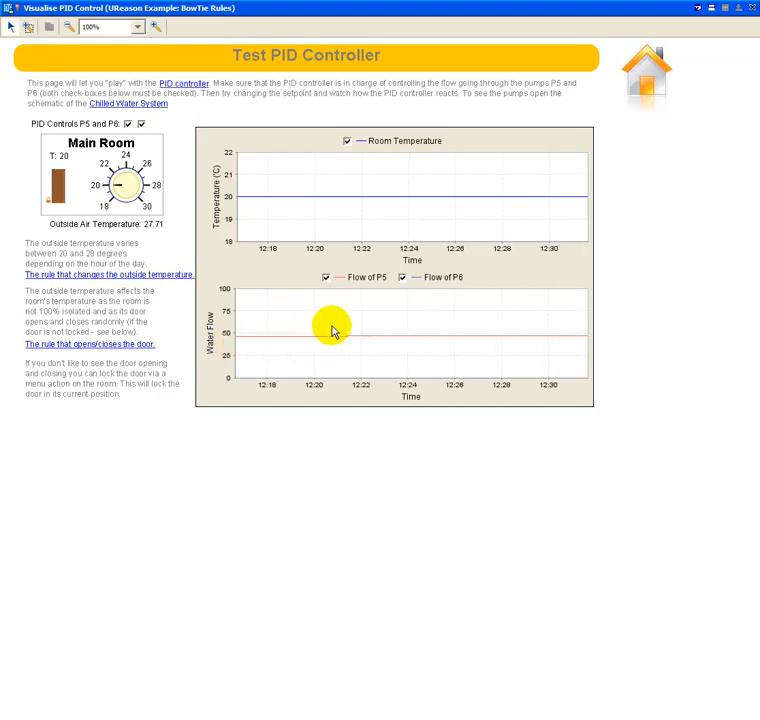
{"action": "mouse_move", "coordinate": [328, 340]}
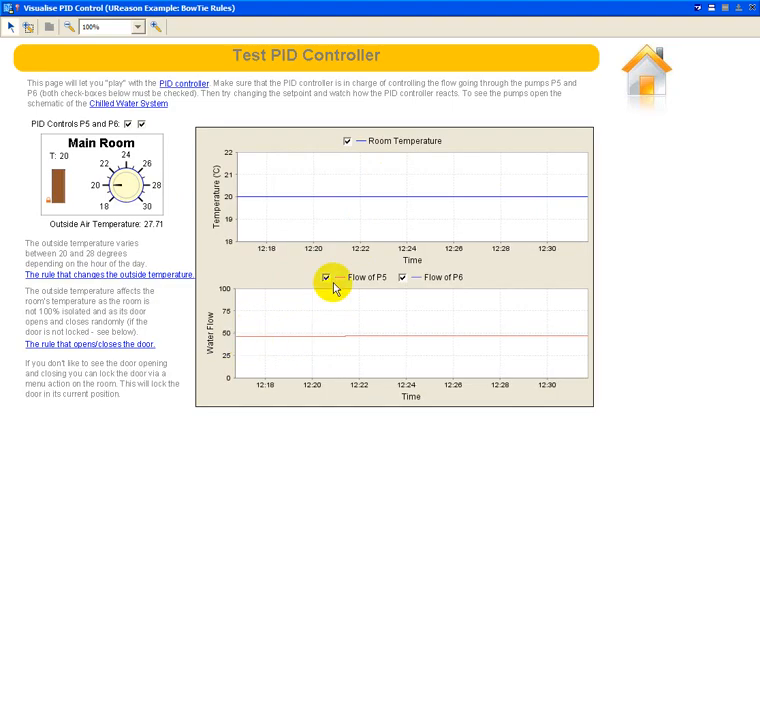
{"action": "mouse_move", "coordinate": [250, 356]}
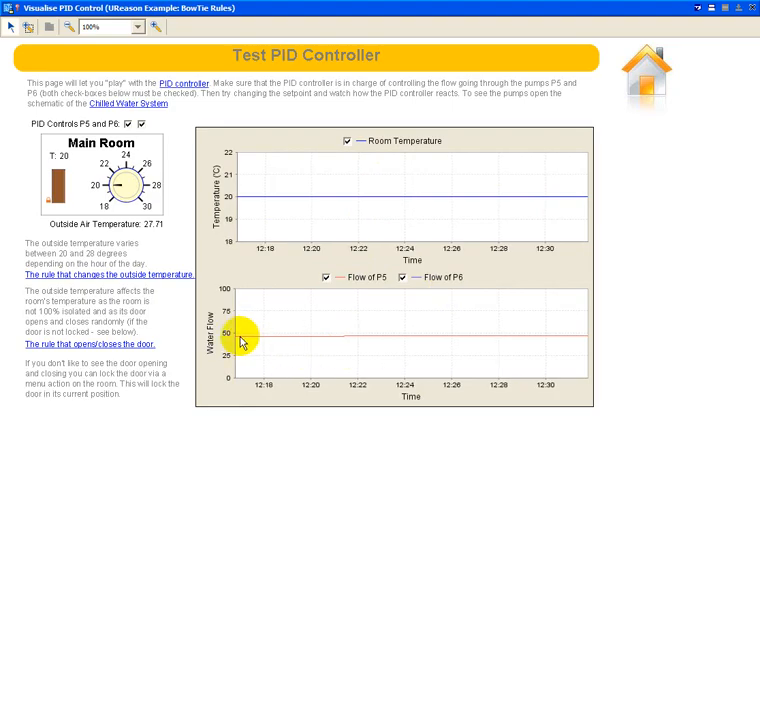
{"action": "mouse_move", "coordinate": [170, 178]}
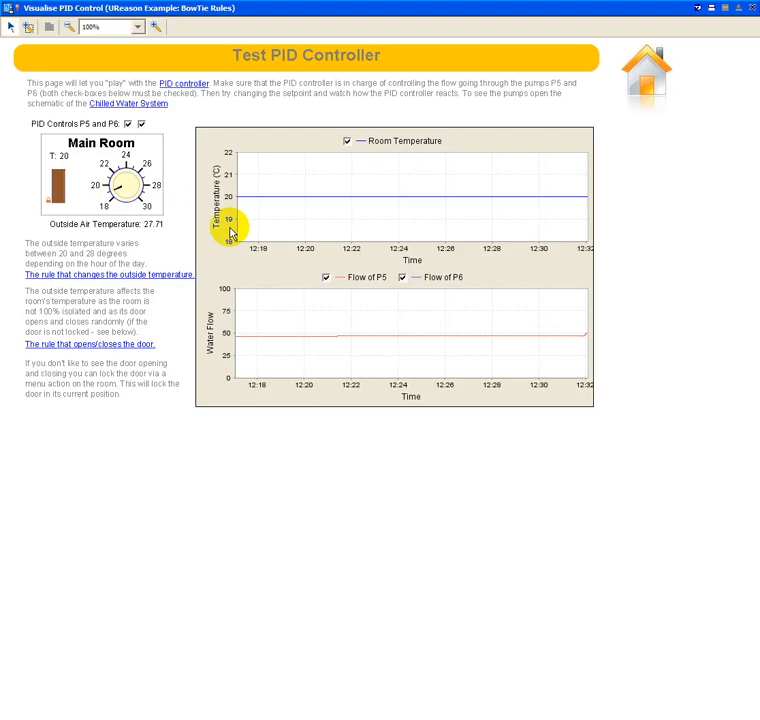
{"action": "mouse_move", "coordinate": [576, 340]}
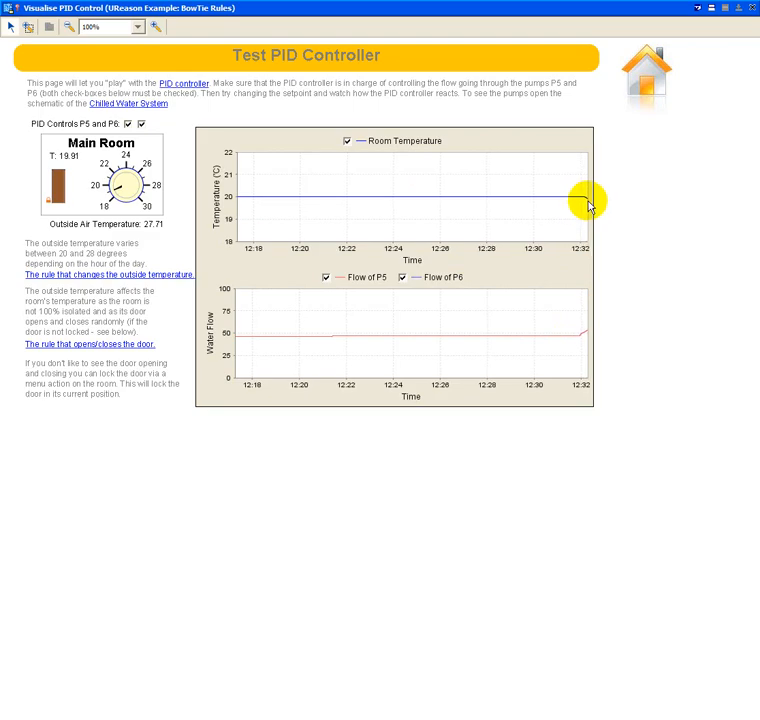
{"action": "mouse_move", "coordinate": [76, 164]}
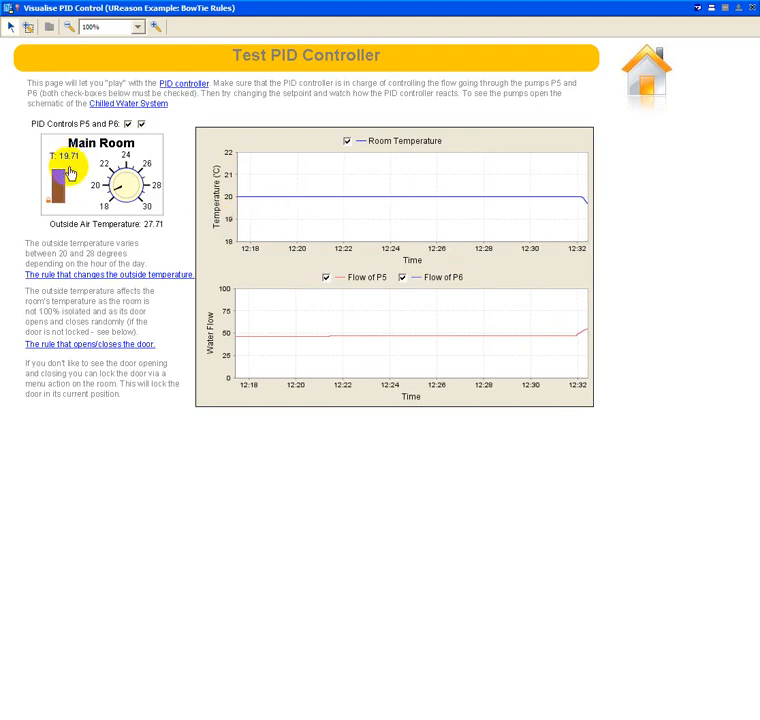
{"action": "mouse_move", "coordinate": [100, 190]}
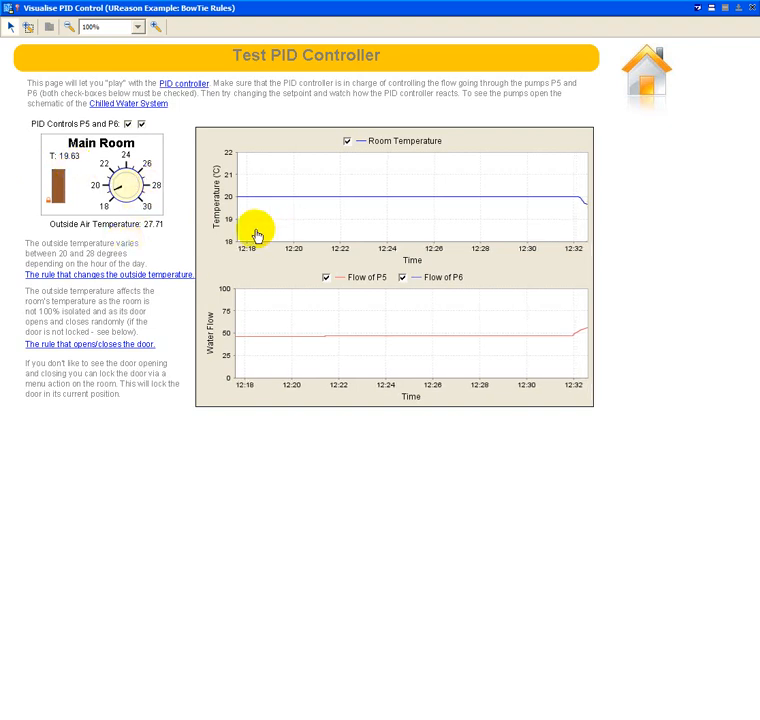
{"action": "mouse_move", "coordinate": [170, 292]}
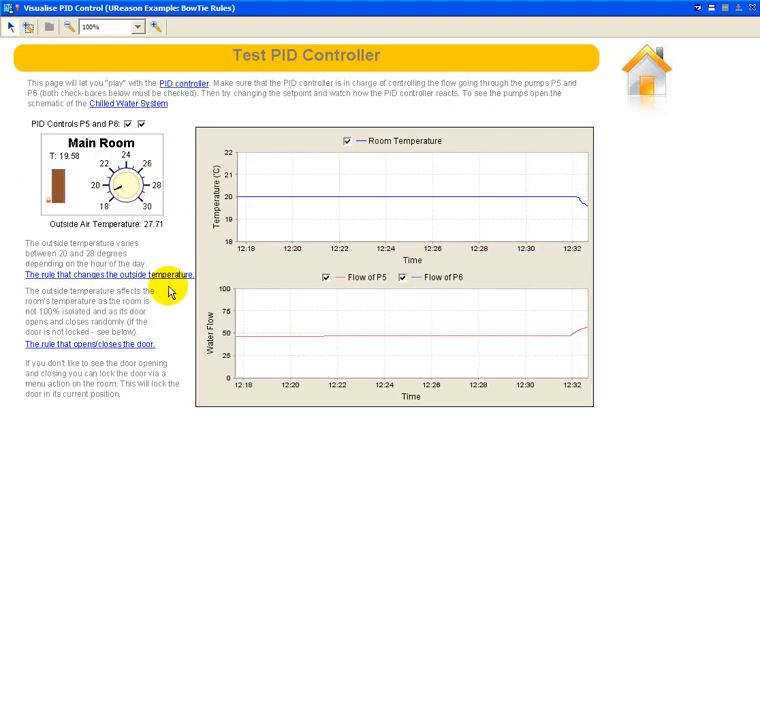
{"action": "mouse_move", "coordinate": [184, 84]}
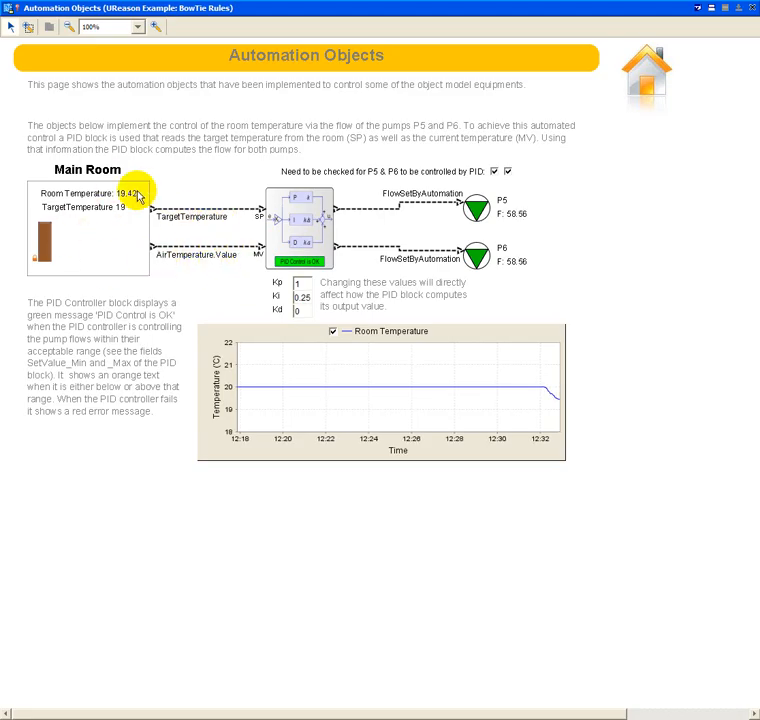
{"action": "mouse_move", "coordinate": [216, 252]}
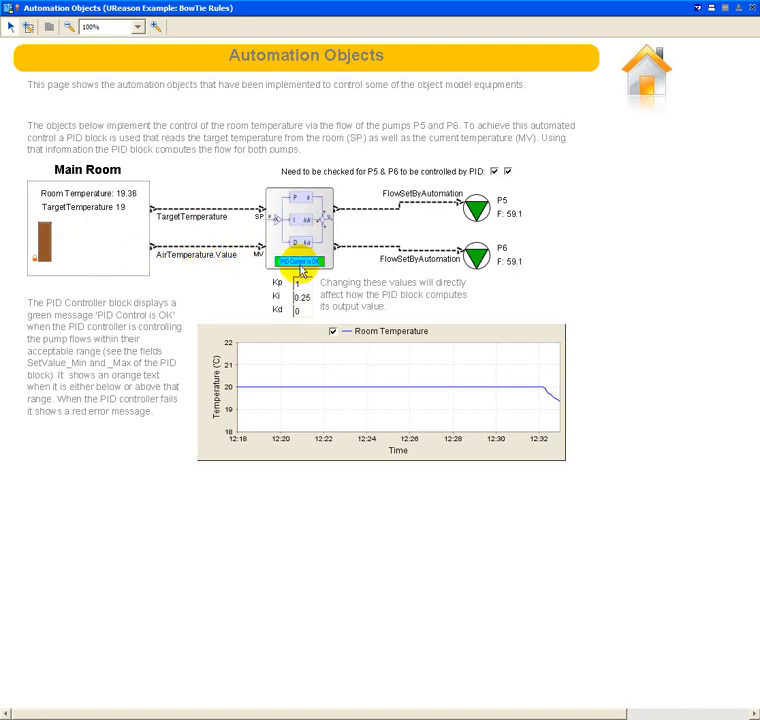
{"action": "mouse_move", "coordinate": [300, 264]}
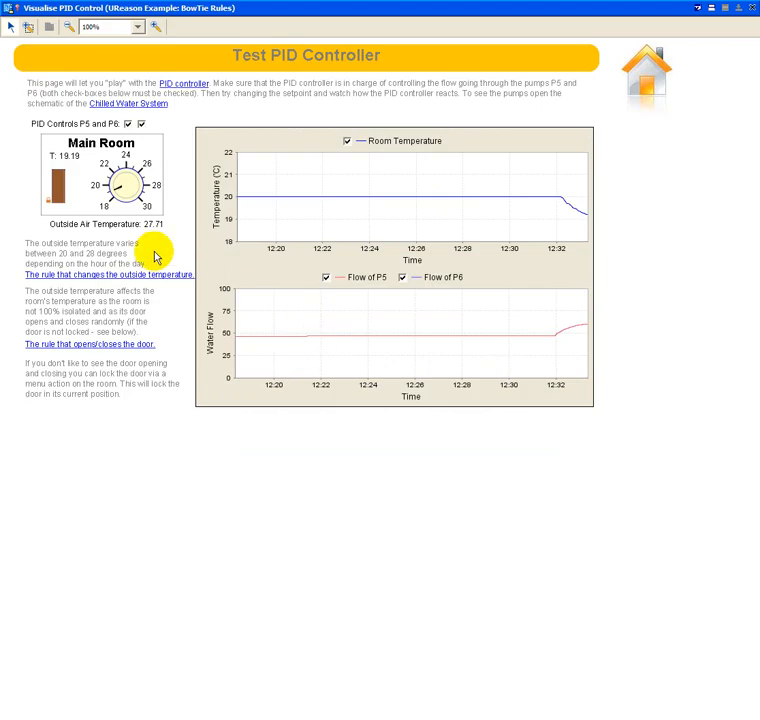
{"action": "mouse_move", "coordinate": [588, 264]}
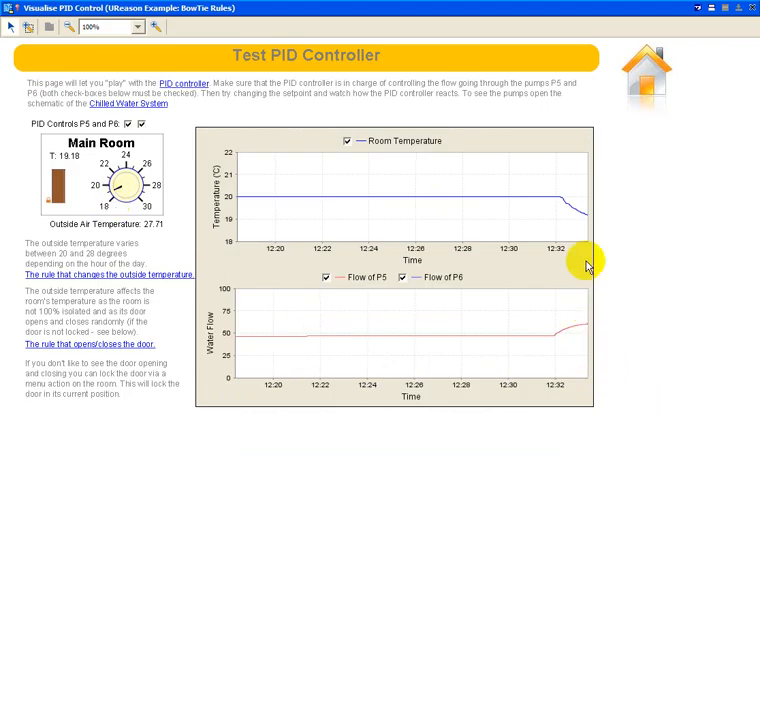
{"action": "mouse_move", "coordinate": [576, 338]}
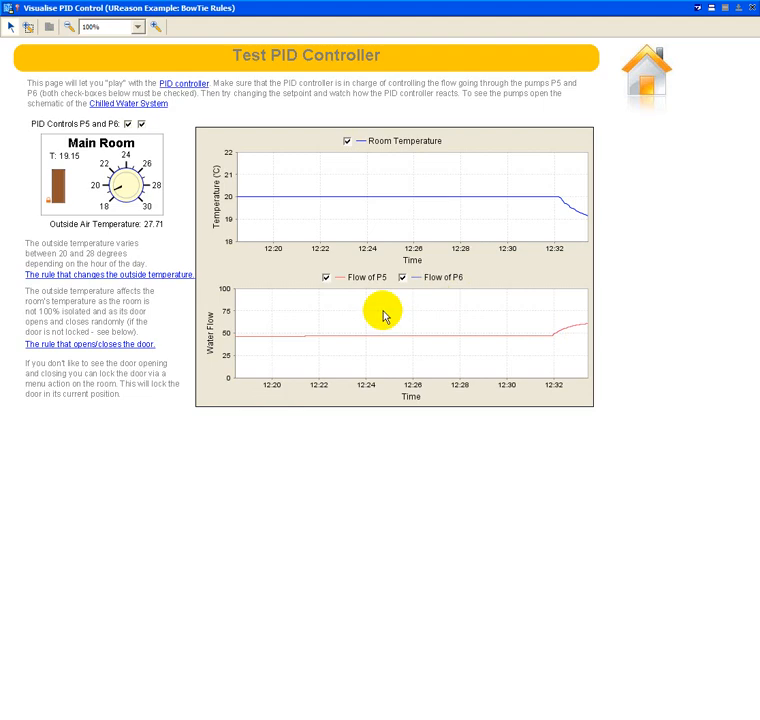
{"action": "mouse_move", "coordinate": [572, 330]}
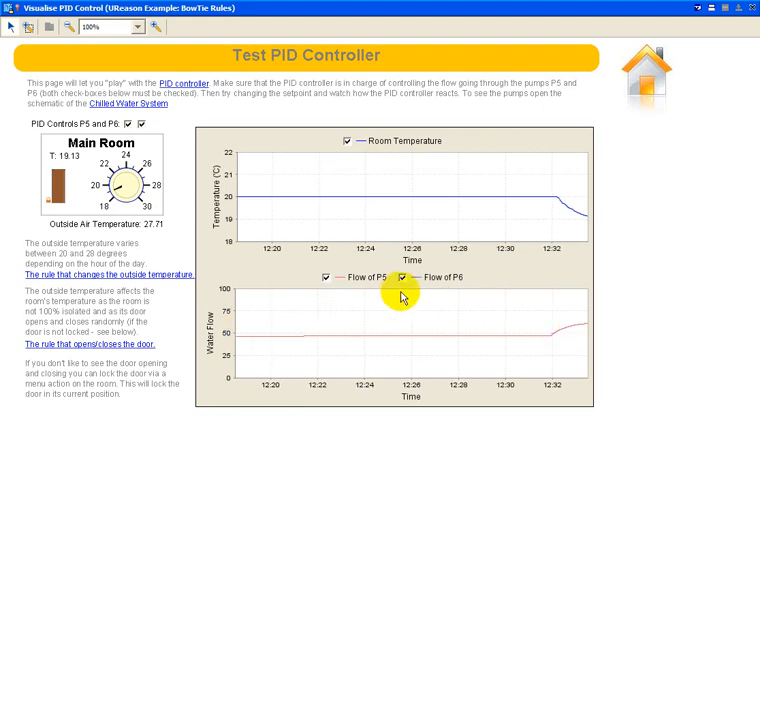
{"action": "mouse_move", "coordinate": [44, 220]}
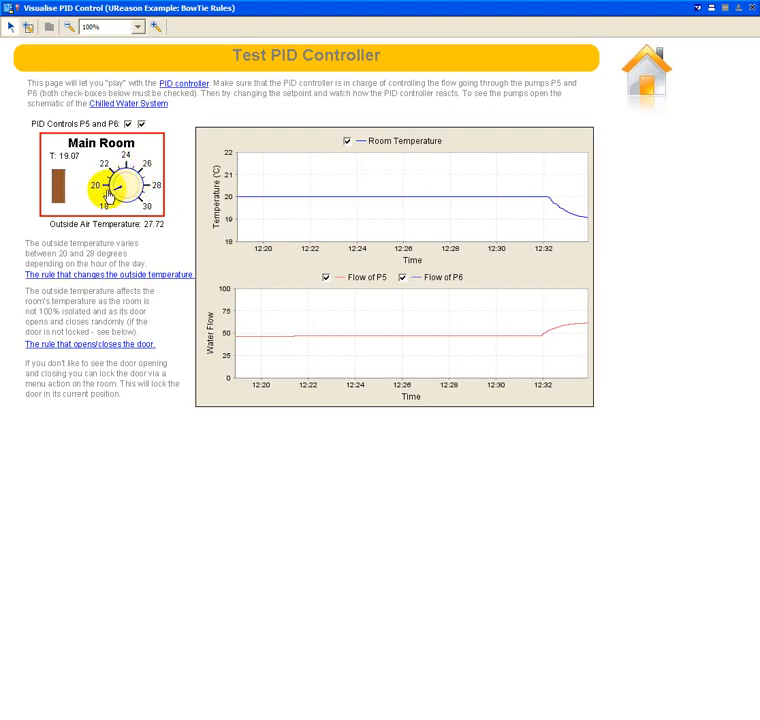
{"action": "mouse_move", "coordinate": [624, 140]}
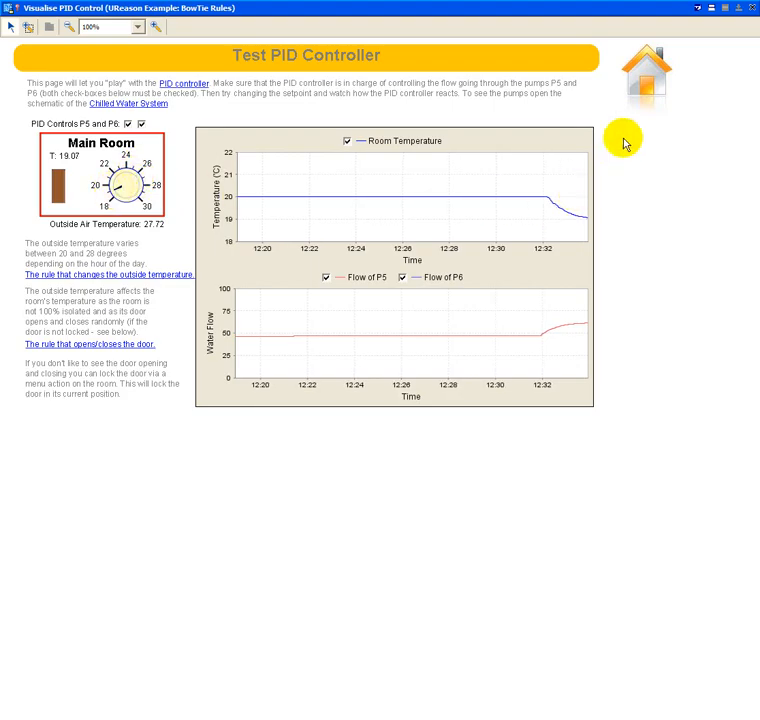
{"action": "mouse_move", "coordinate": [650, 78]}
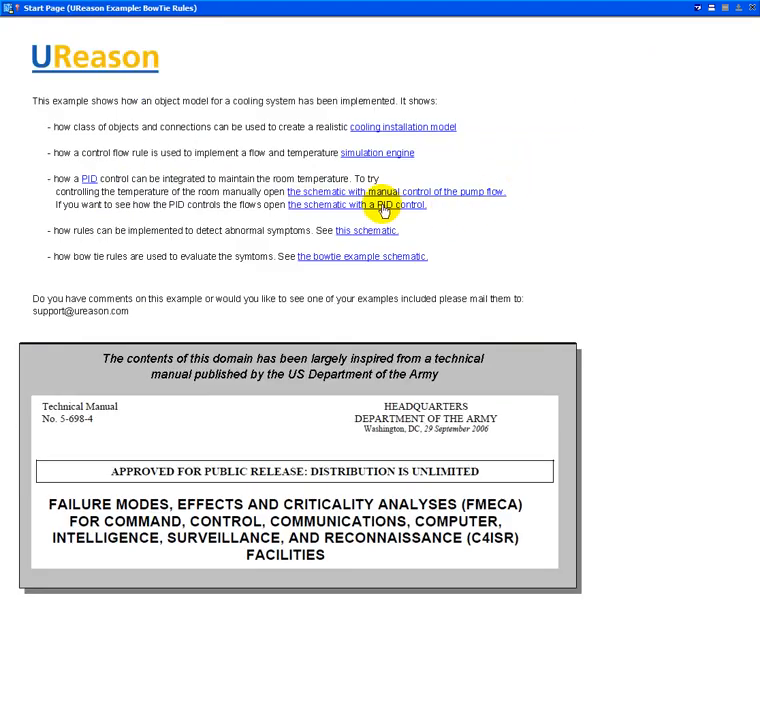
{"action": "mouse_move", "coordinate": [380, 210]}
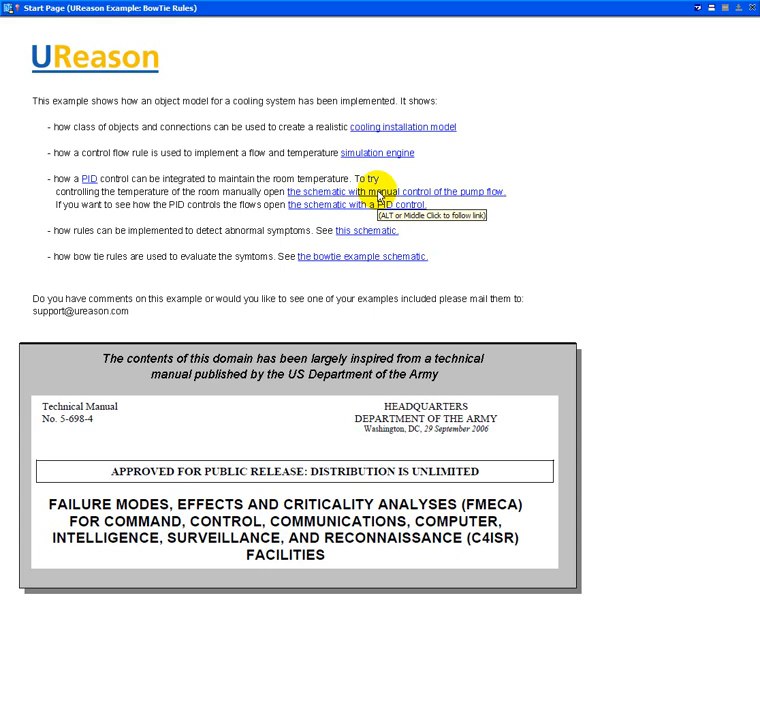
Follow the 'manual control of the pump flow' link to show the Manual Control page with P5 and P6 flow dials.
{"action": "left_click", "coordinate": [398, 192]}
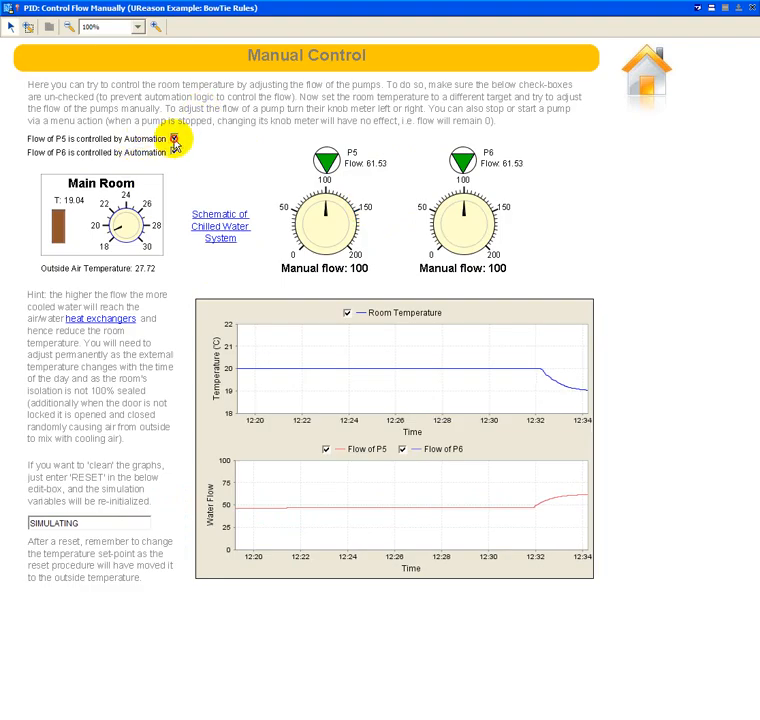
Switch off pump automation, hand-set the P5 and P6 flows to 54 and 52, then hand both pumps back to automation.
{"action": "left_click", "coordinate": [172, 140]}
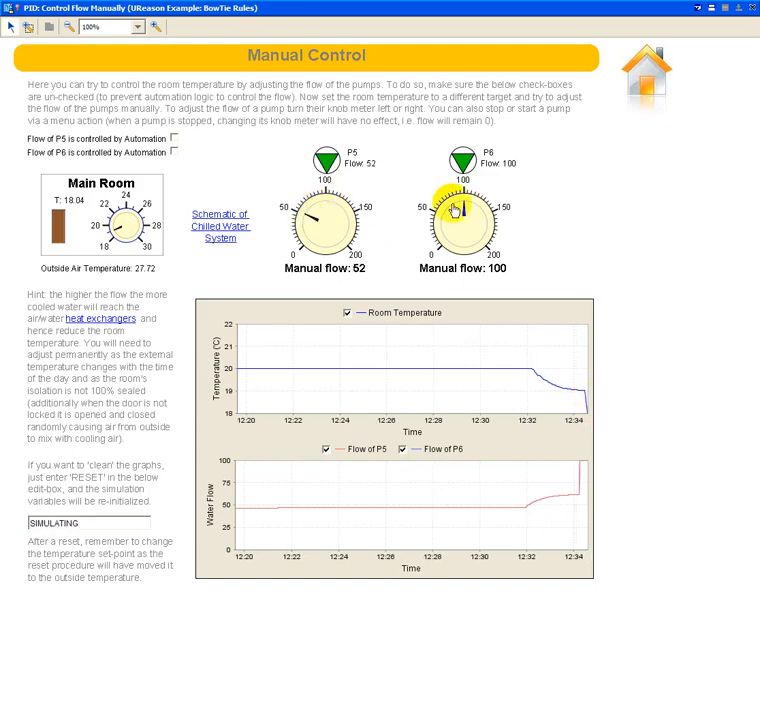
{"action": "left_click_drag", "start_coordinate": [470, 210], "coordinate": [456, 200]}
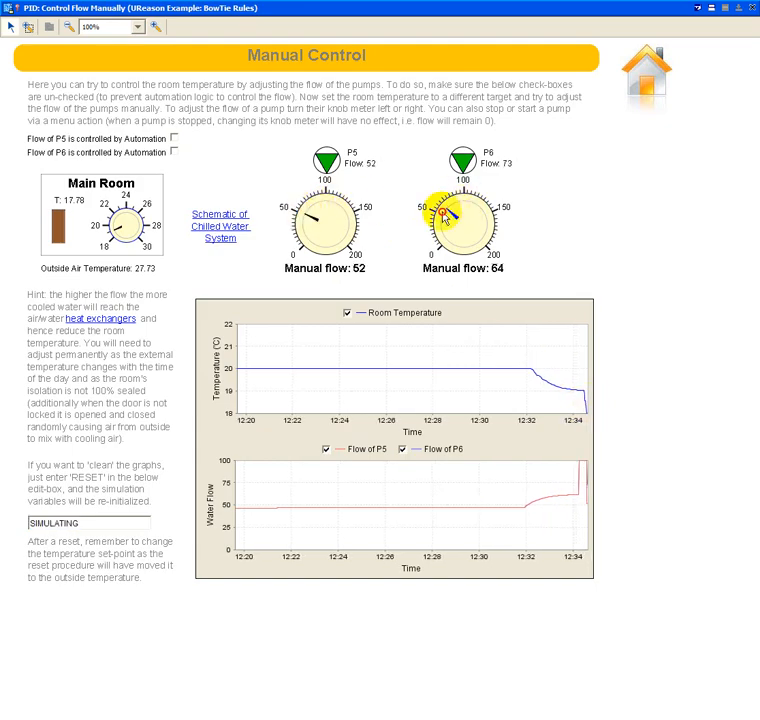
{"action": "left_click_drag", "start_coordinate": [470, 210], "coordinate": [448, 218]}
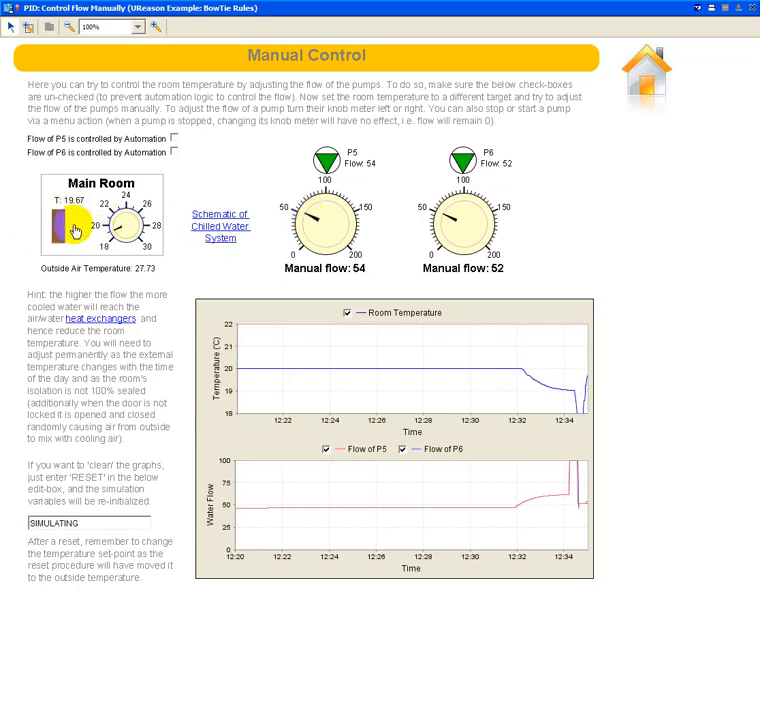
{"action": "mouse_move", "coordinate": [220, 220]}
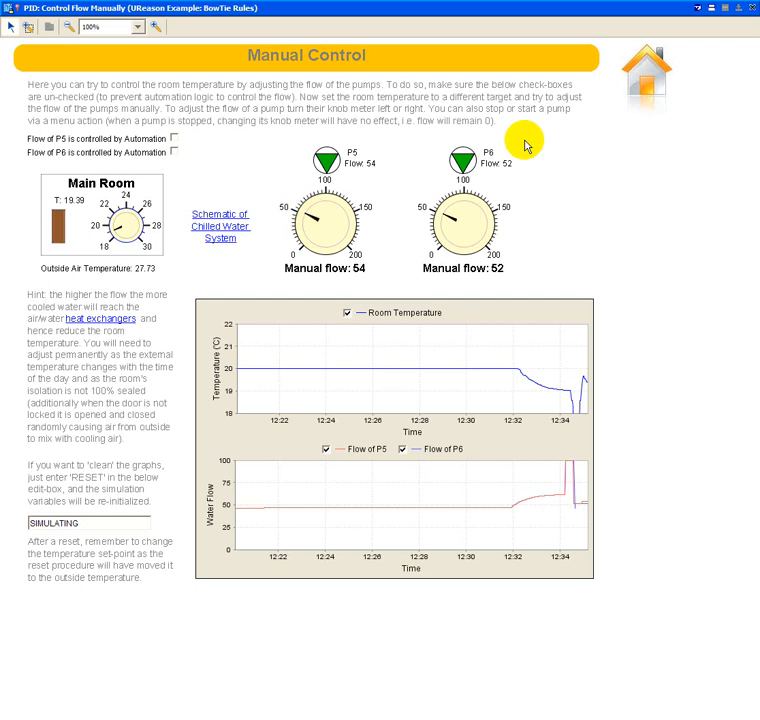
{"action": "left_click", "coordinate": [180, 140]}
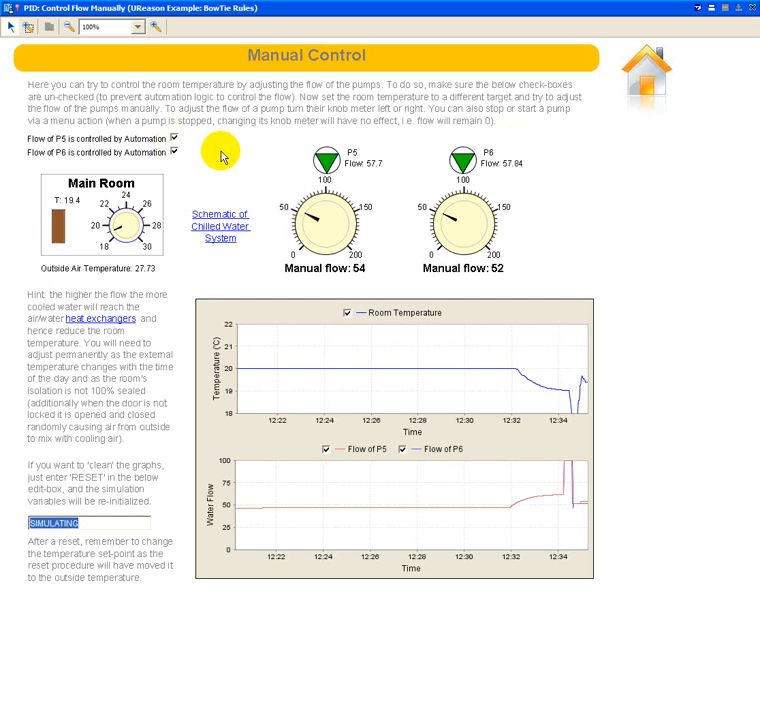
{"action": "mouse_move", "coordinate": [614, 146]}
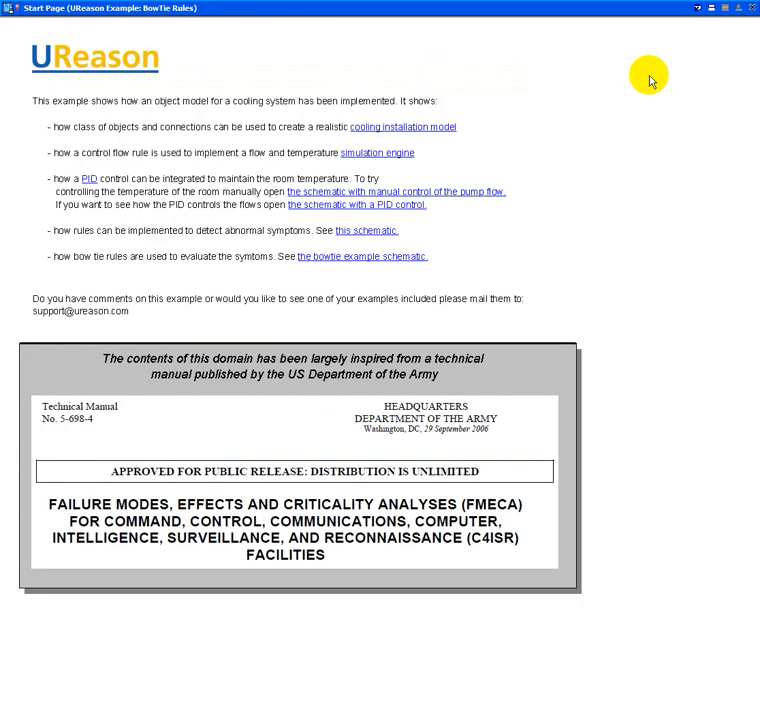
{"action": "mouse_move", "coordinate": [366, 236]}
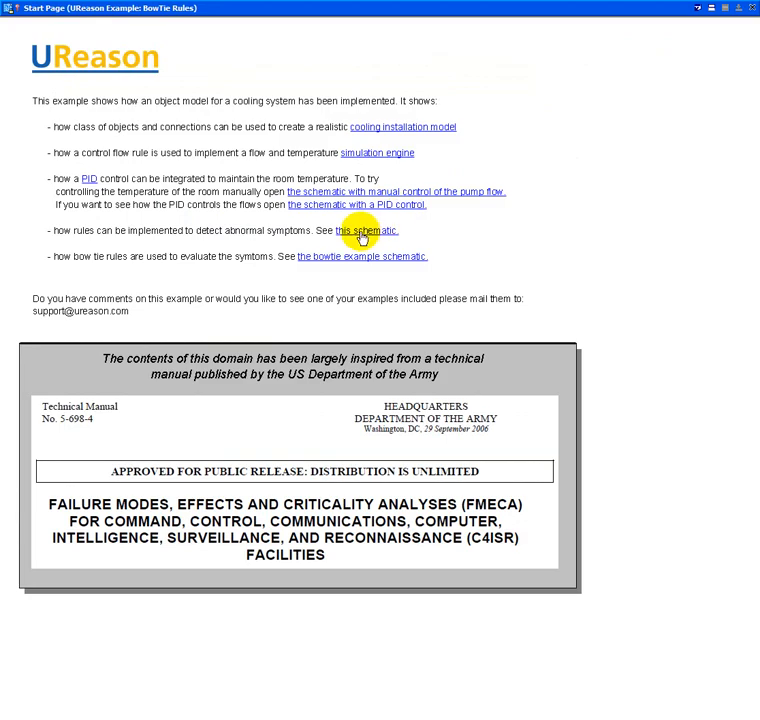
{"action": "mouse_move", "coordinate": [360, 236]}
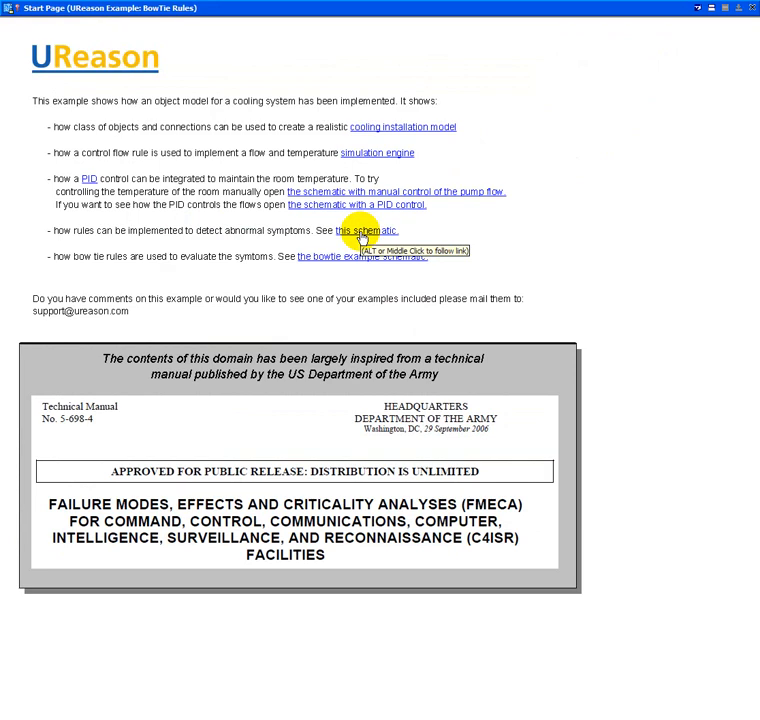
{"action": "mouse_move", "coordinate": [284, 238]}
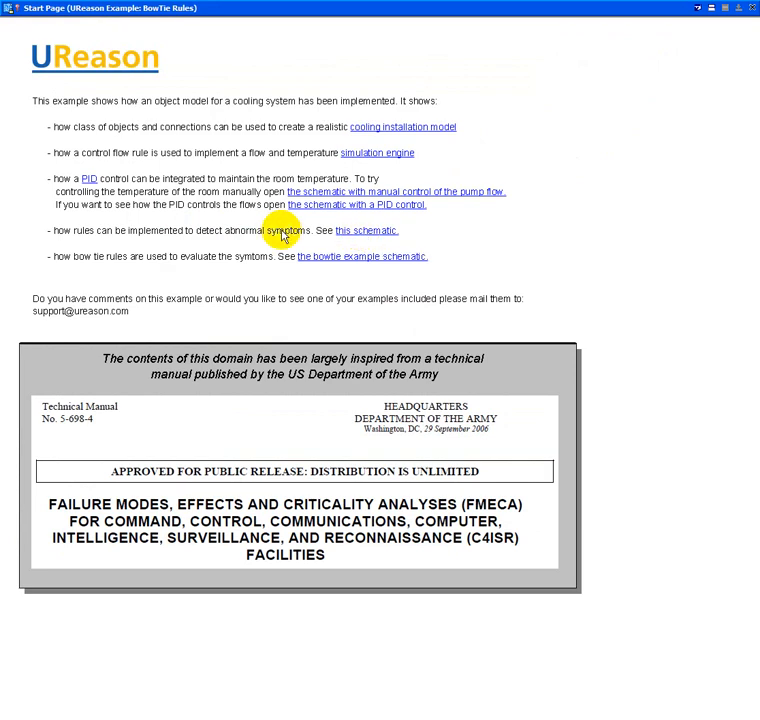
Follow the 'this schematic' link on abnormal symptoms to show the Create Symptoms page with its empty event browser.
{"action": "left_click", "coordinate": [366, 230]}
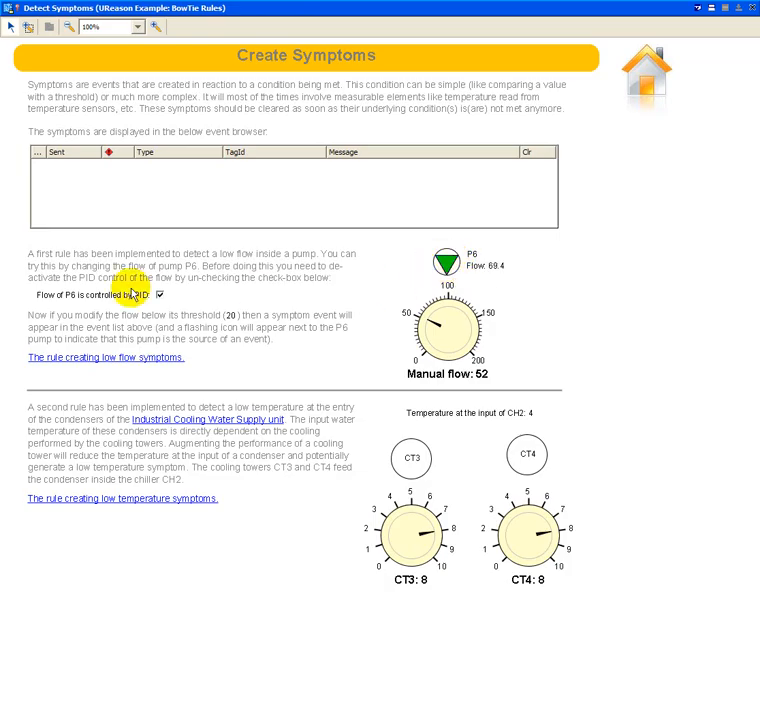
Take pump P6 off PID control, lower its flow to trigger a Low Flow symptom, then raise it back.
{"action": "left_click", "coordinate": [158, 292]}
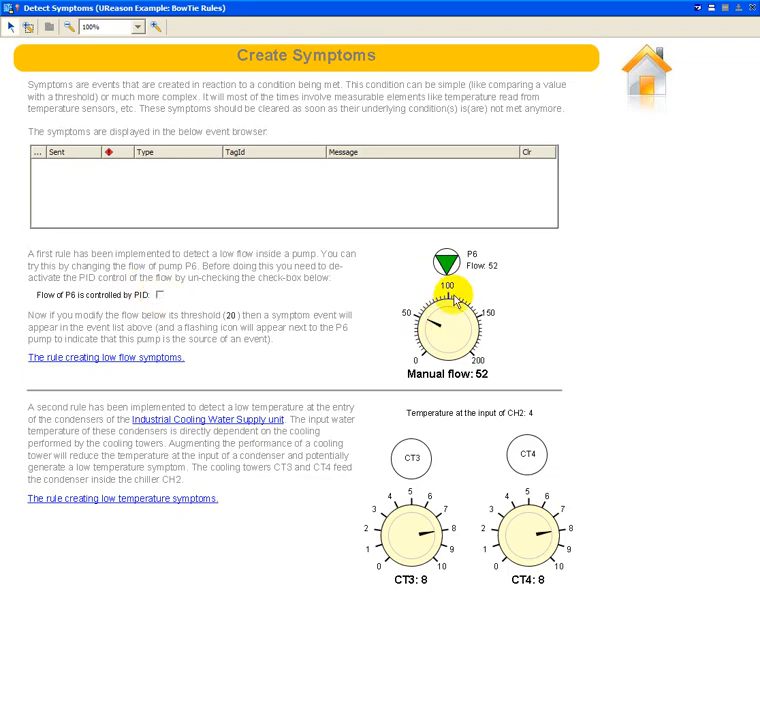
{"action": "mouse_move", "coordinate": [494, 276]}
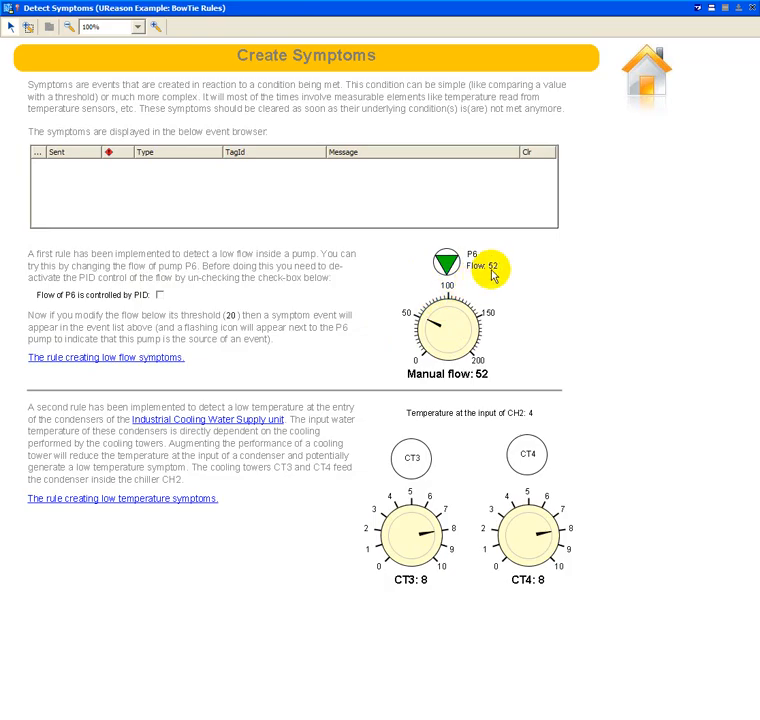
{"action": "mouse_move", "coordinate": [232, 304]}
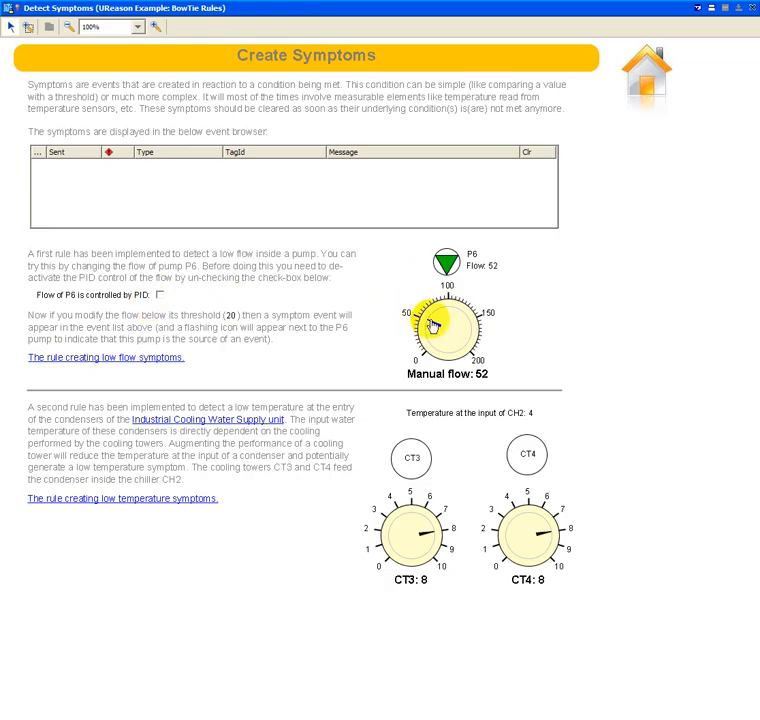
{"action": "left_click_drag", "start_coordinate": [444, 318], "coordinate": [424, 324]}
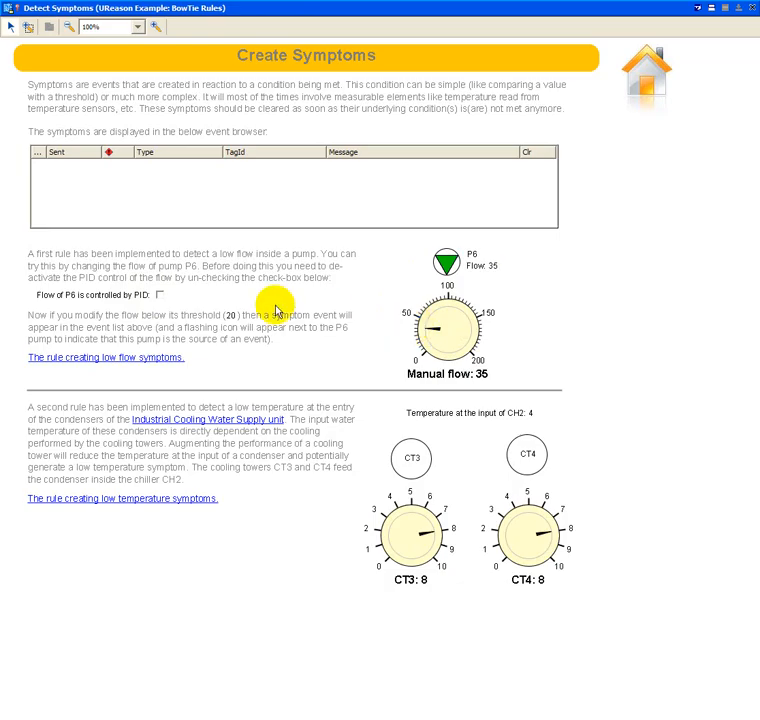
{"action": "mouse_move", "coordinate": [228, 322]}
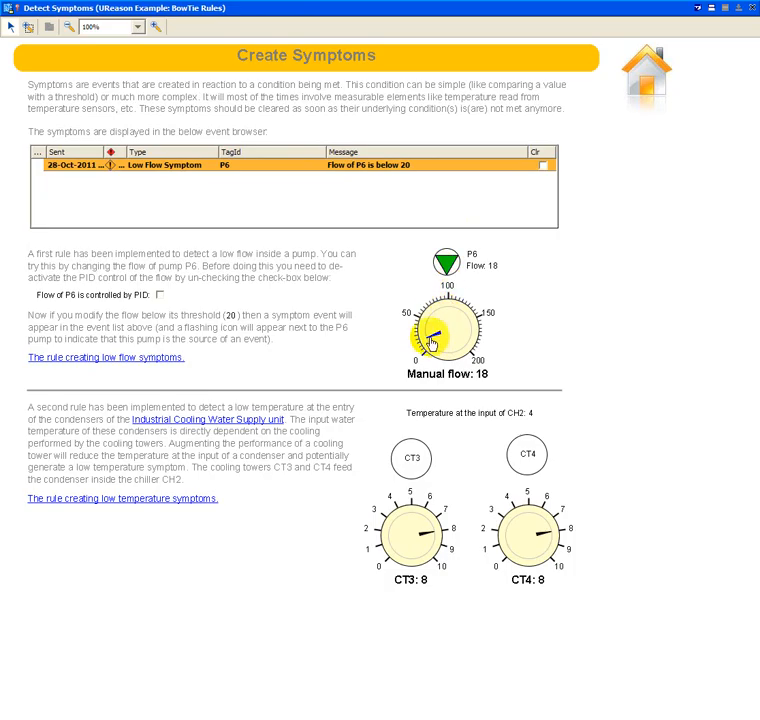
{"action": "left_click_drag", "start_coordinate": [440, 344], "coordinate": [430, 336]}
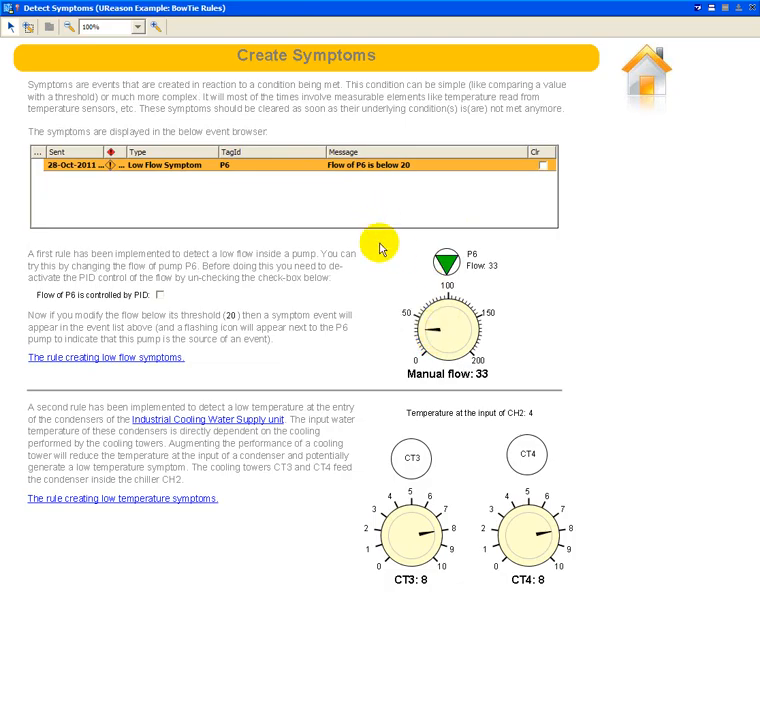
Clear the Low Flow Symptom event and return to the example's Start Page.
{"action": "left_click", "coordinate": [538, 164]}
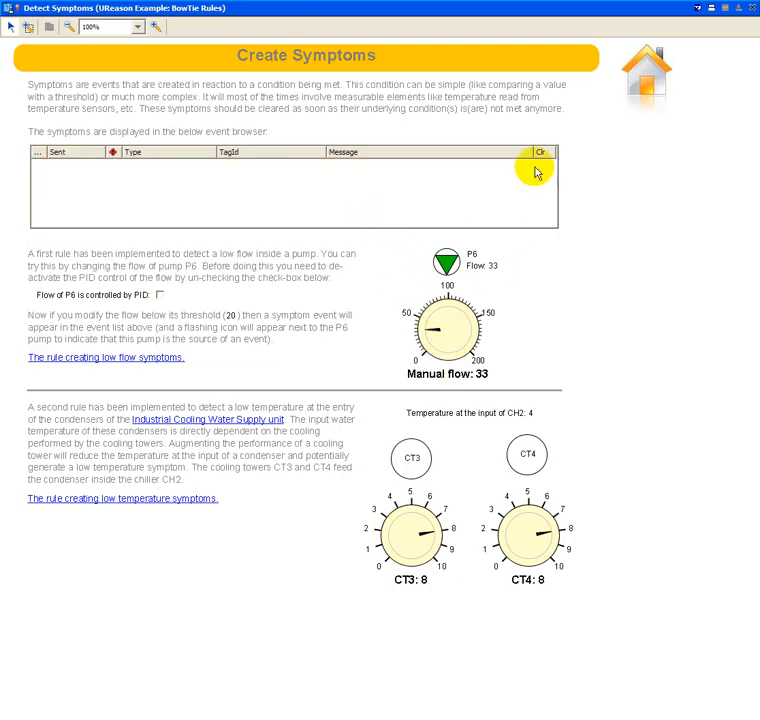
{"action": "mouse_move", "coordinate": [444, 172]}
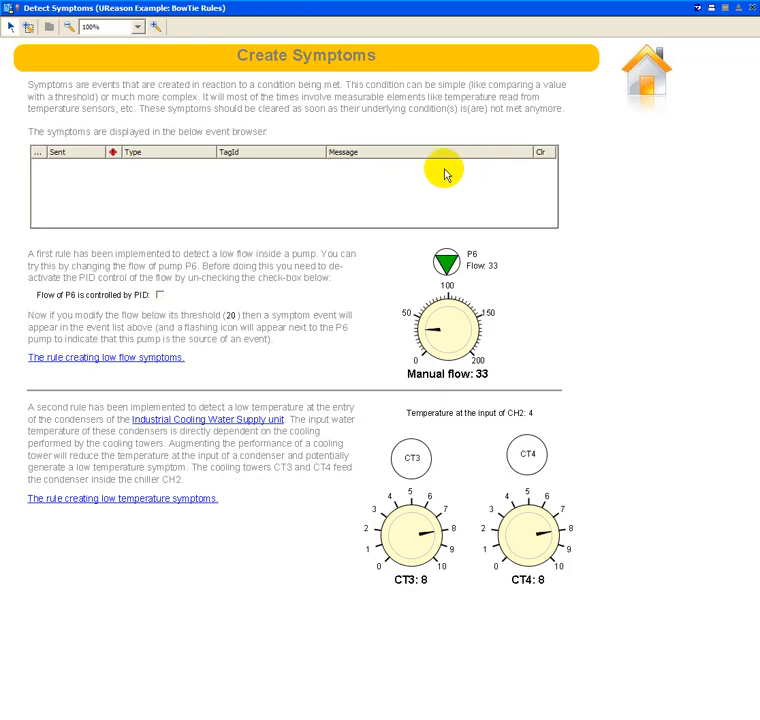
{"action": "mouse_move", "coordinate": [356, 186]}
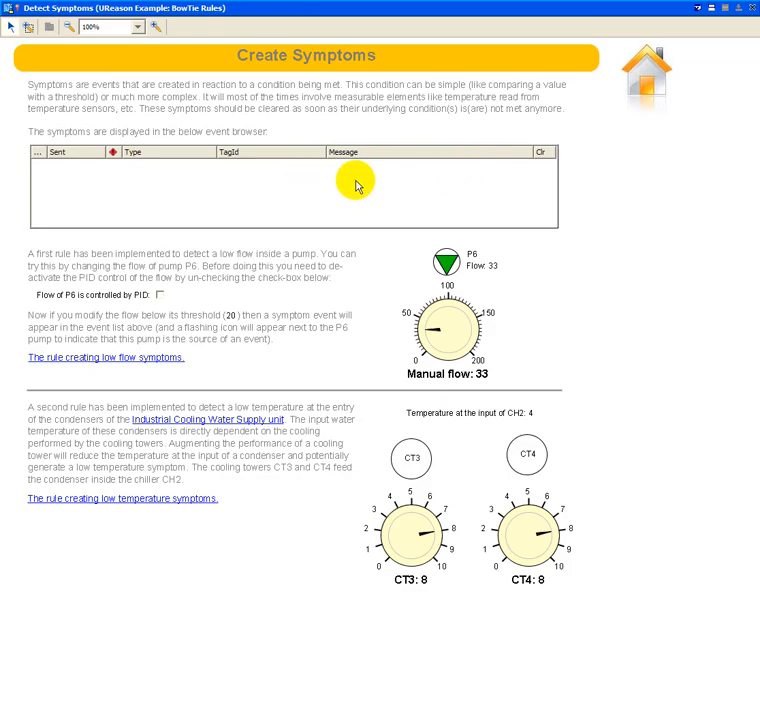
{"action": "mouse_move", "coordinate": [480, 544]}
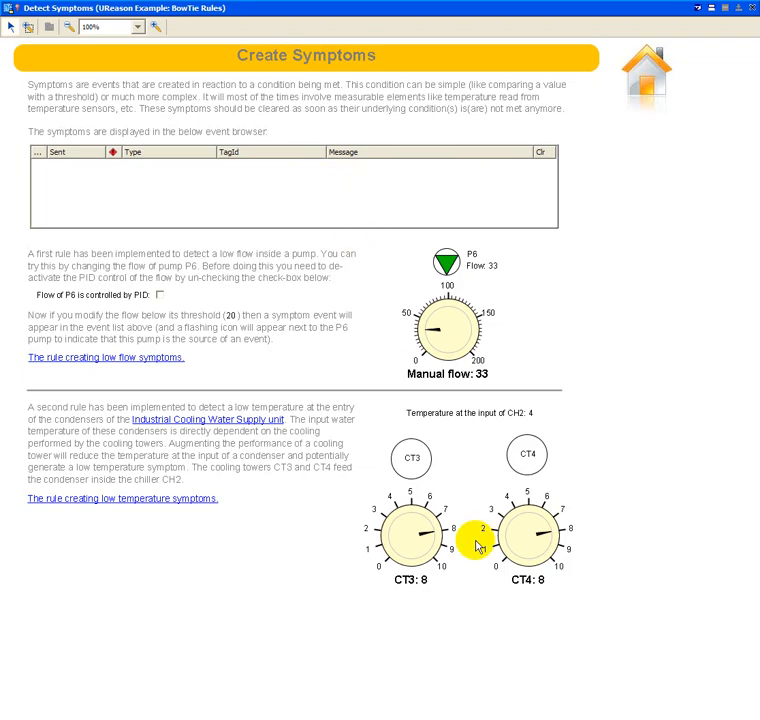
{"action": "mouse_move", "coordinate": [478, 444]}
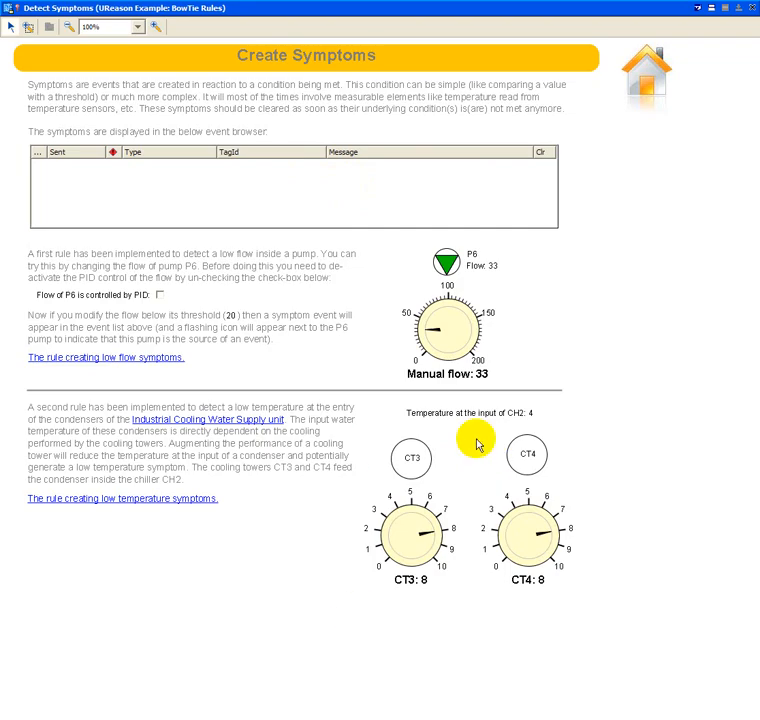
{"action": "mouse_move", "coordinate": [468, 494]}
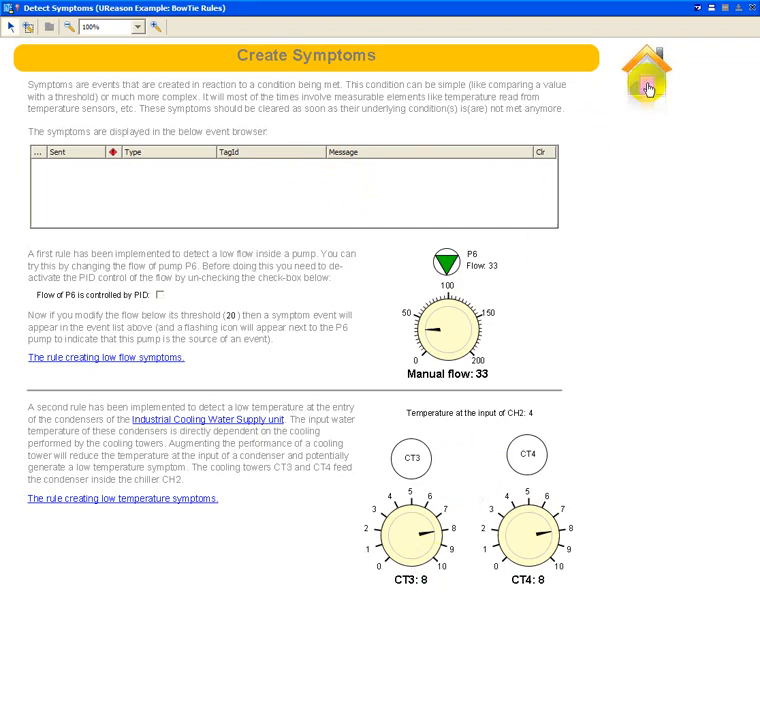
{"action": "left_click", "coordinate": [648, 70]}
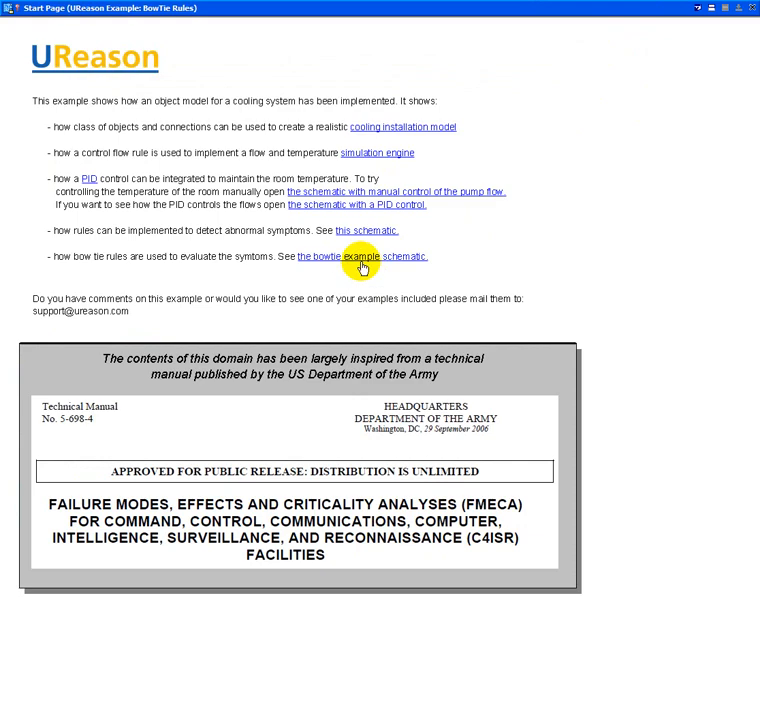
{"action": "mouse_move", "coordinate": [184, 262]}
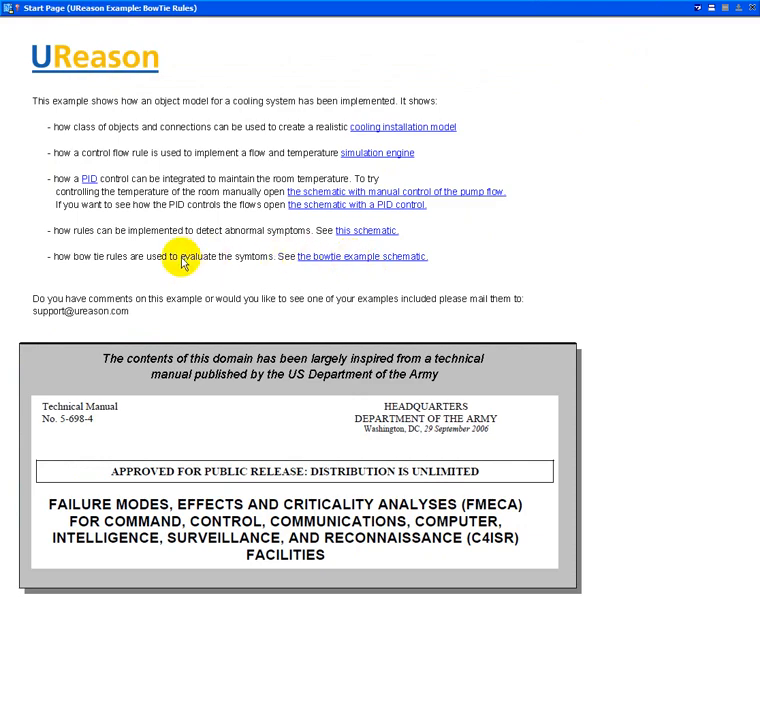
{"action": "mouse_move", "coordinate": [340, 256]}
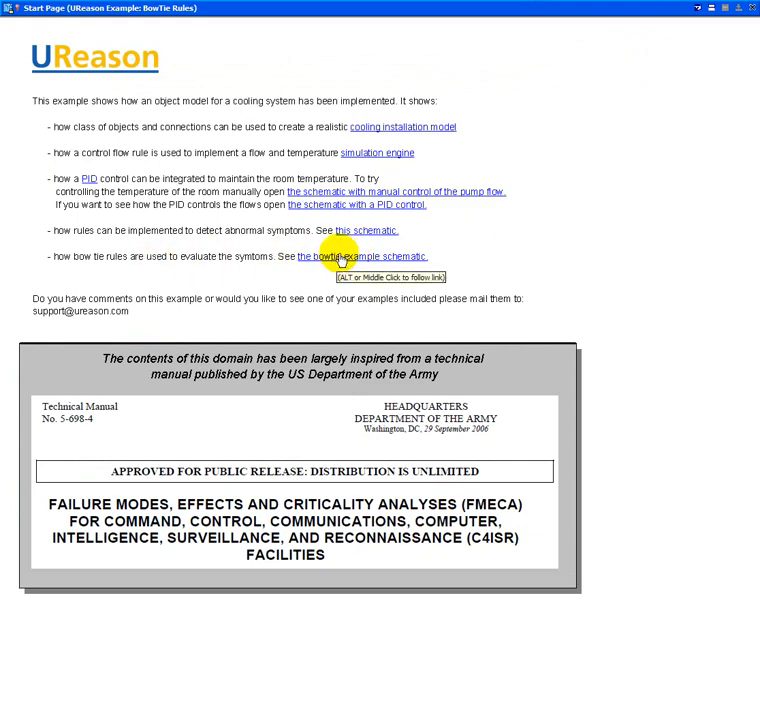
Show the BowTie Rule Example with the Industrial Cool Water Outside Specs diagram and FMEA table.
{"action": "left_click", "coordinate": [360, 256]}
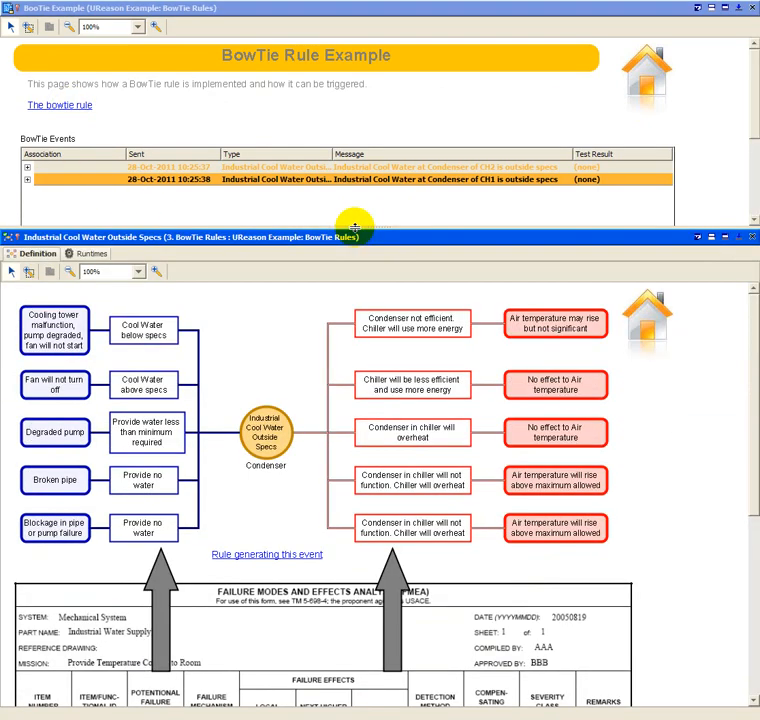
{"action": "mouse_move", "coordinate": [478, 418]}
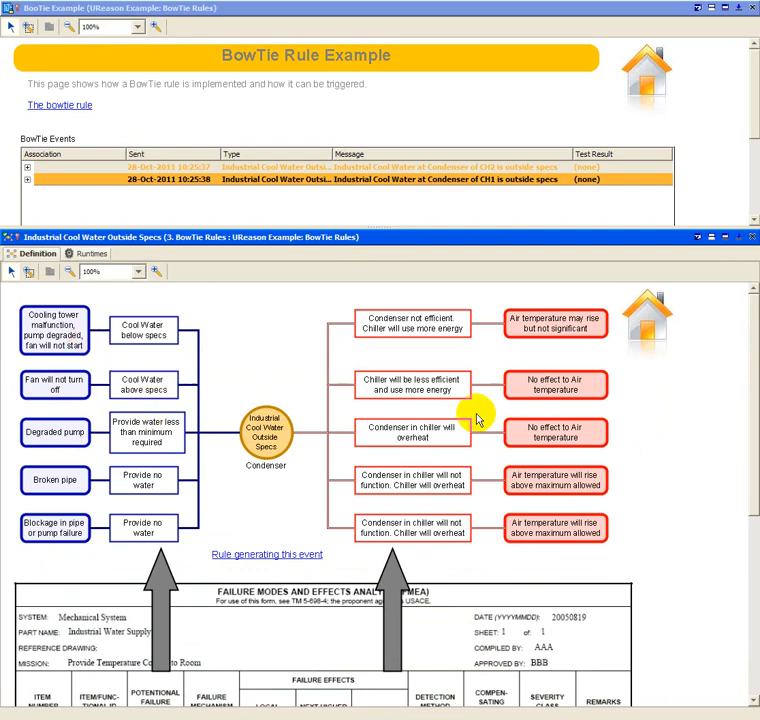
{"action": "mouse_move", "coordinate": [756, 504]}
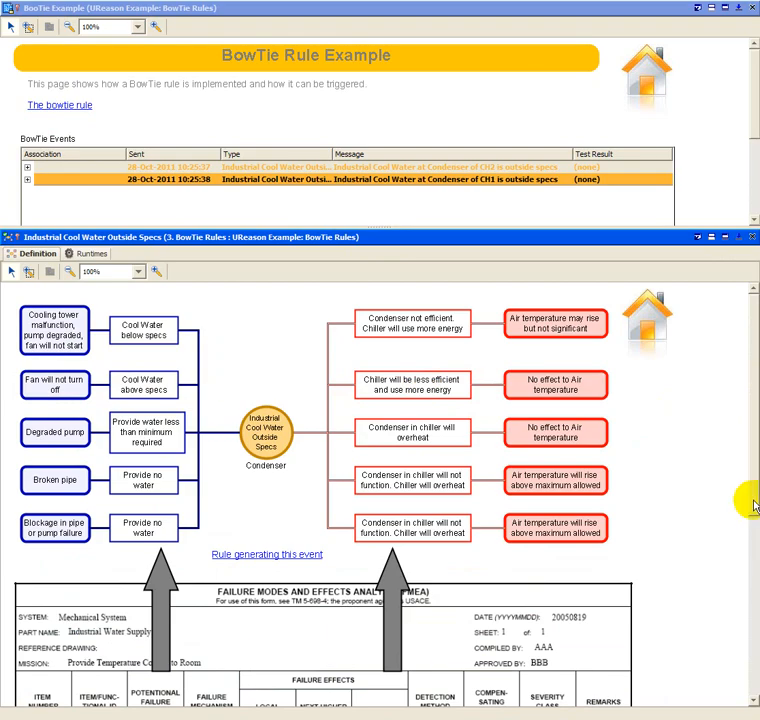
{"action": "scroll", "scroll_direction": "down", "scroll_amount": 3}
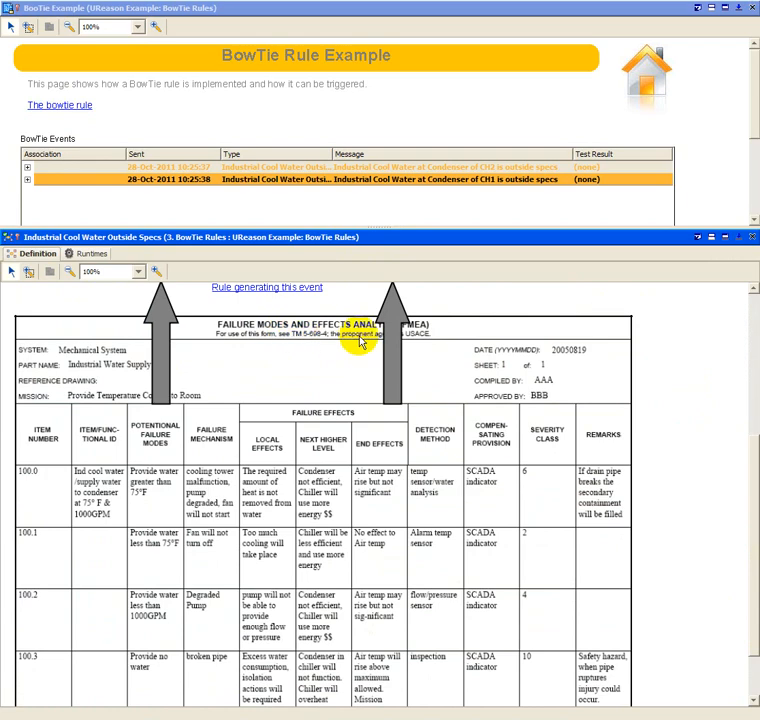
{"action": "mouse_move", "coordinate": [464, 456]}
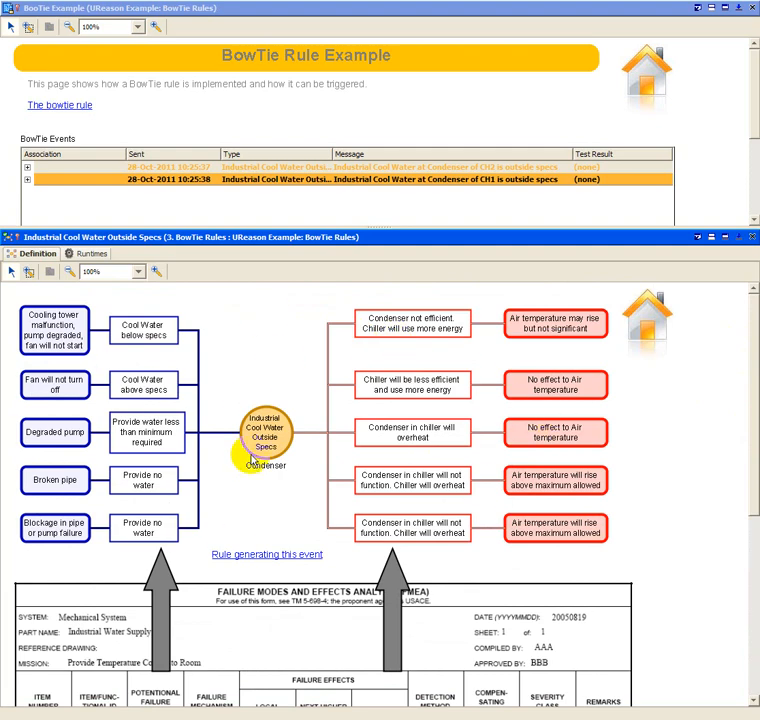
{"action": "mouse_move", "coordinate": [298, 490]}
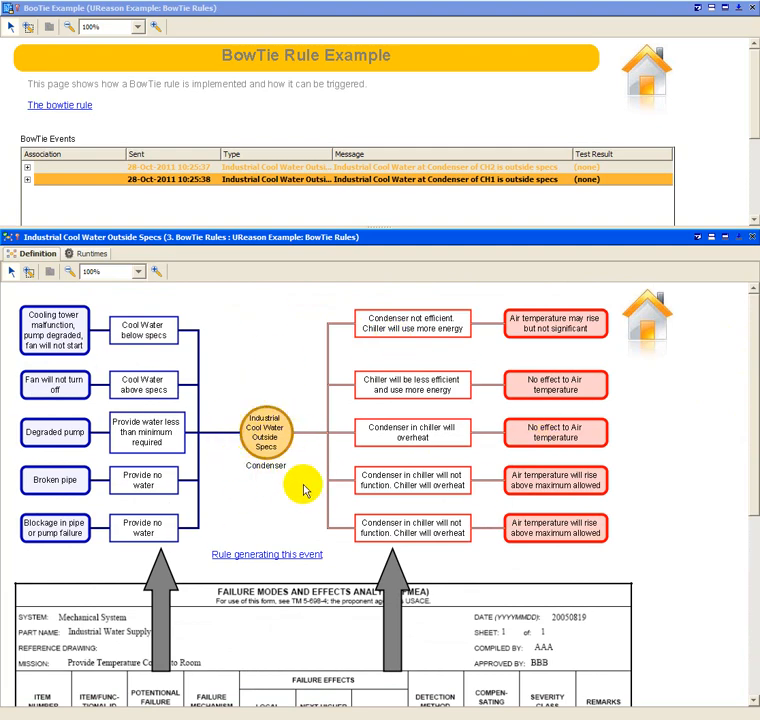
{"action": "mouse_move", "coordinate": [266, 444]}
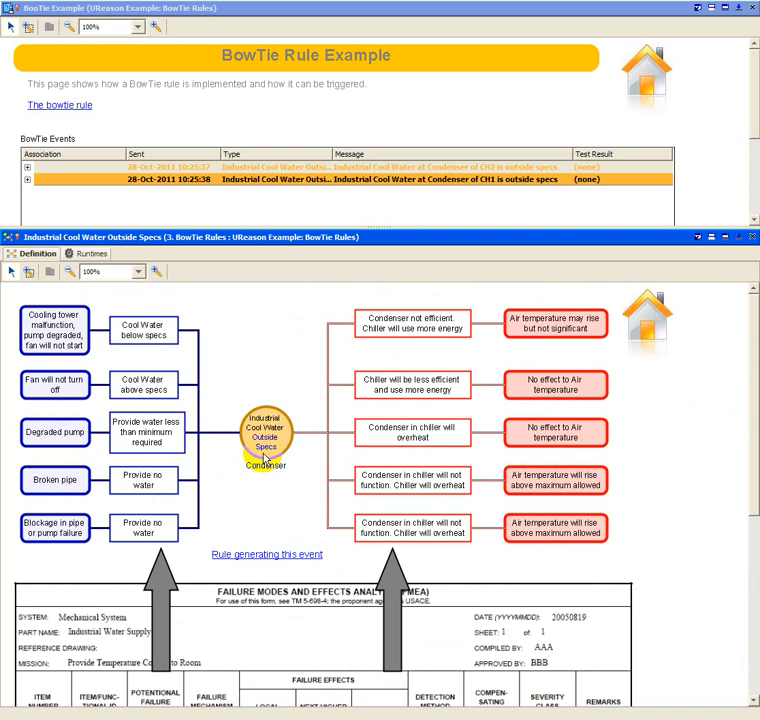
{"action": "mouse_move", "coordinate": [264, 436]}
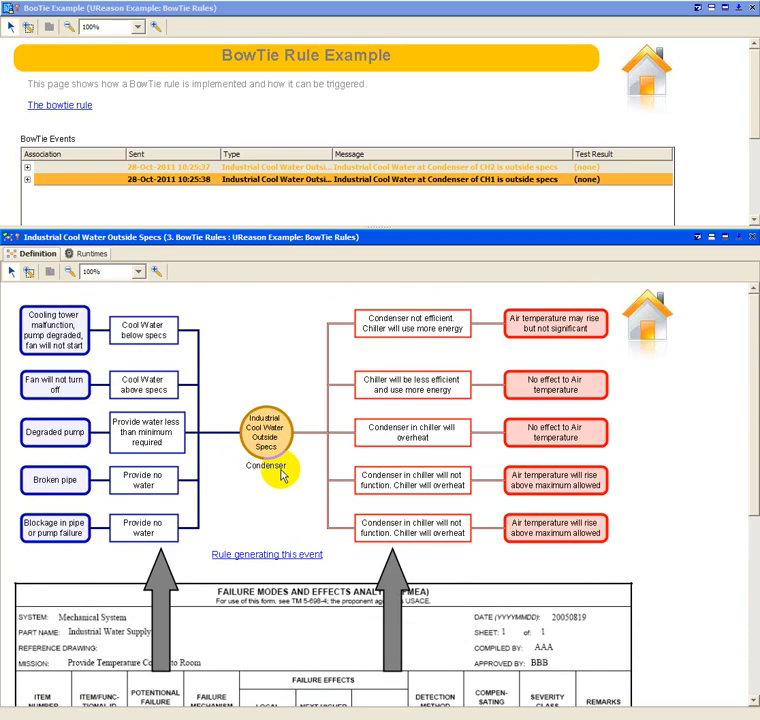
{"action": "mouse_move", "coordinate": [262, 462]}
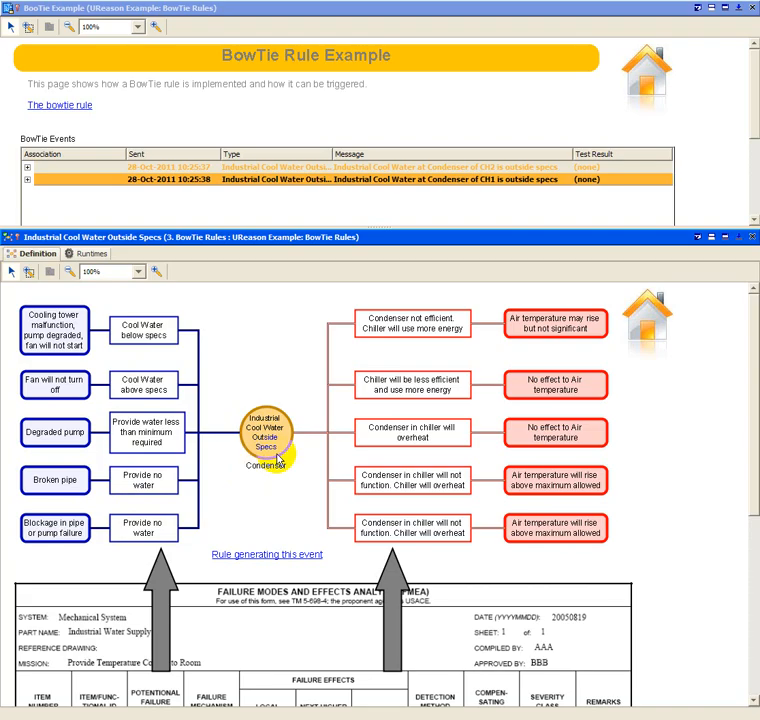
{"action": "mouse_move", "coordinate": [62, 332]}
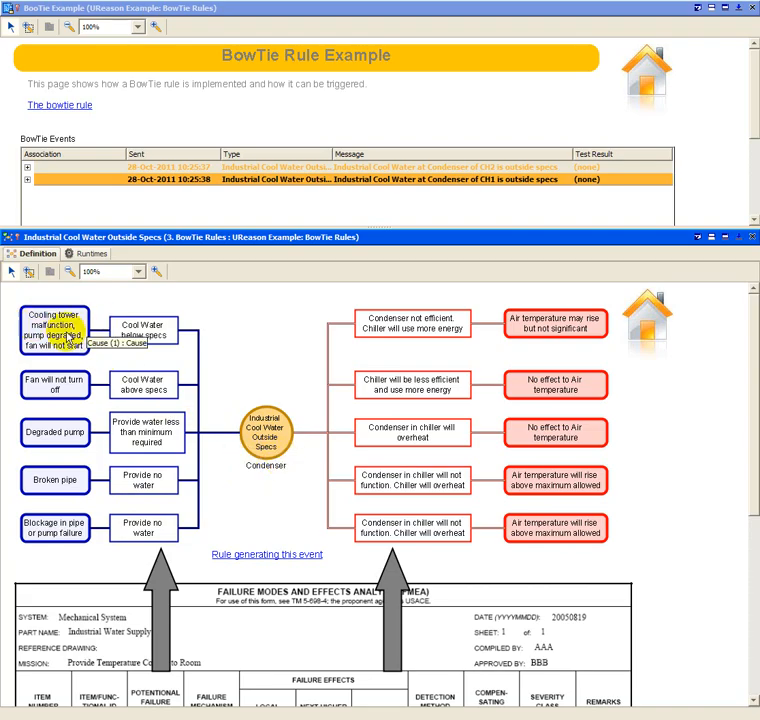
{"action": "mouse_move", "coordinate": [60, 444]}
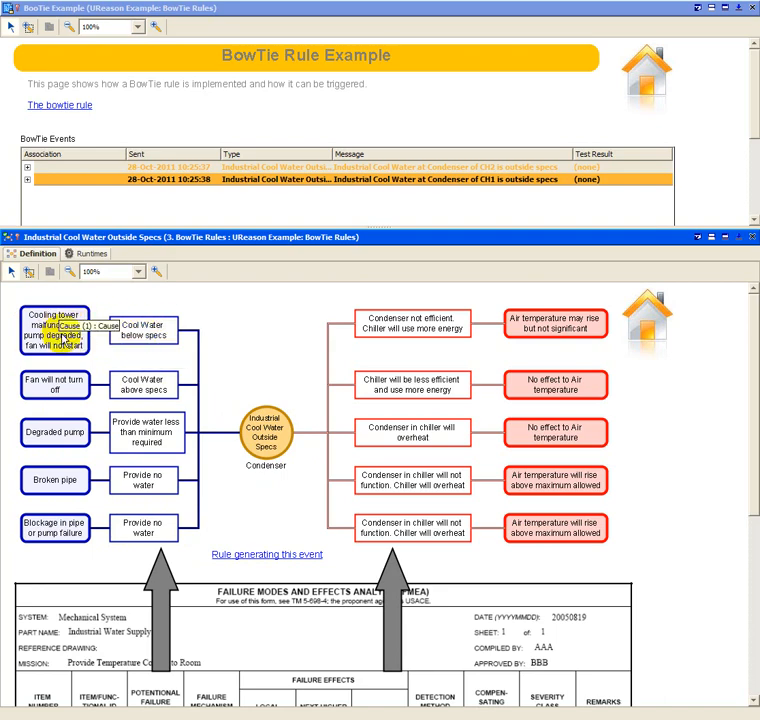
{"action": "mouse_move", "coordinate": [266, 430]}
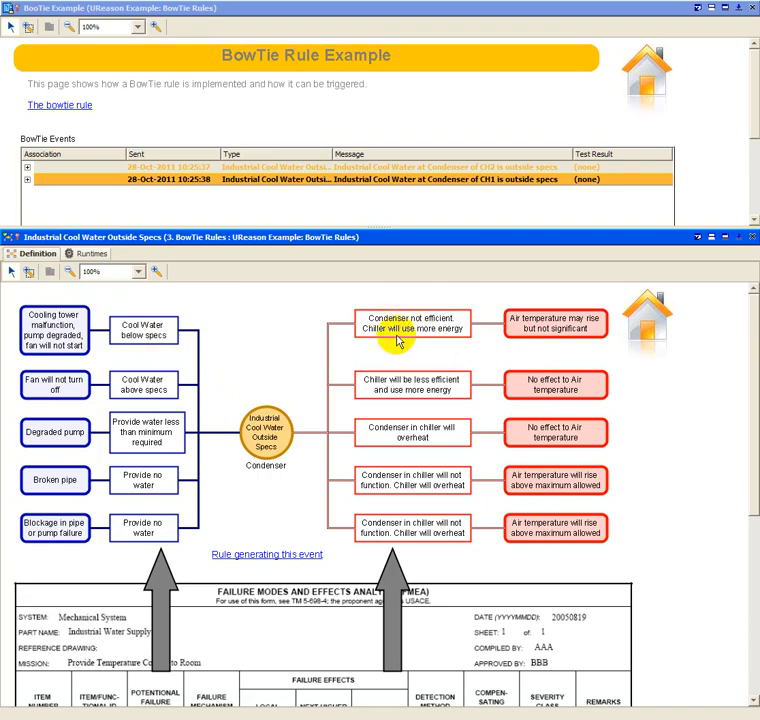
{"action": "mouse_move", "coordinate": [382, 368]}
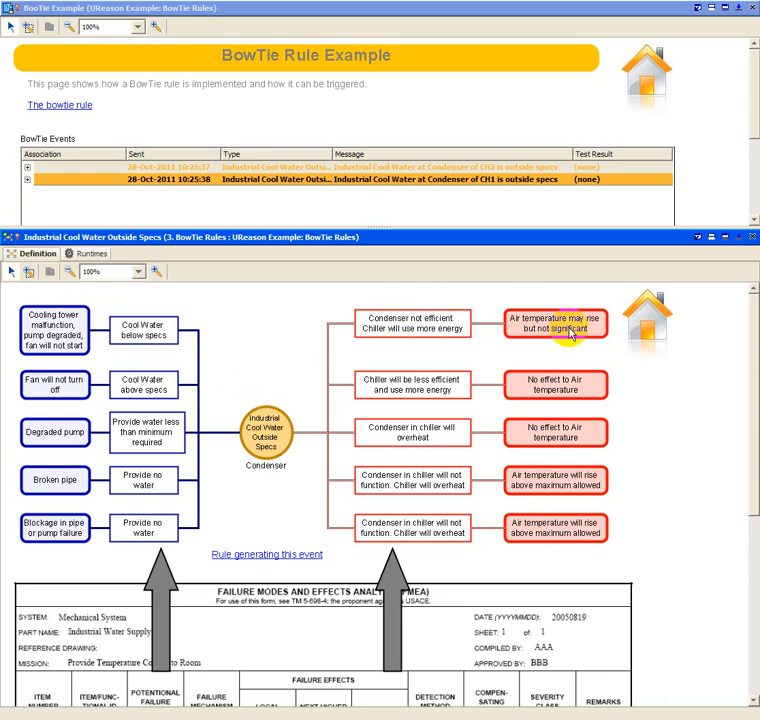
{"action": "mouse_move", "coordinate": [570, 330]}
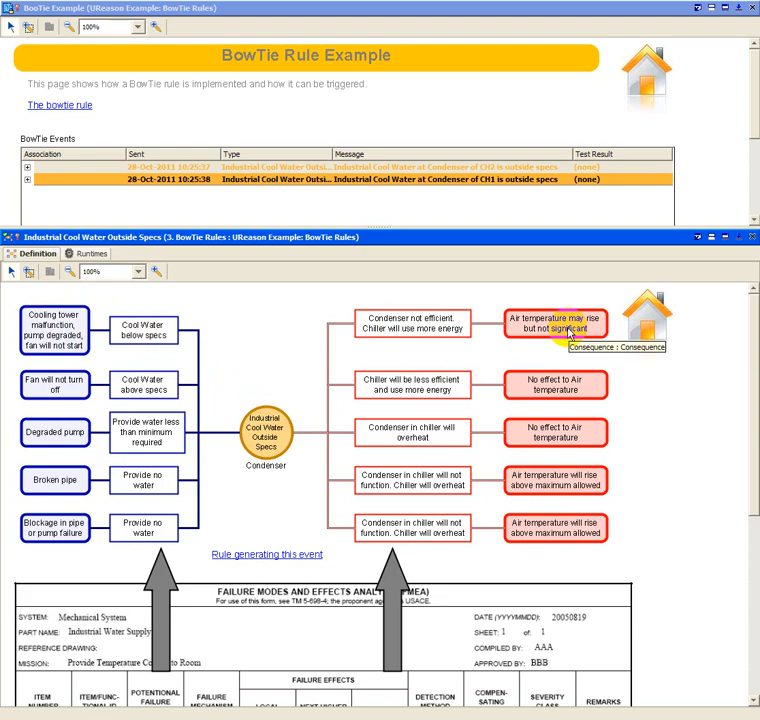
{"action": "mouse_move", "coordinate": [364, 246]}
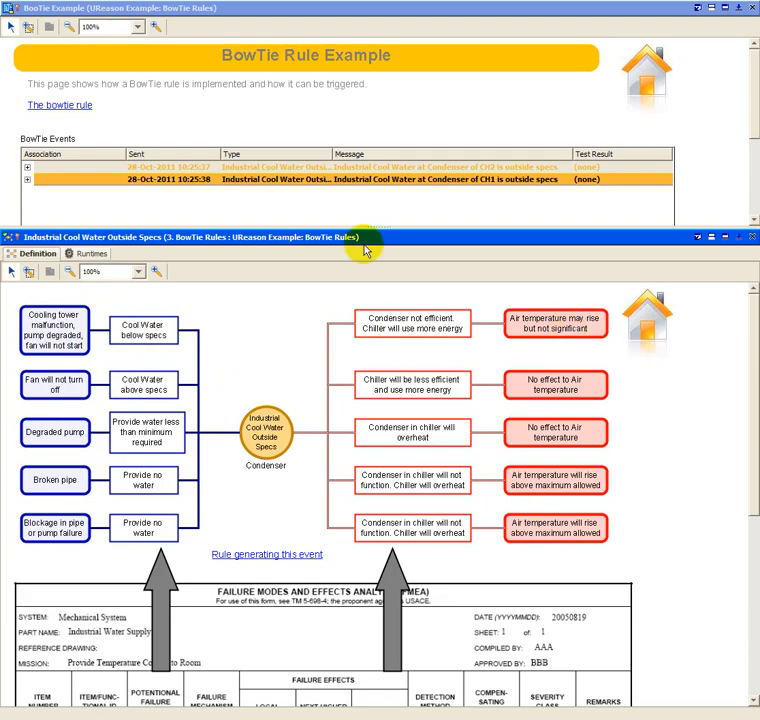
Expand the latest BowTie event into possible causes, consequences and executed tests, then collapse it.
{"action": "left_click", "coordinate": [412, 480]}
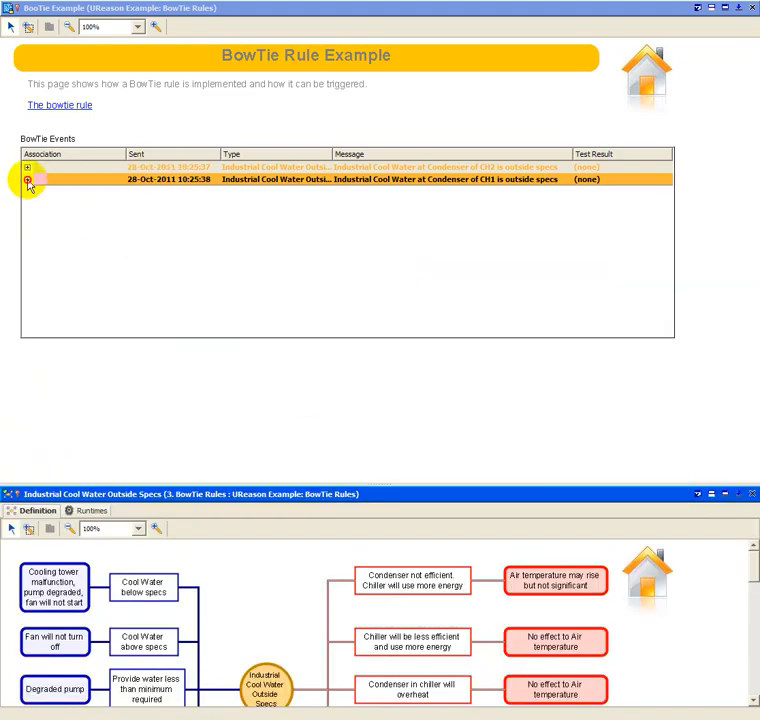
{"action": "left_click", "coordinate": [28, 180]}
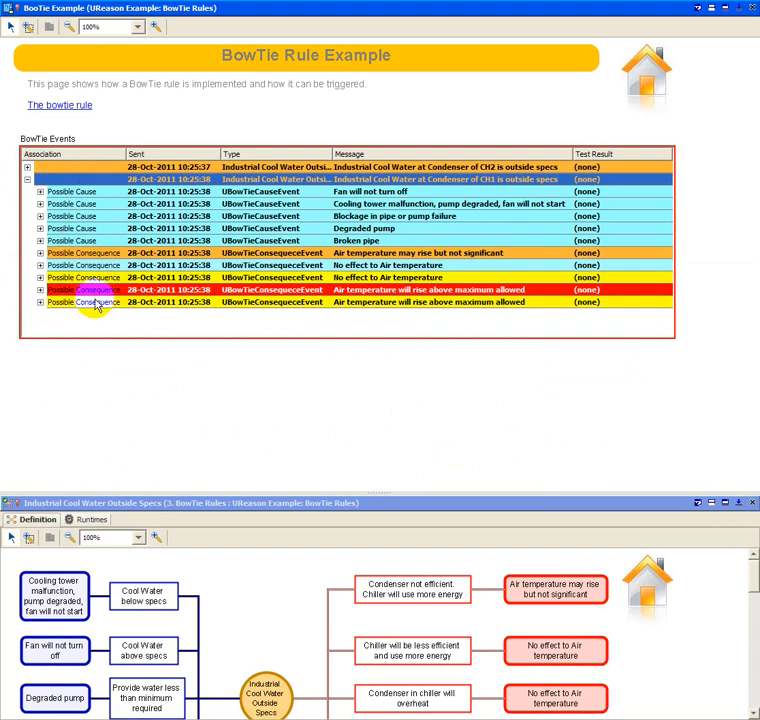
{"action": "left_click", "coordinate": [40, 192]}
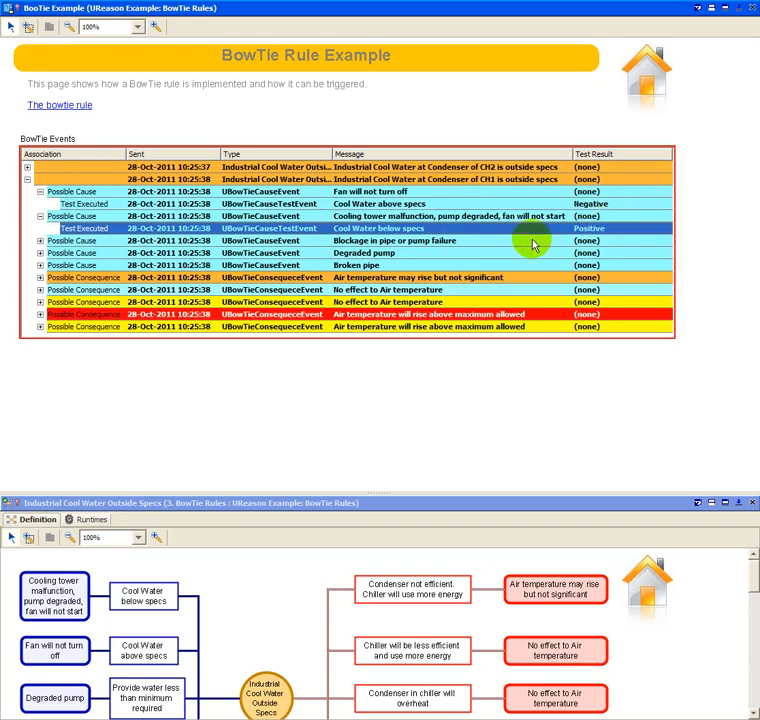
{"action": "mouse_move", "coordinate": [404, 228]}
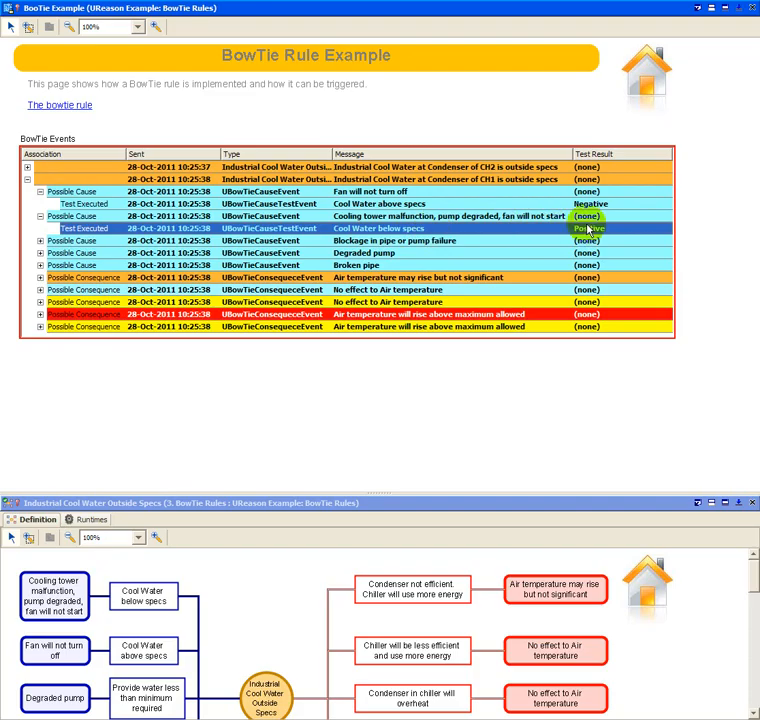
{"action": "left_click", "coordinate": [40, 216]}
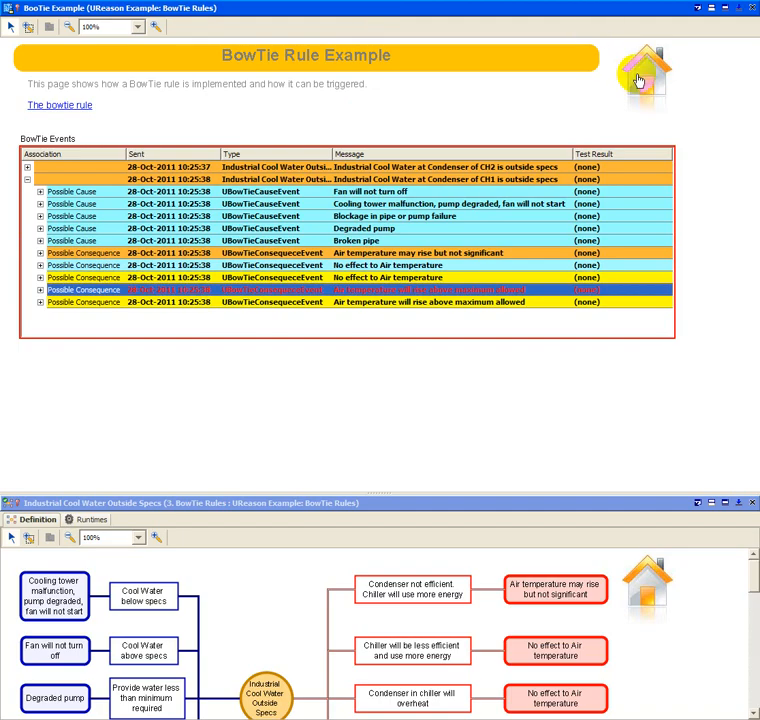
Return to the example's Start Page.
{"action": "left_click", "coordinate": [648, 76]}
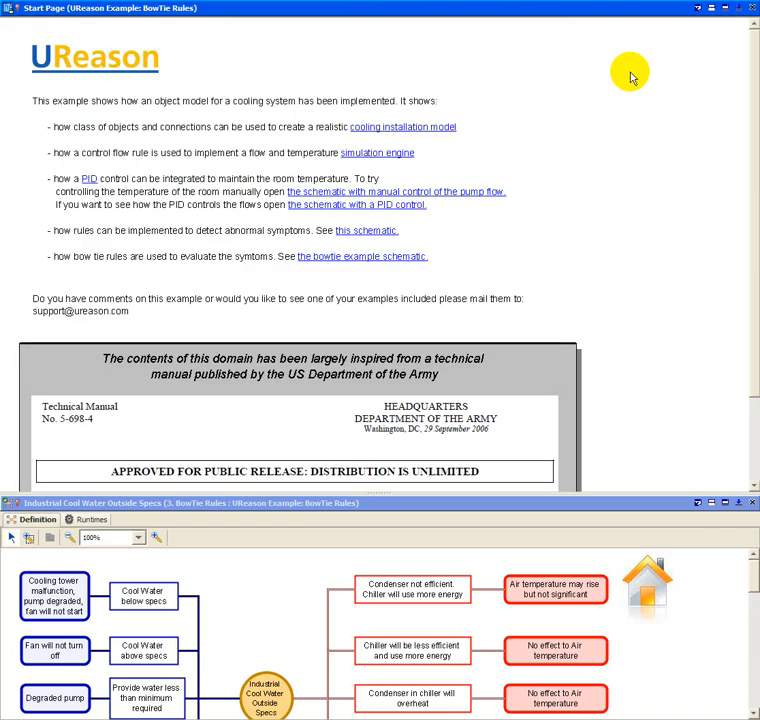
{"action": "mouse_move", "coordinate": [356, 224]}
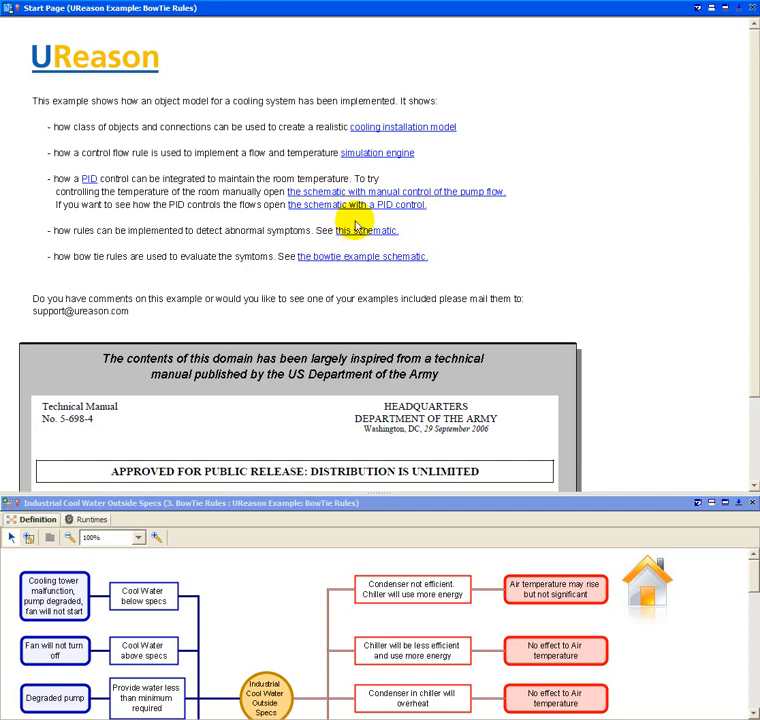